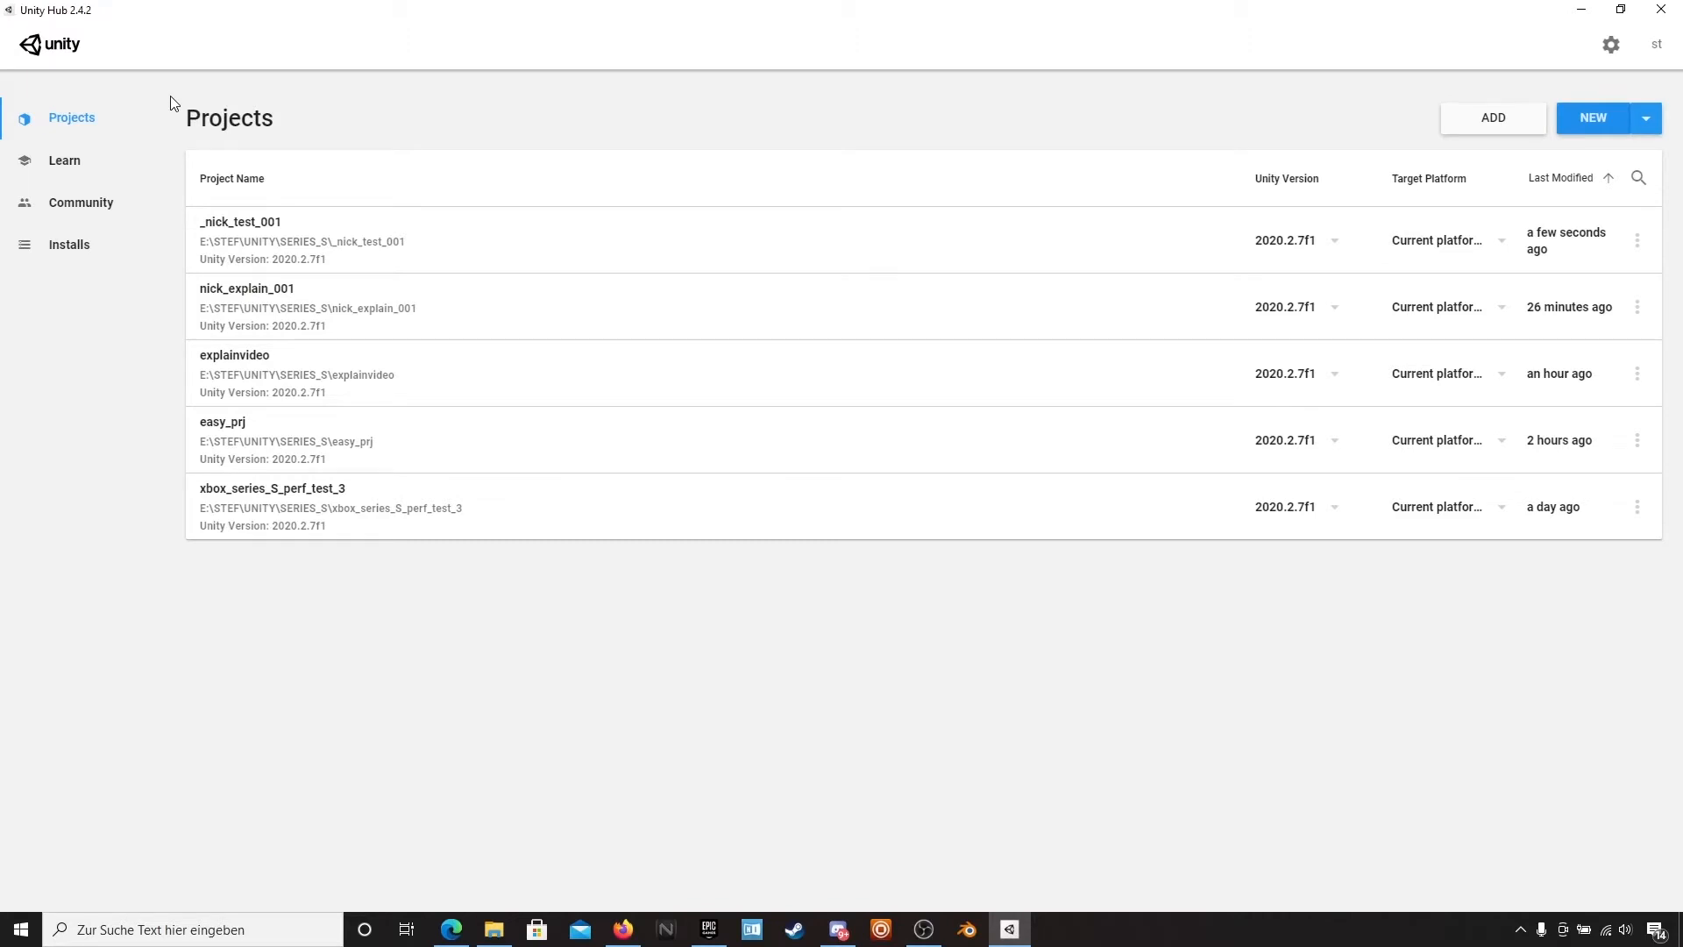
mouse_move(1404, 693)
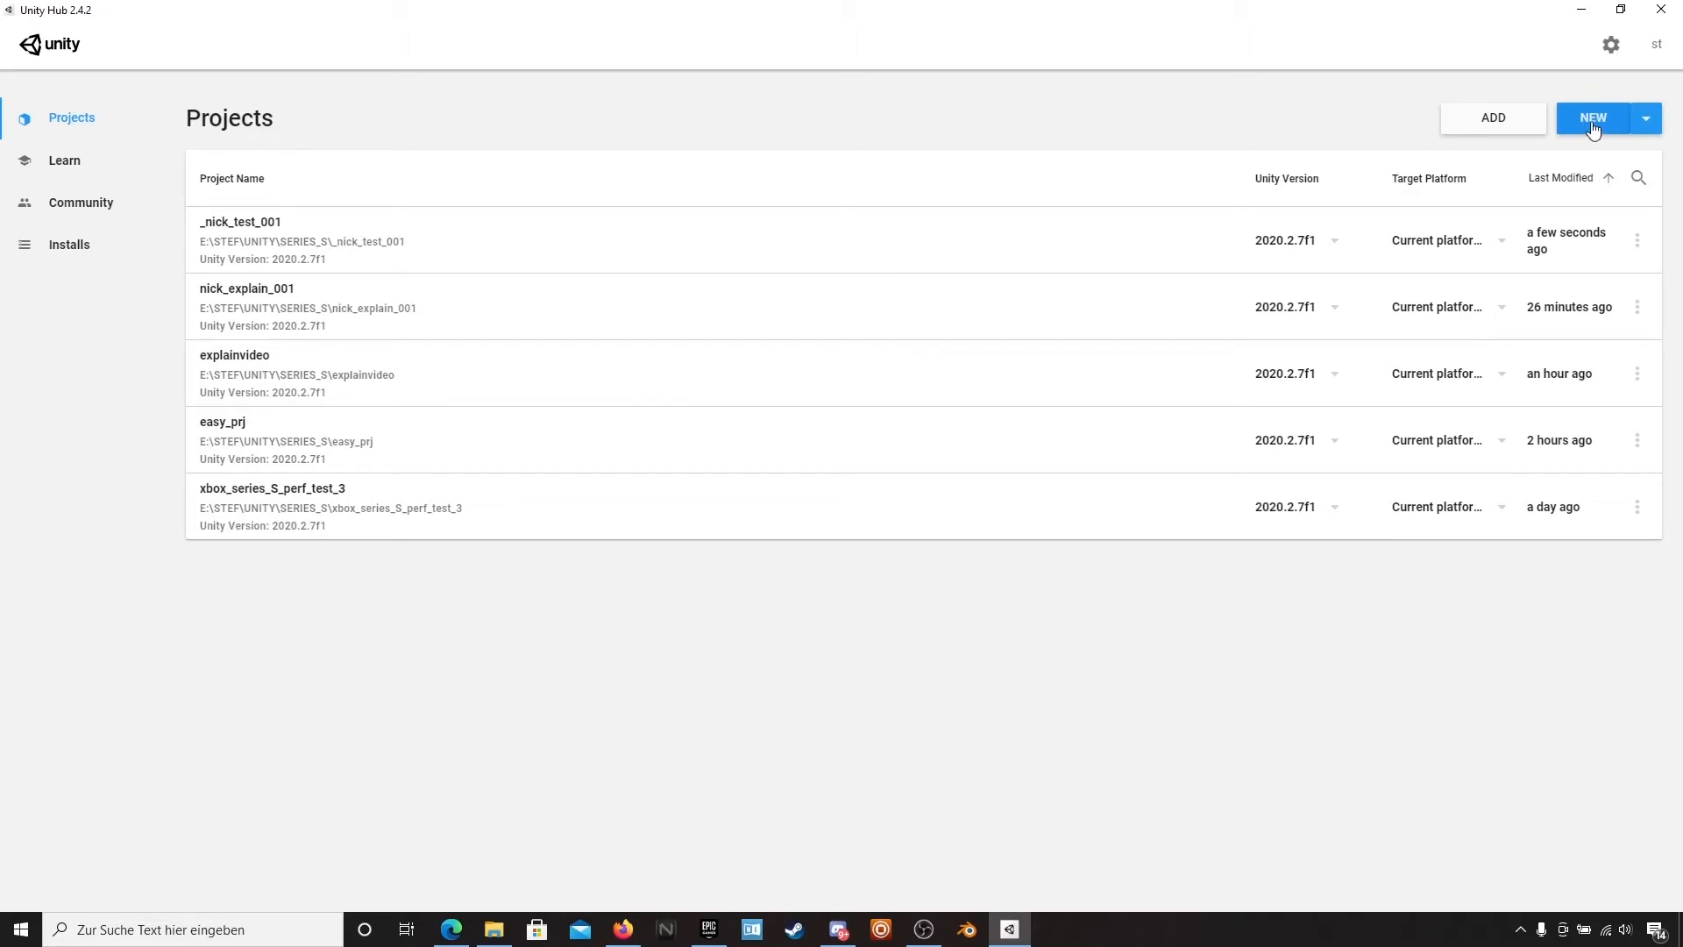
- Start a new project from the Projects page of Unity Hub
click(1592, 118)
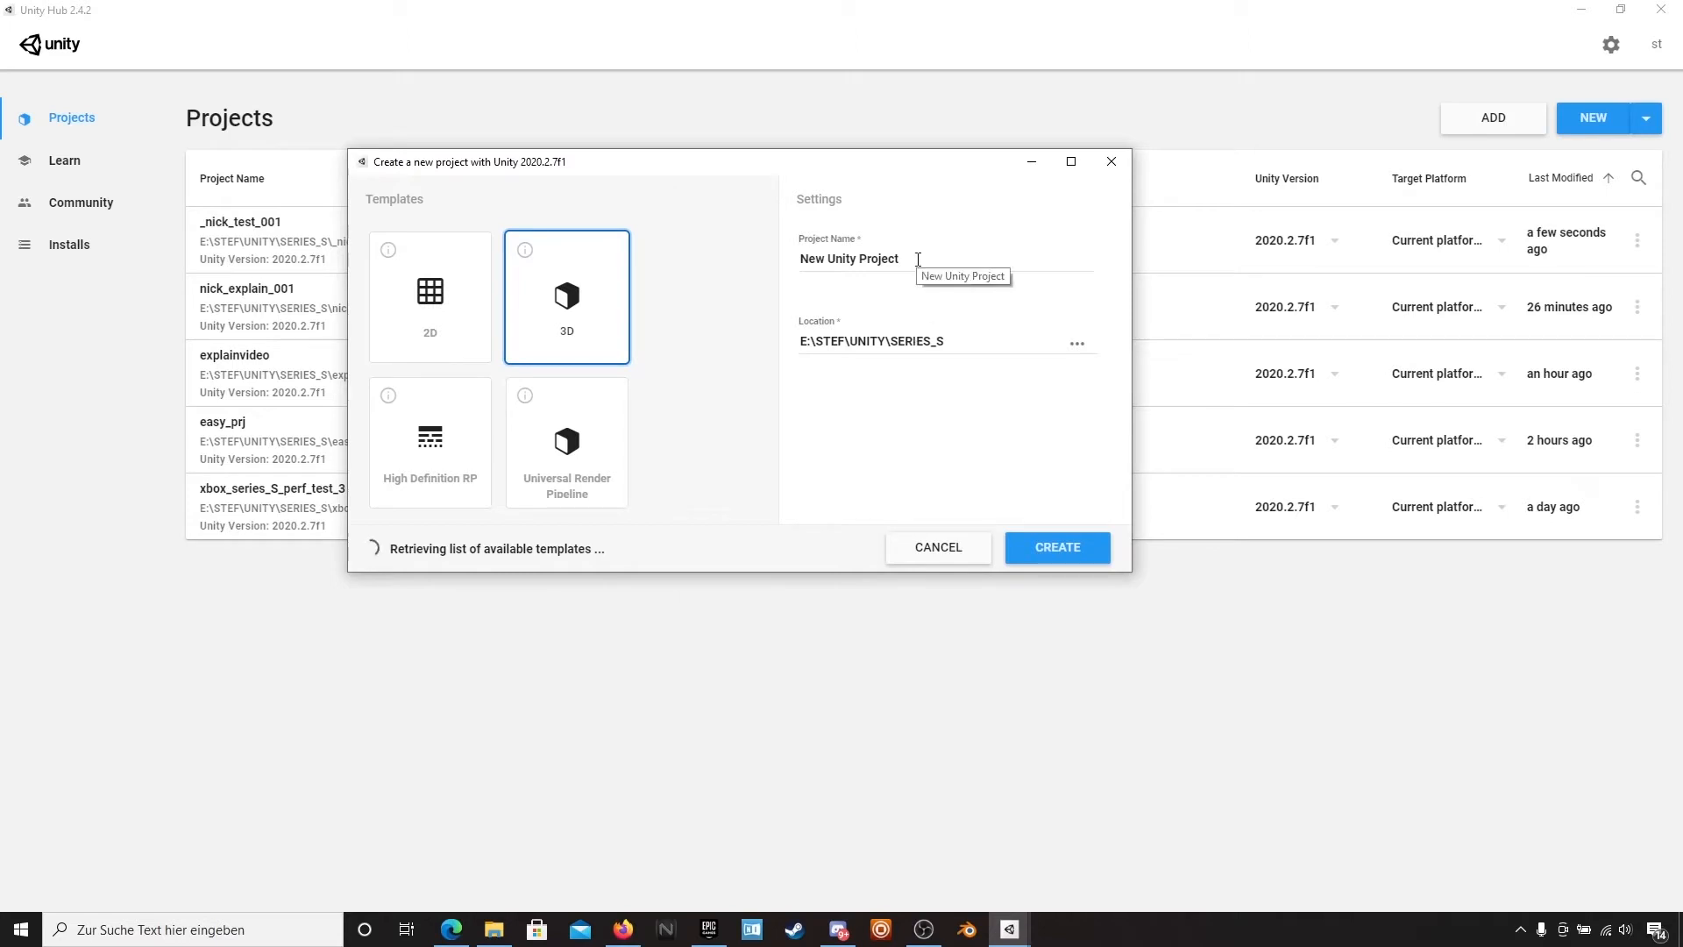
mouse_move(1052, 342)
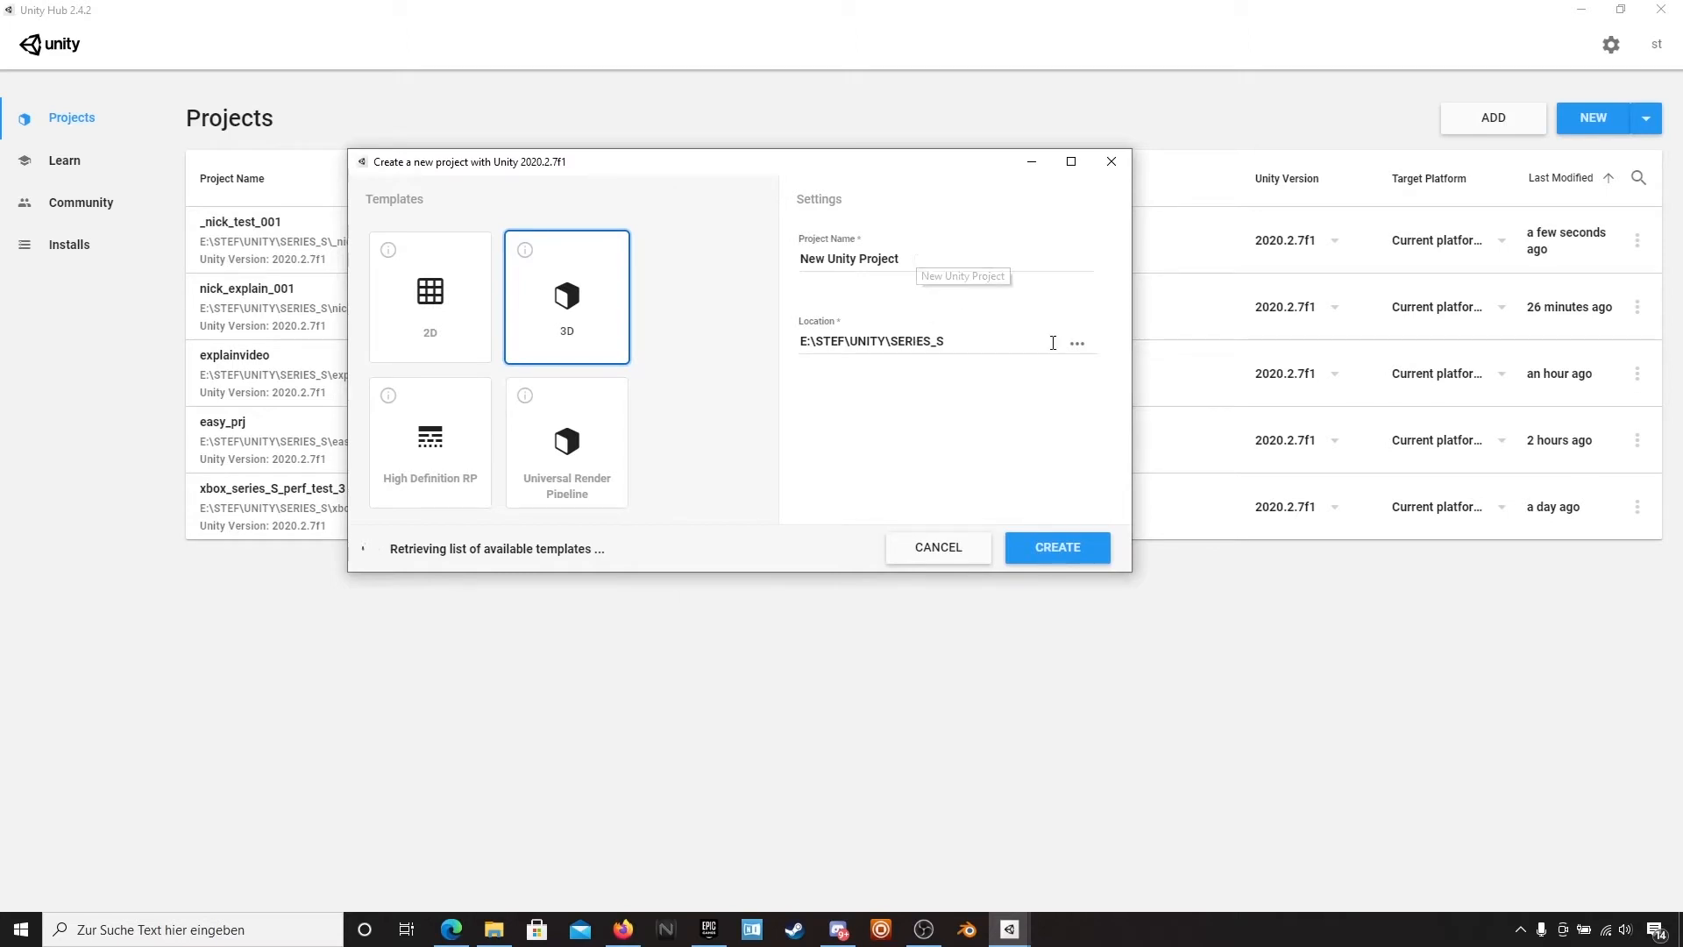
- Set the location to E:\STEF\UNITY\NICK, name the 3D project nick_expl_001 and create it
click(1074, 342)
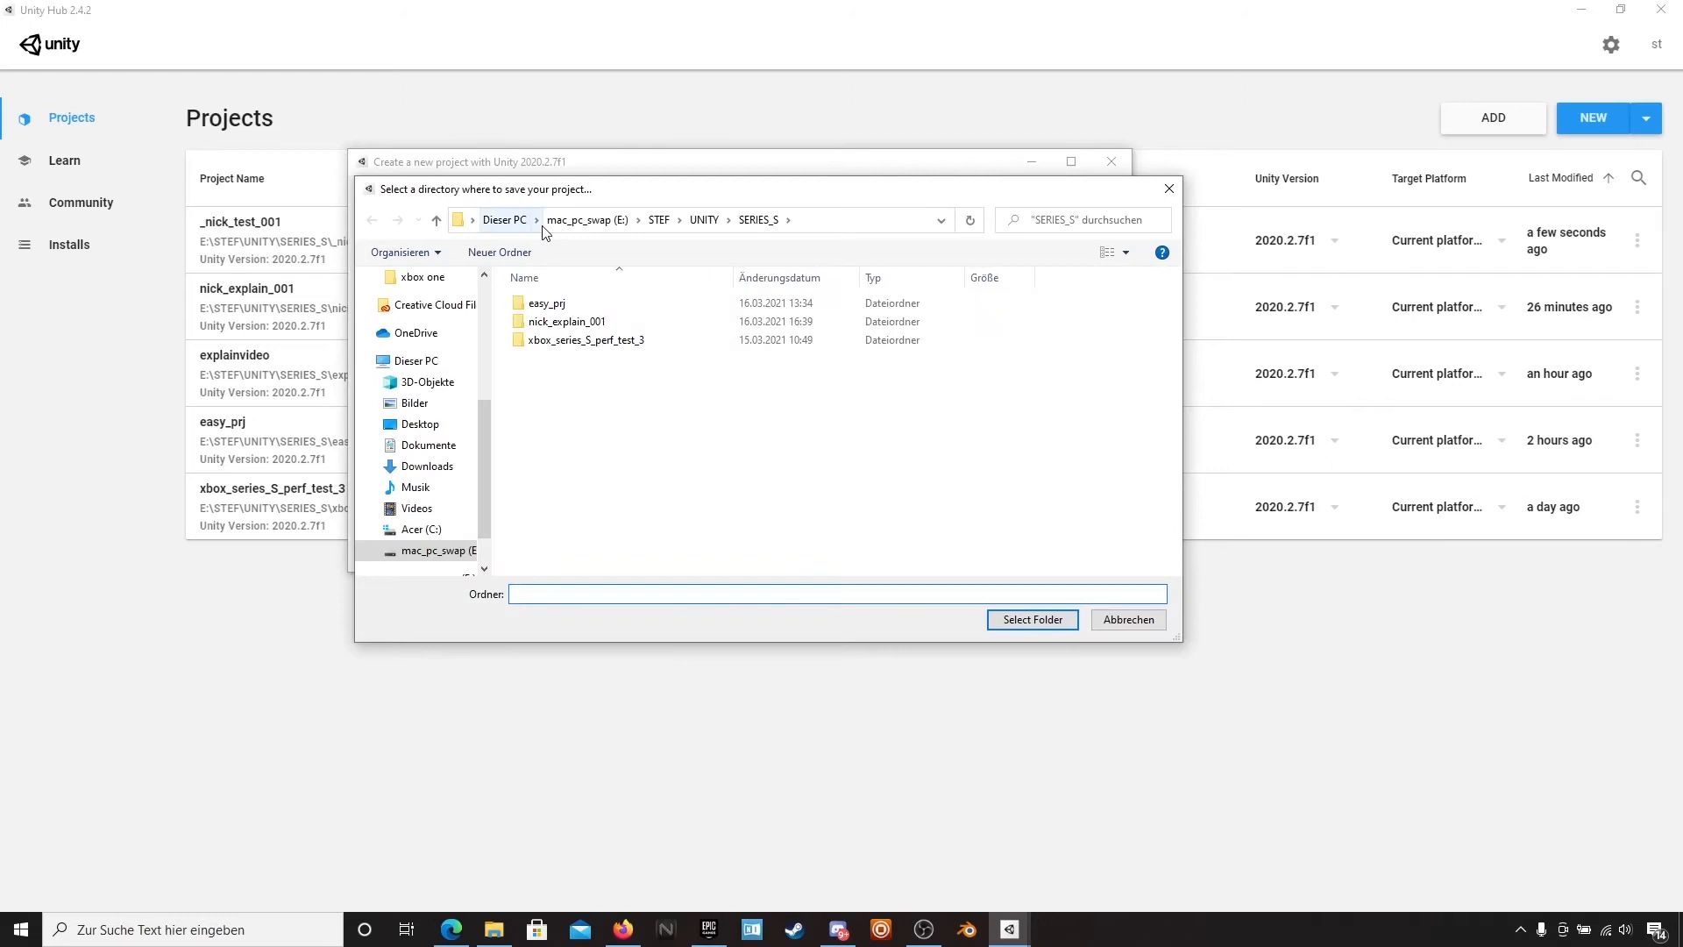
scroll(down, 3)
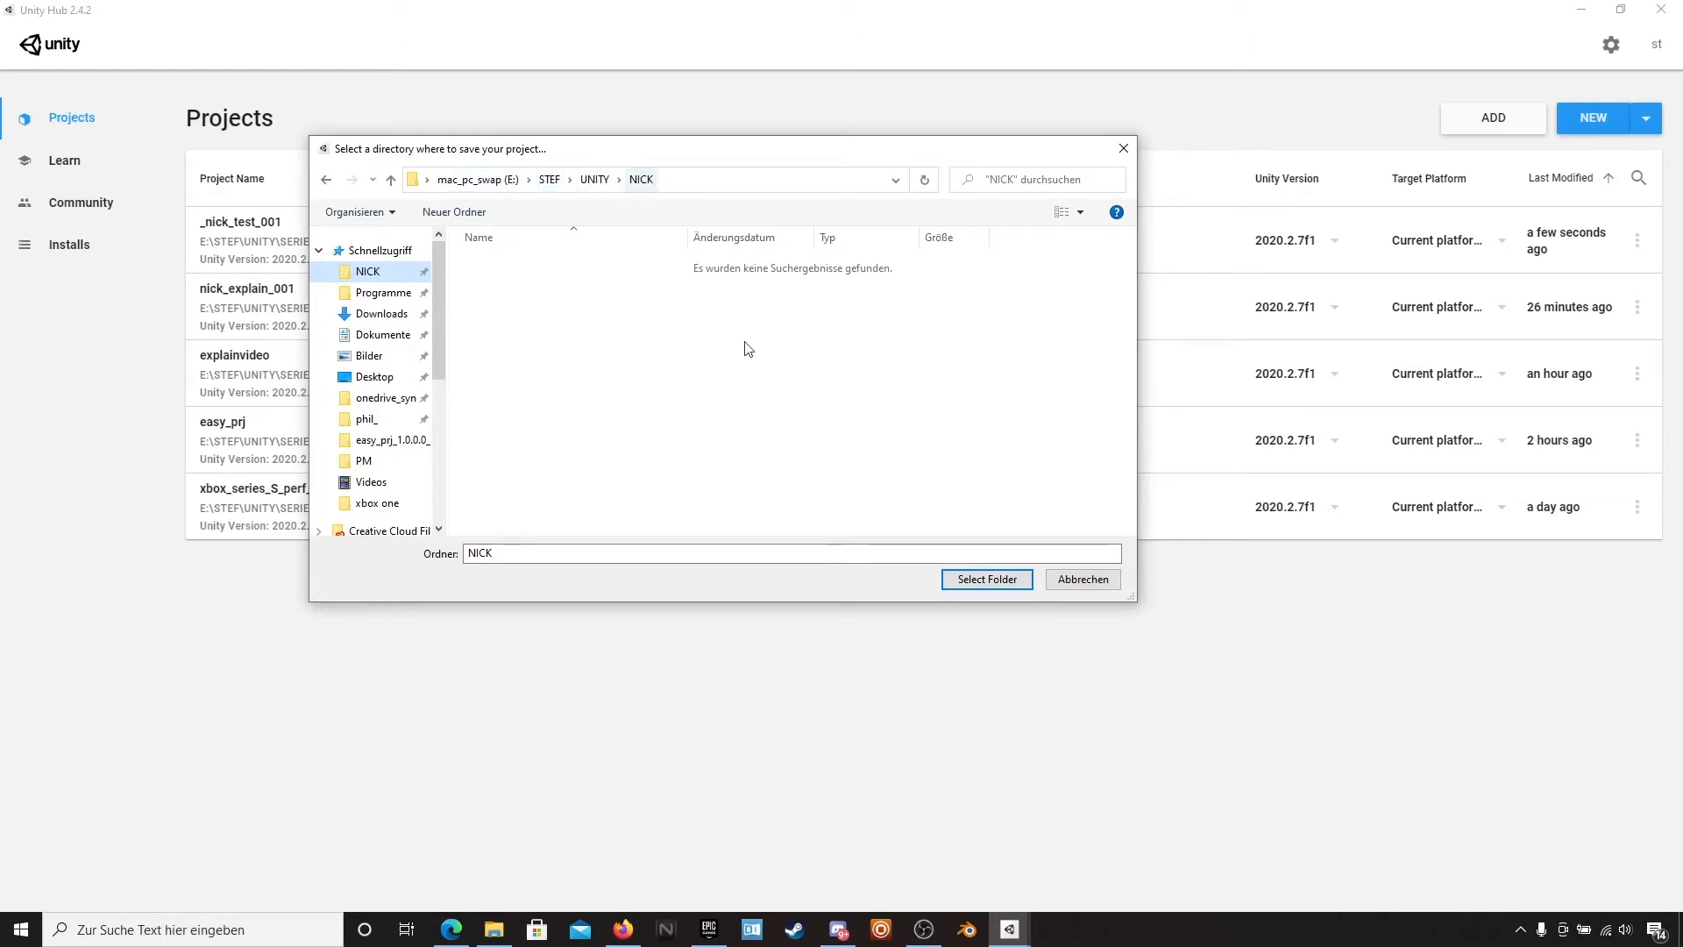
click(985, 578)
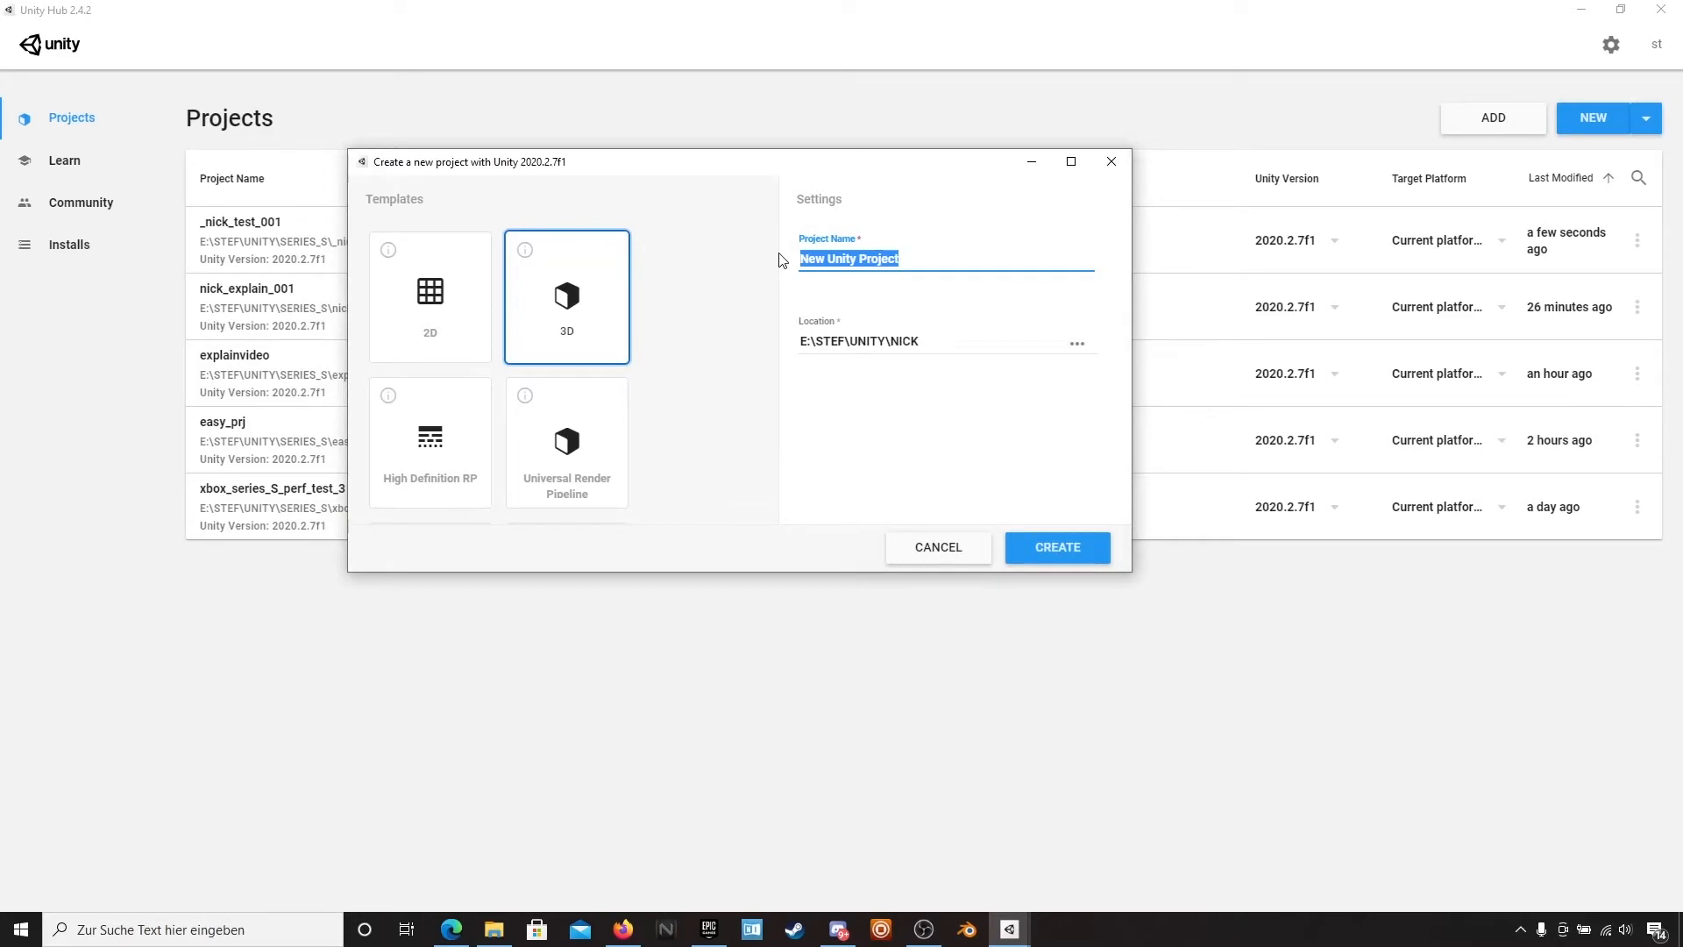
text(n)
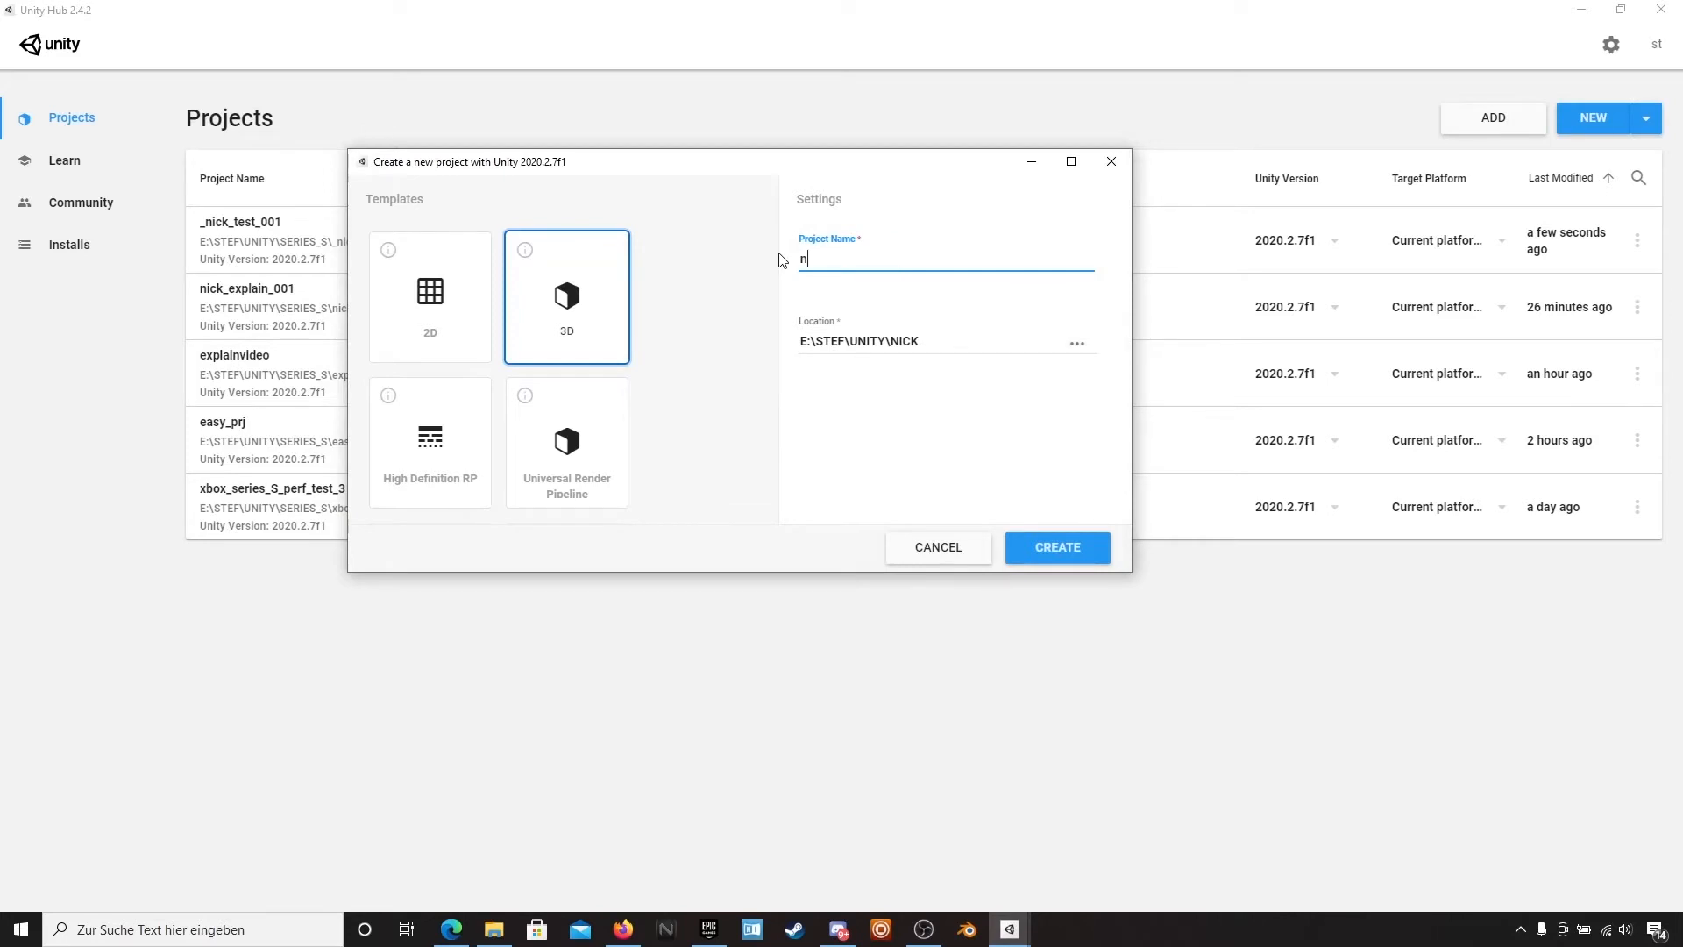
text(ick_exp)
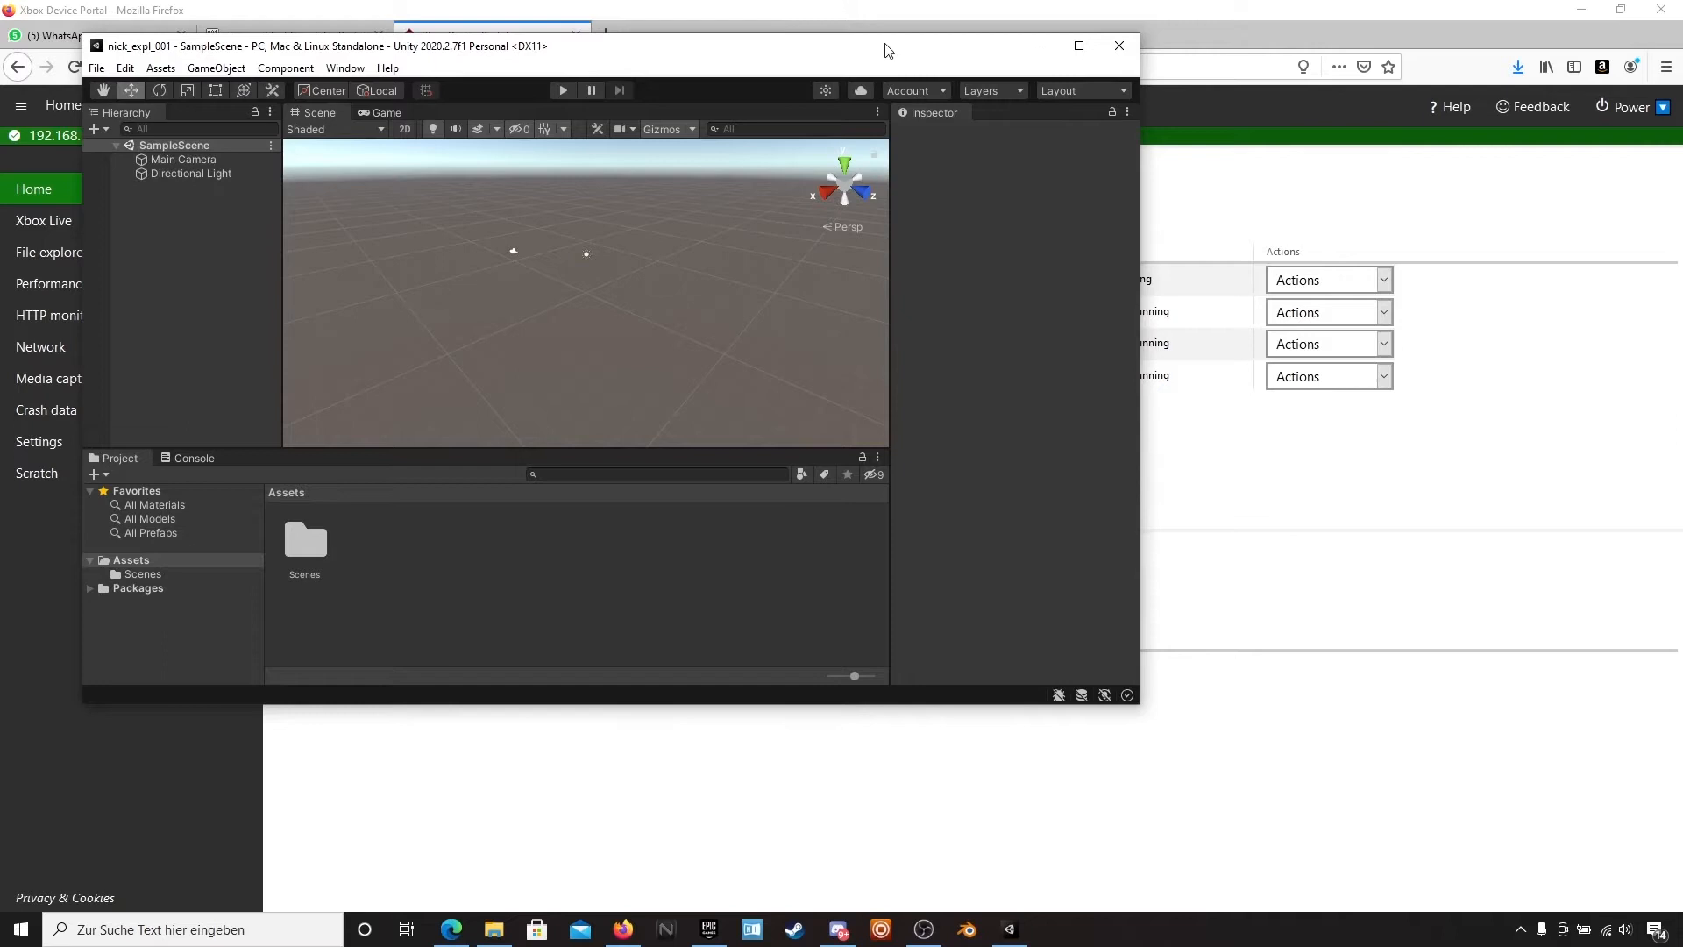
- Maximize the editor, add a Cube to SampleScene and select the Main Camera
click(1078, 46)
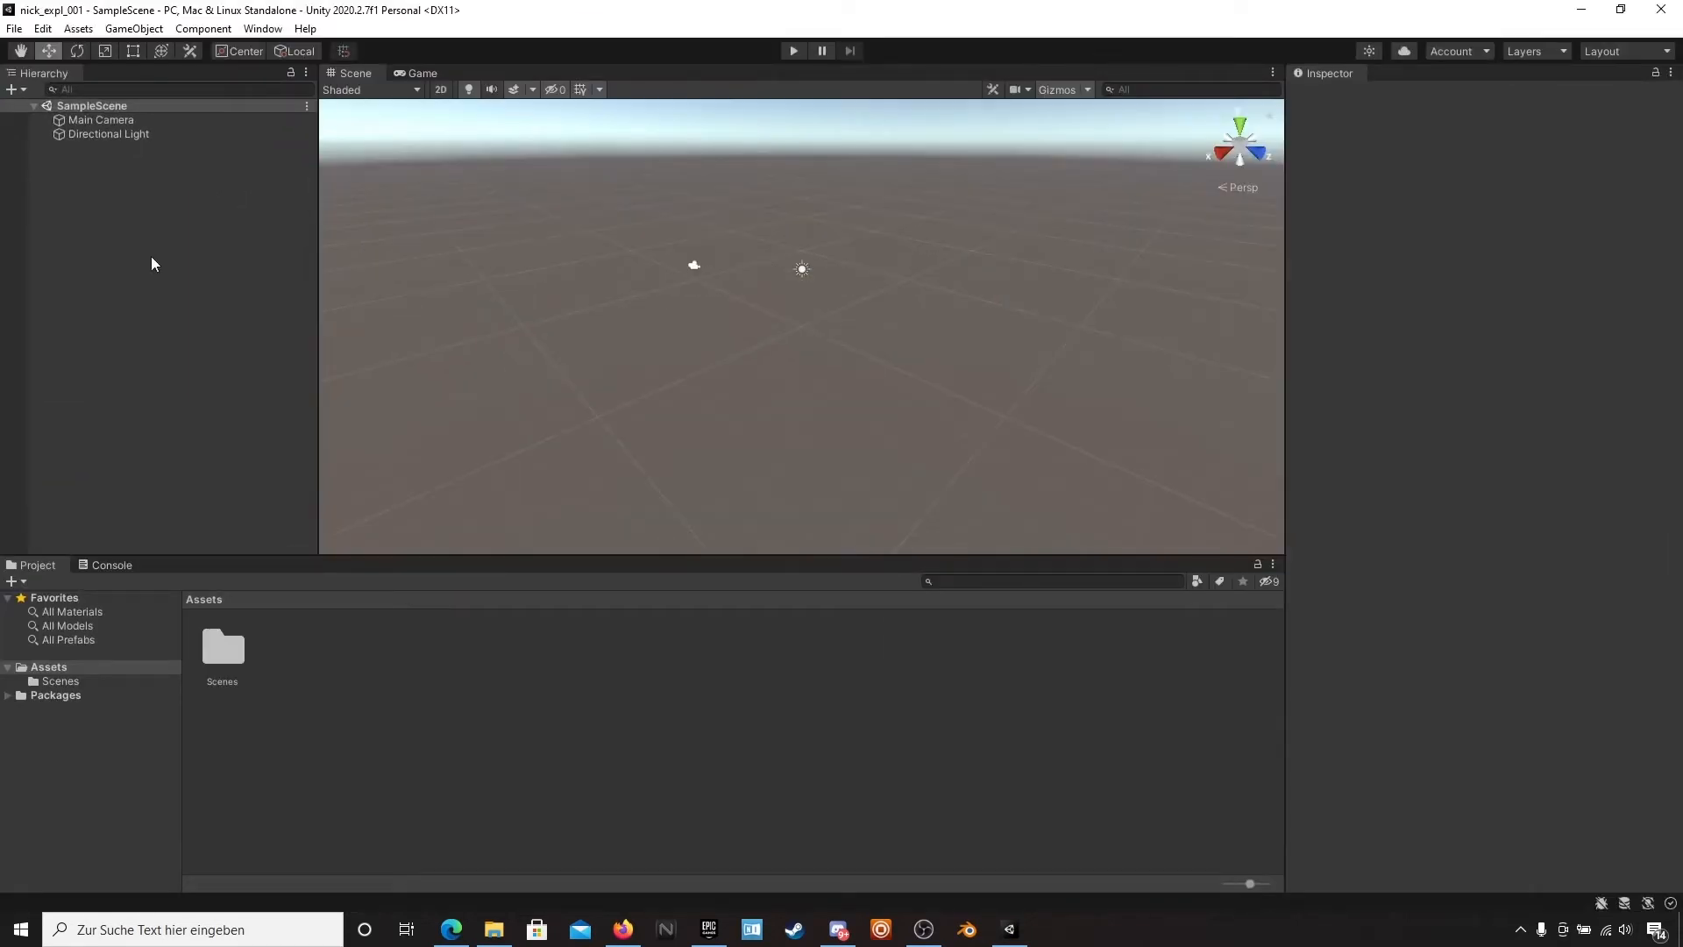
mouse_move(140, 235)
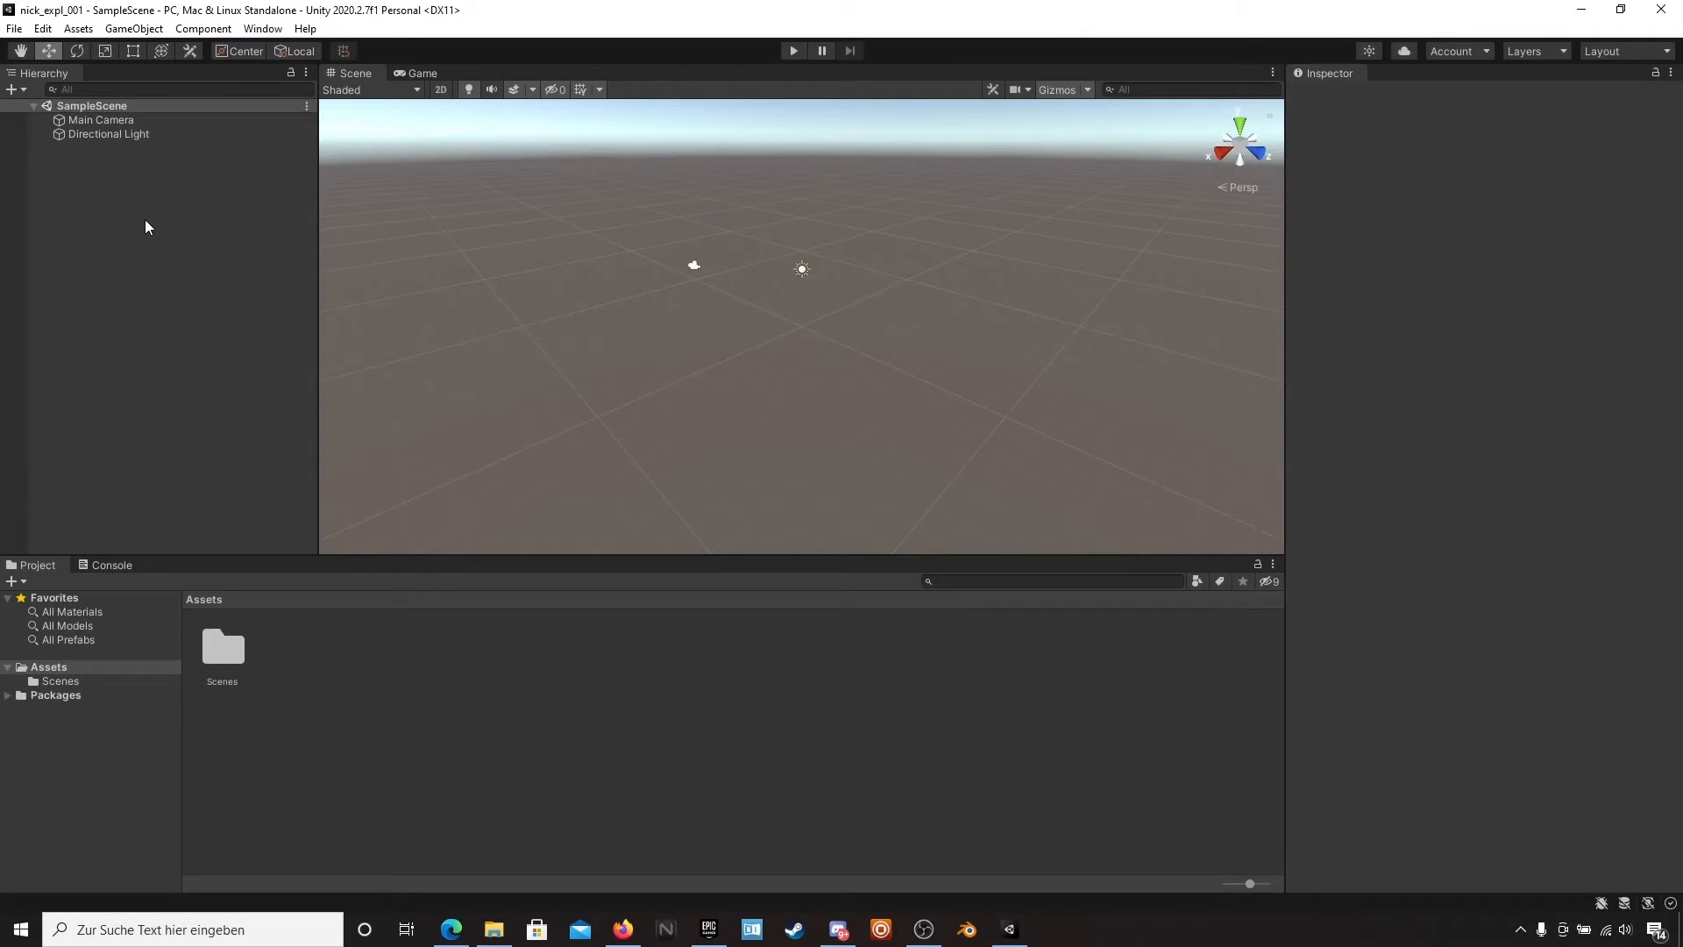
mouse_move(116, 204)
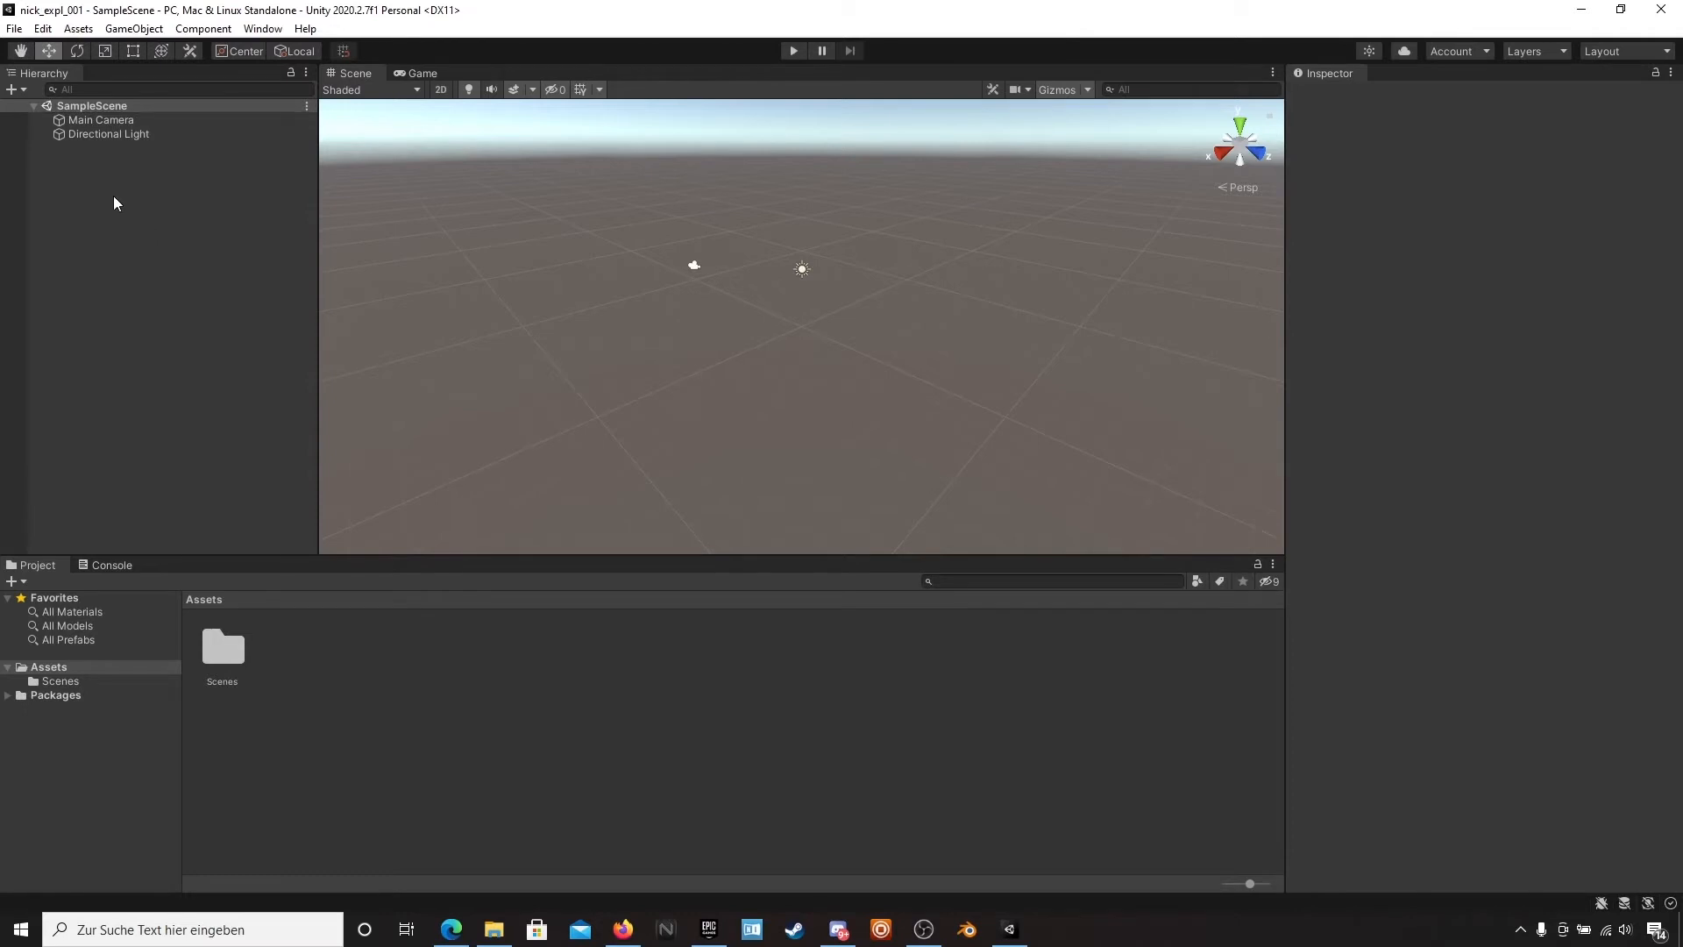
right_click(116, 203)
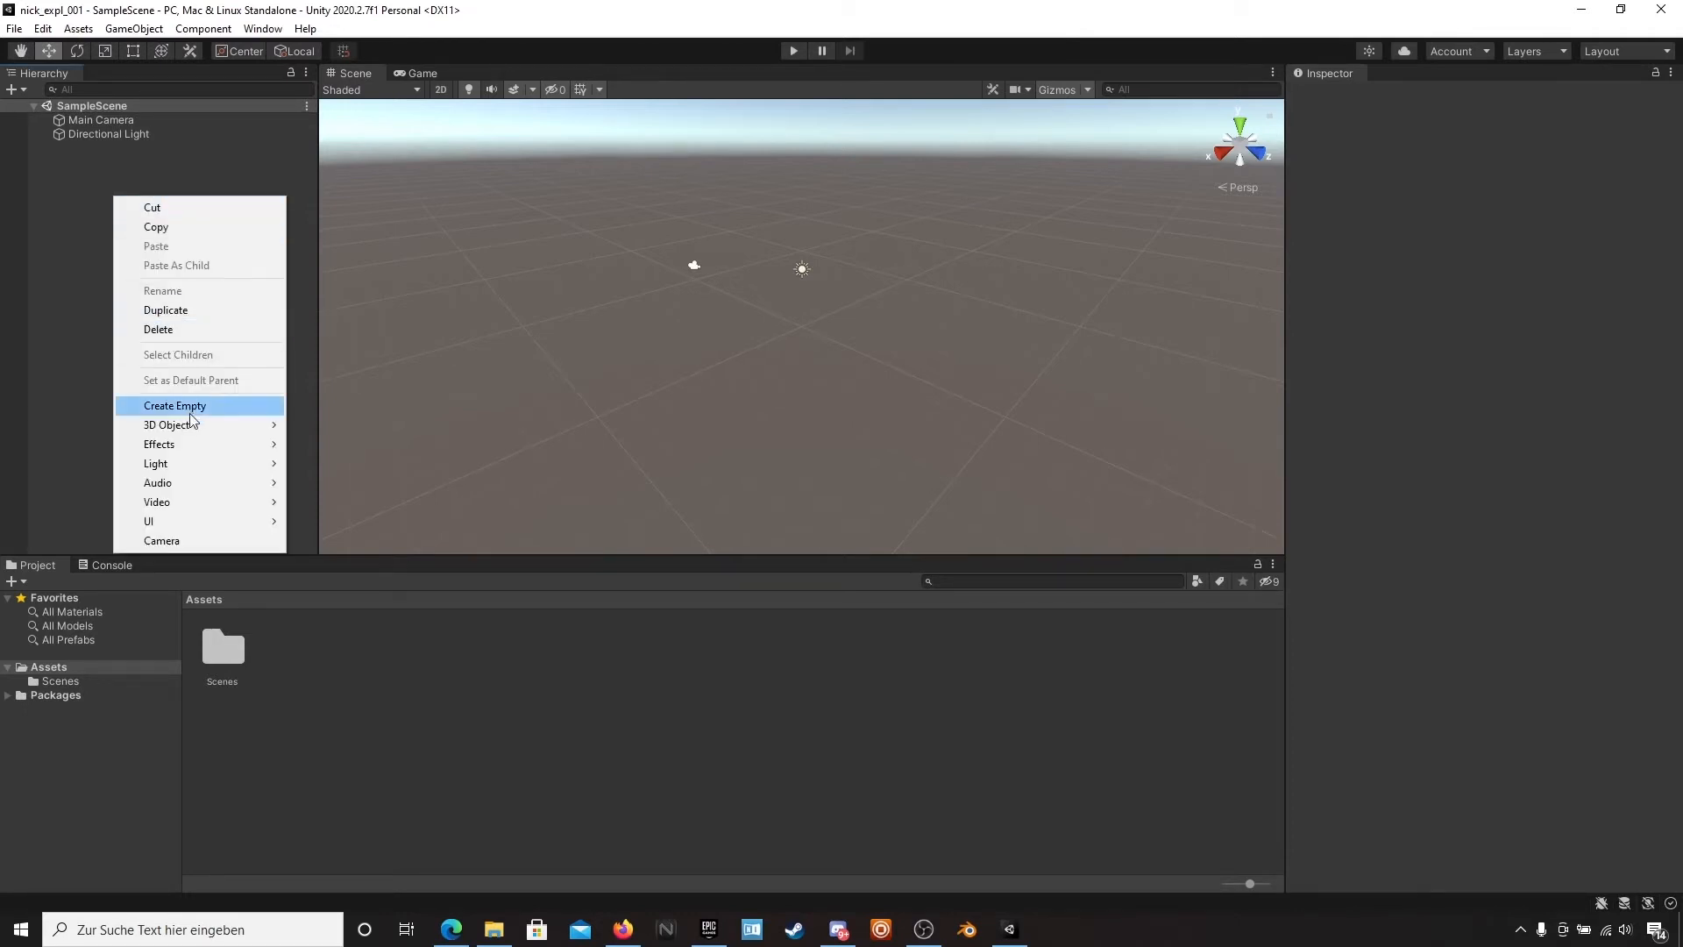
mouse_move(167, 424)
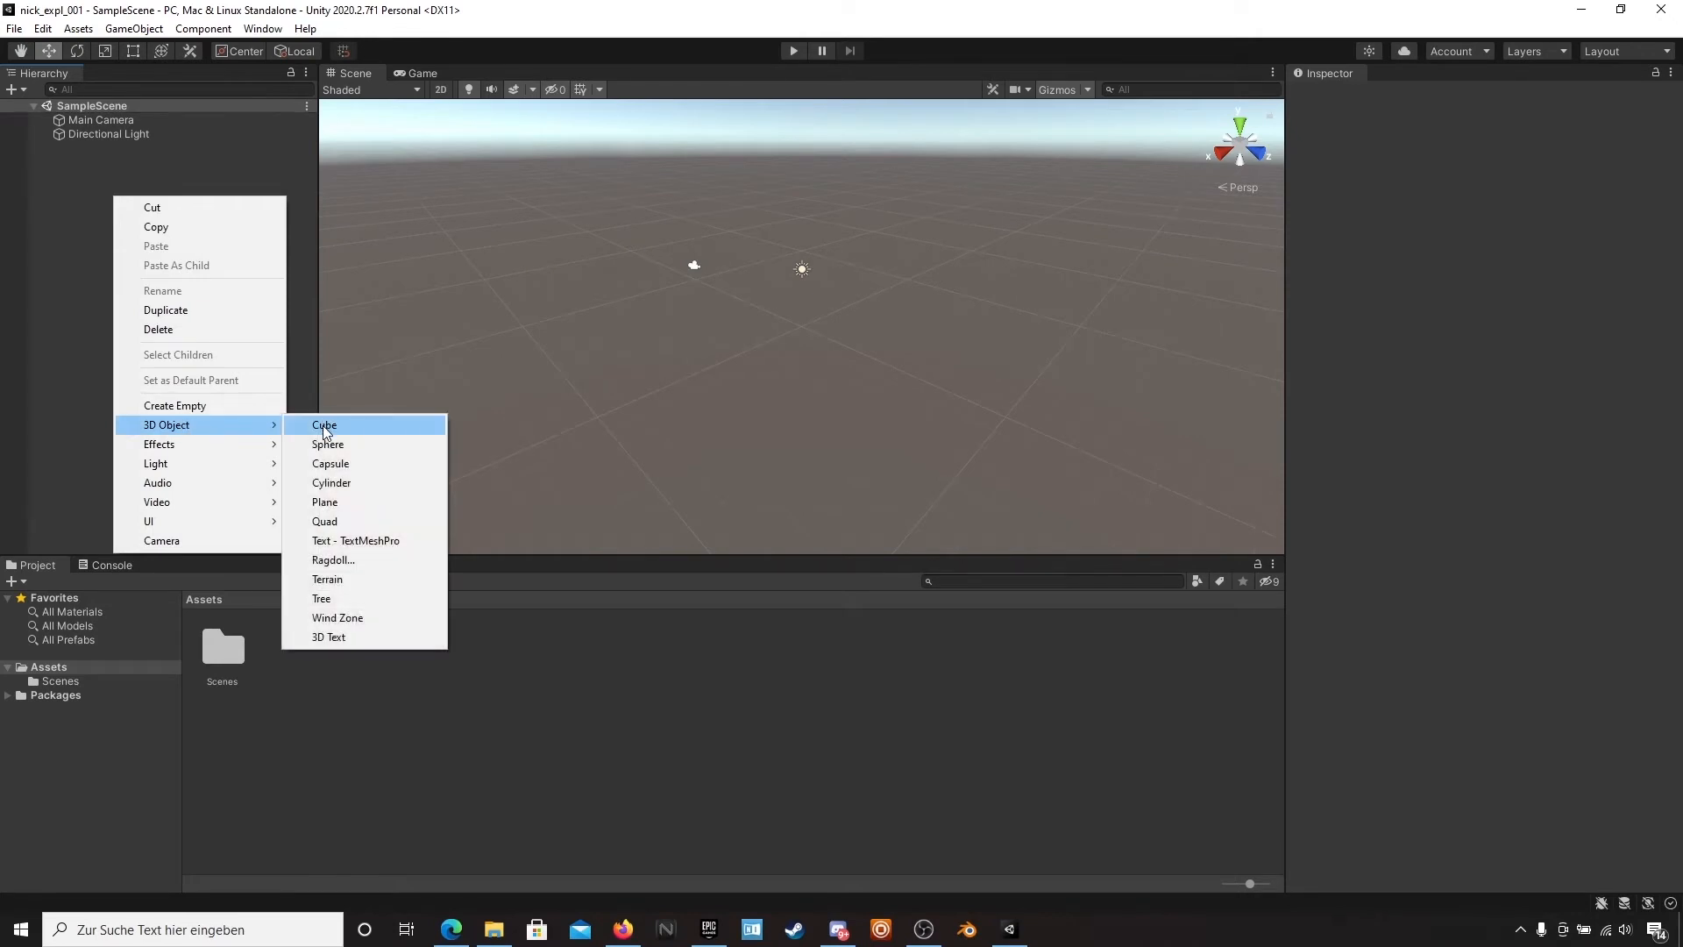
click(325, 424)
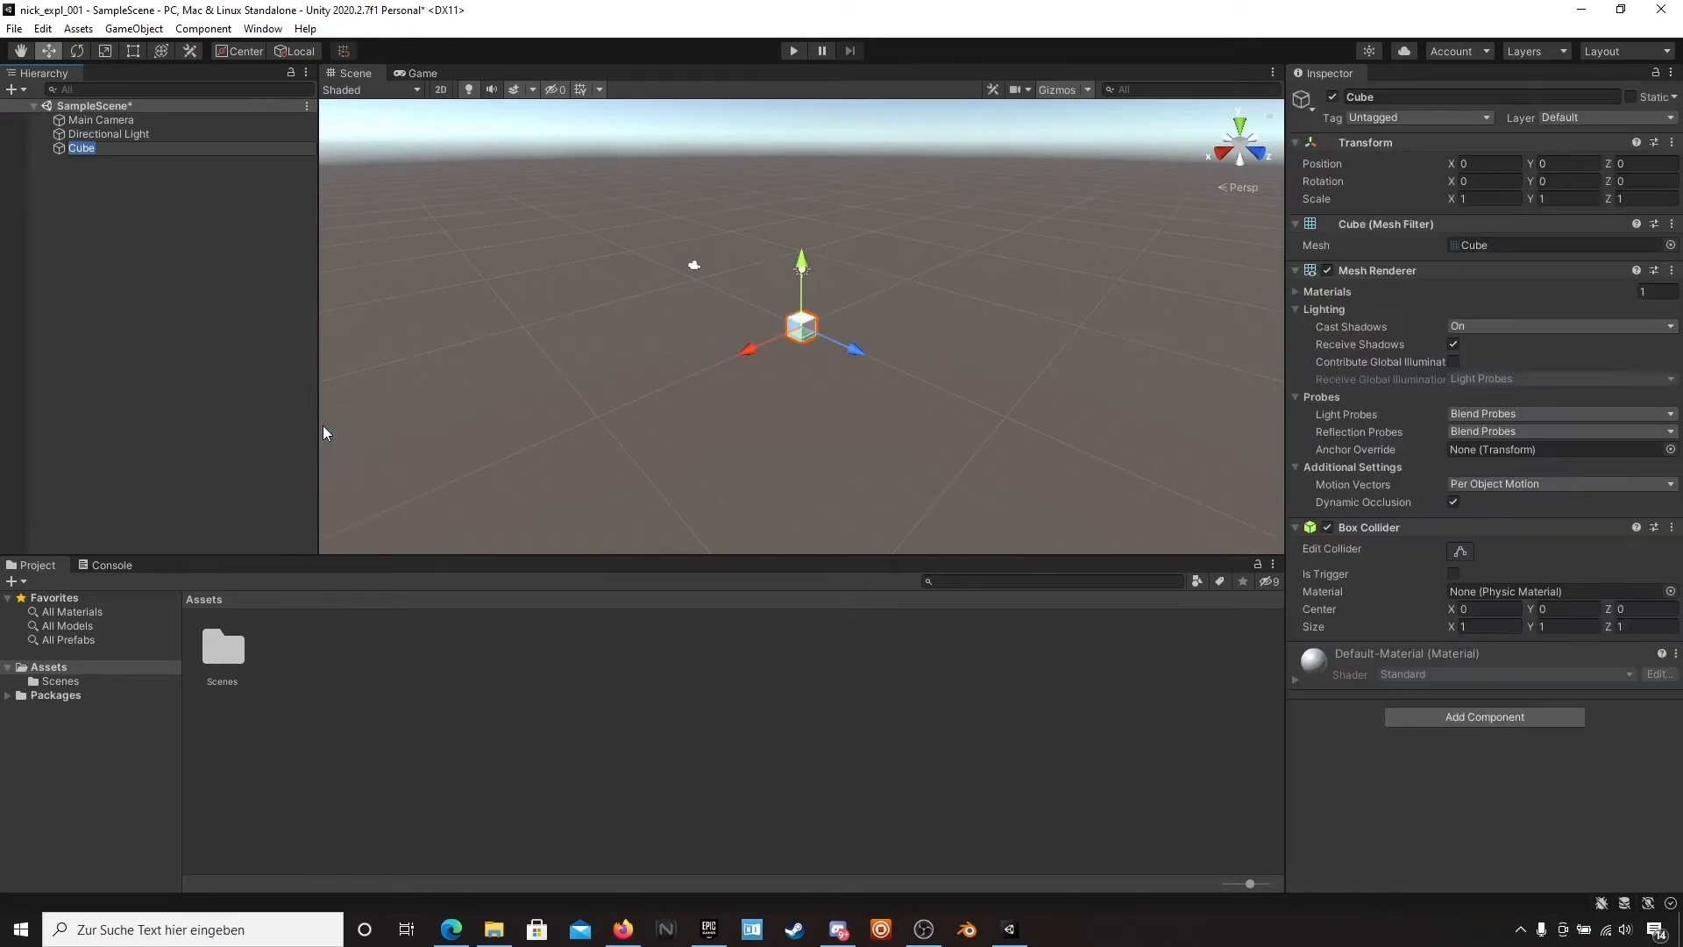
click(102, 119)
text(-1.53)
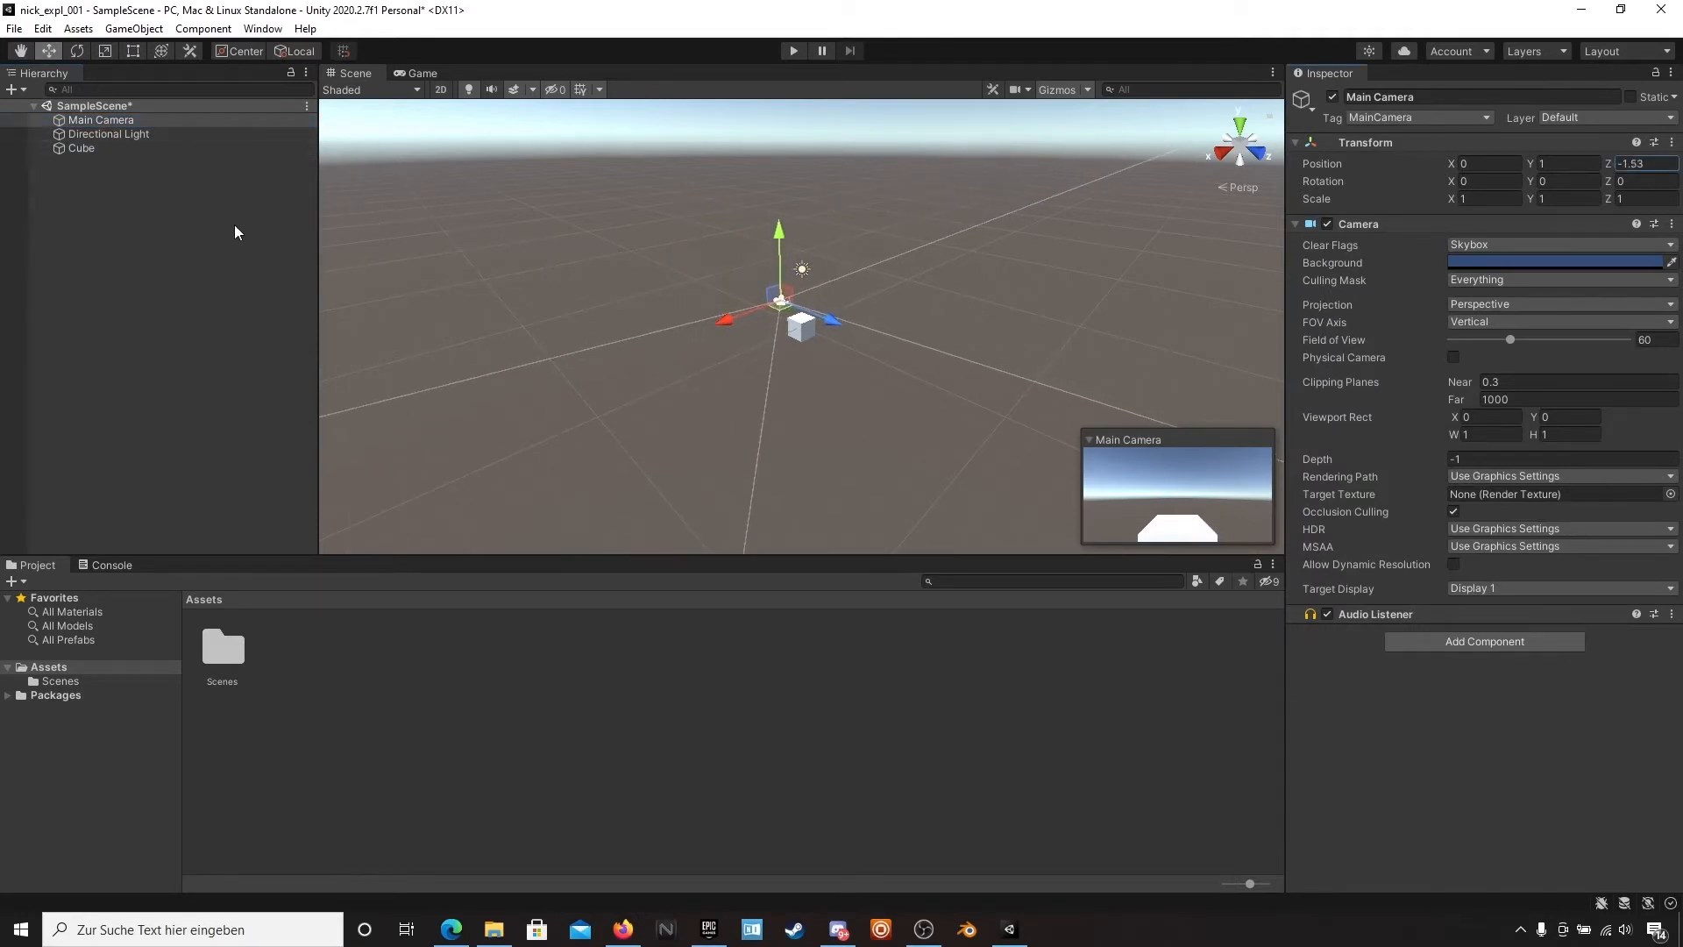
- Dock the Game view beneath the Scene view so both are visible
click(419, 73)
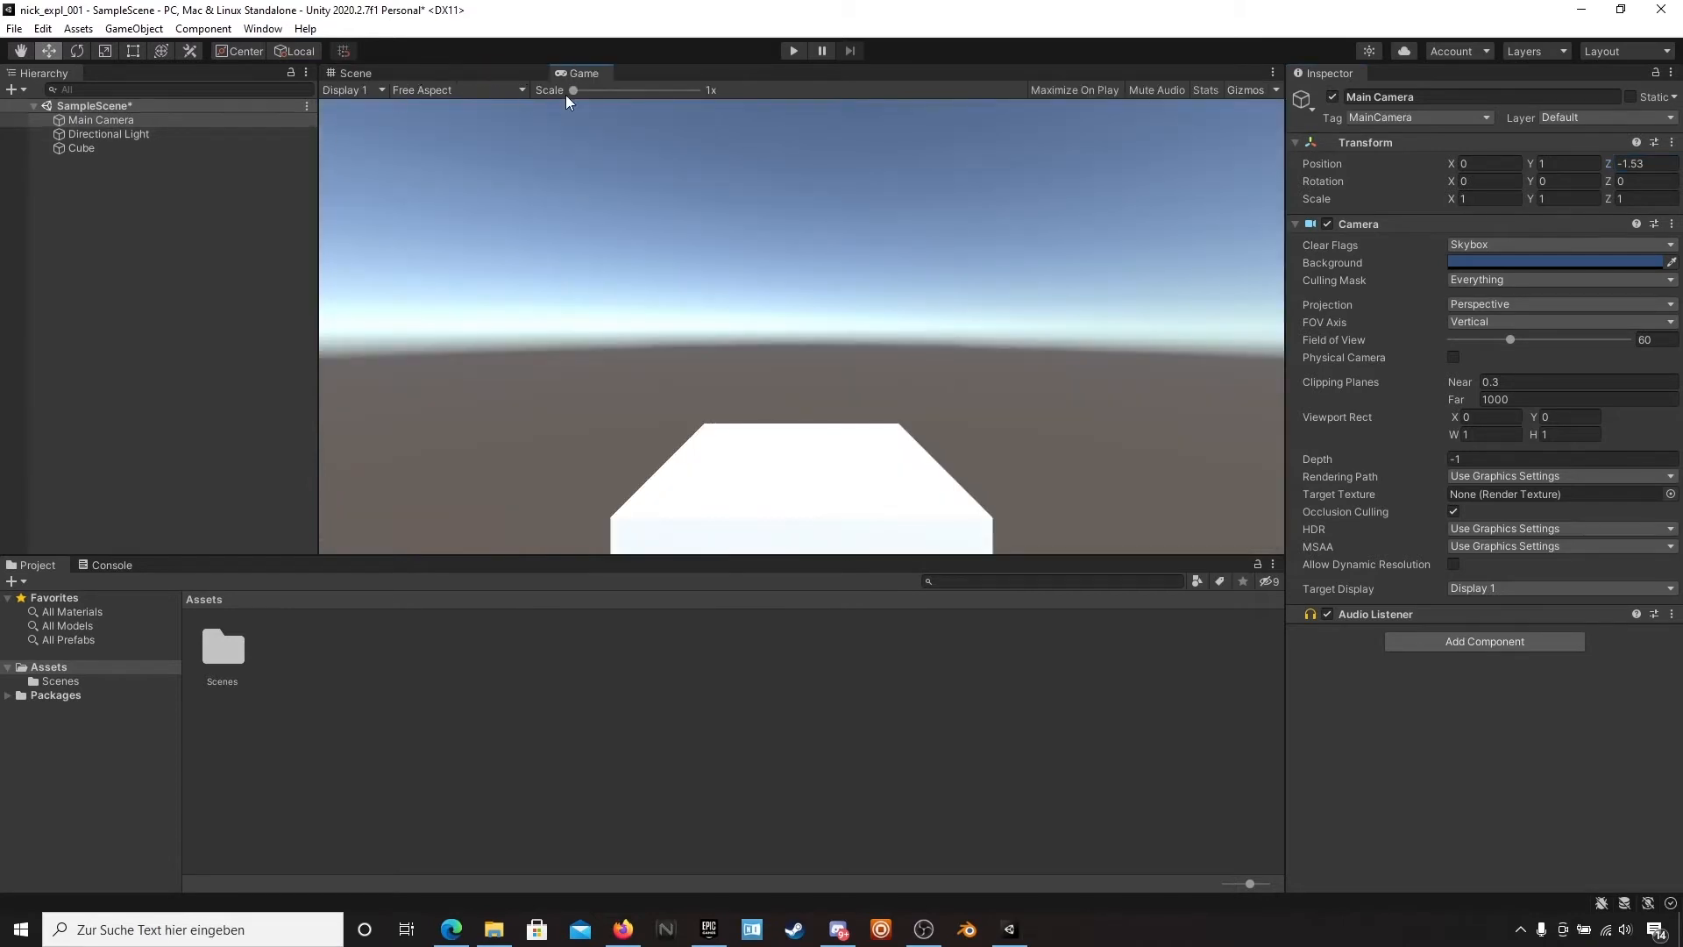
click(354, 74)
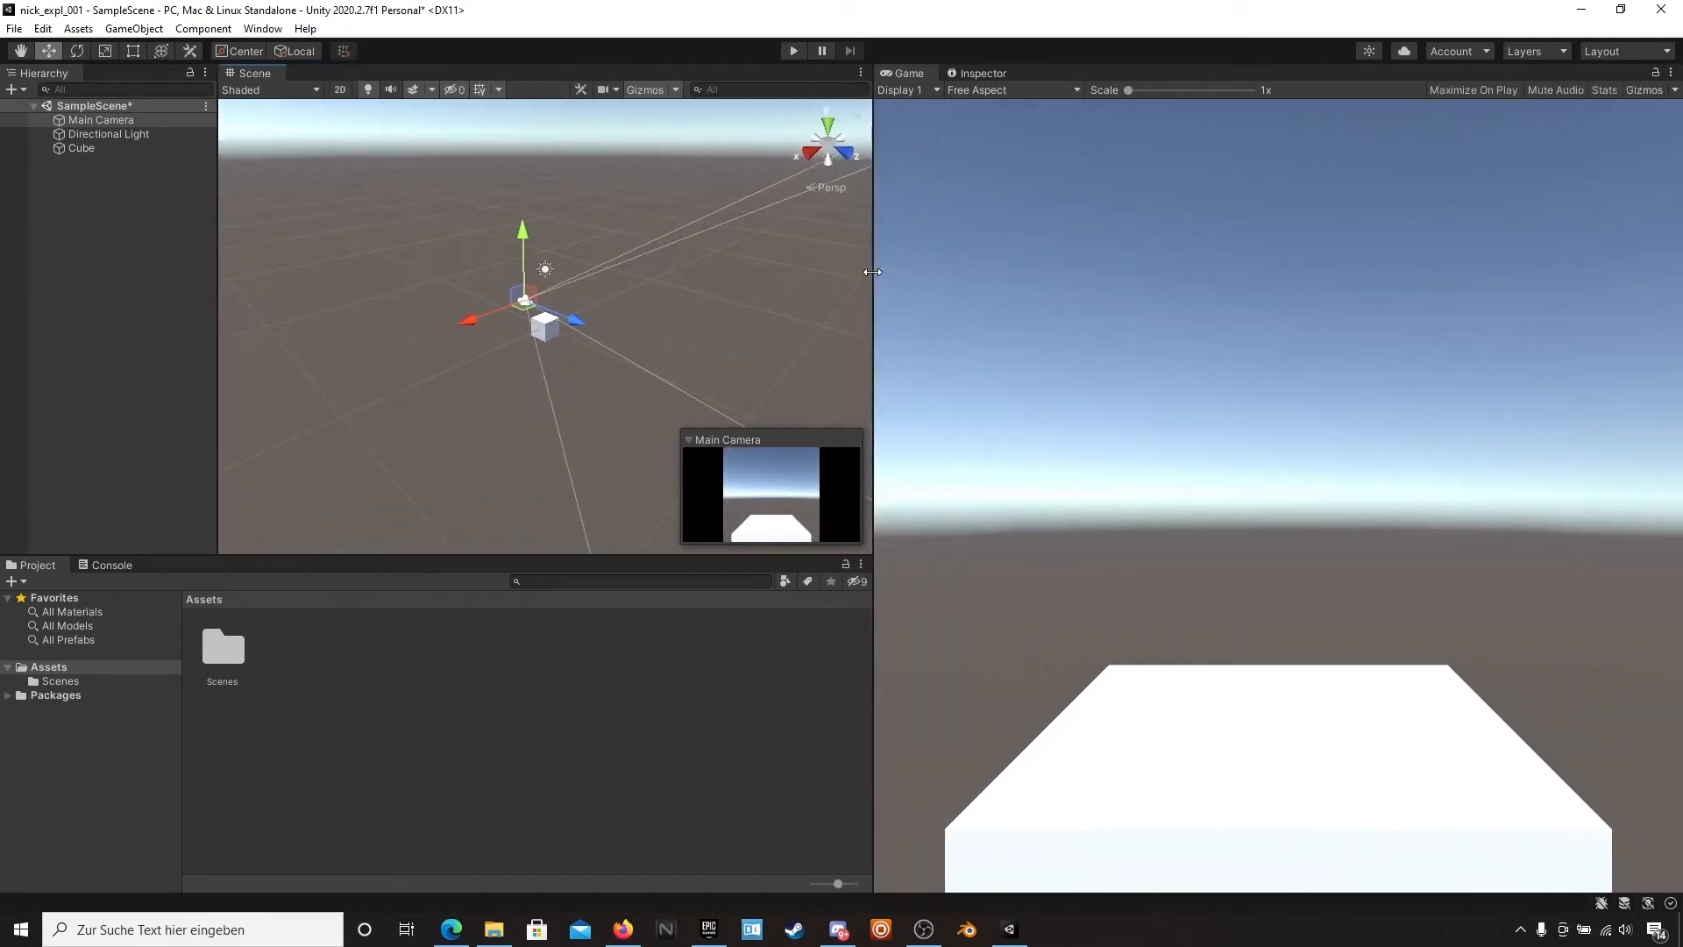
drag(873, 272, 890, 272)
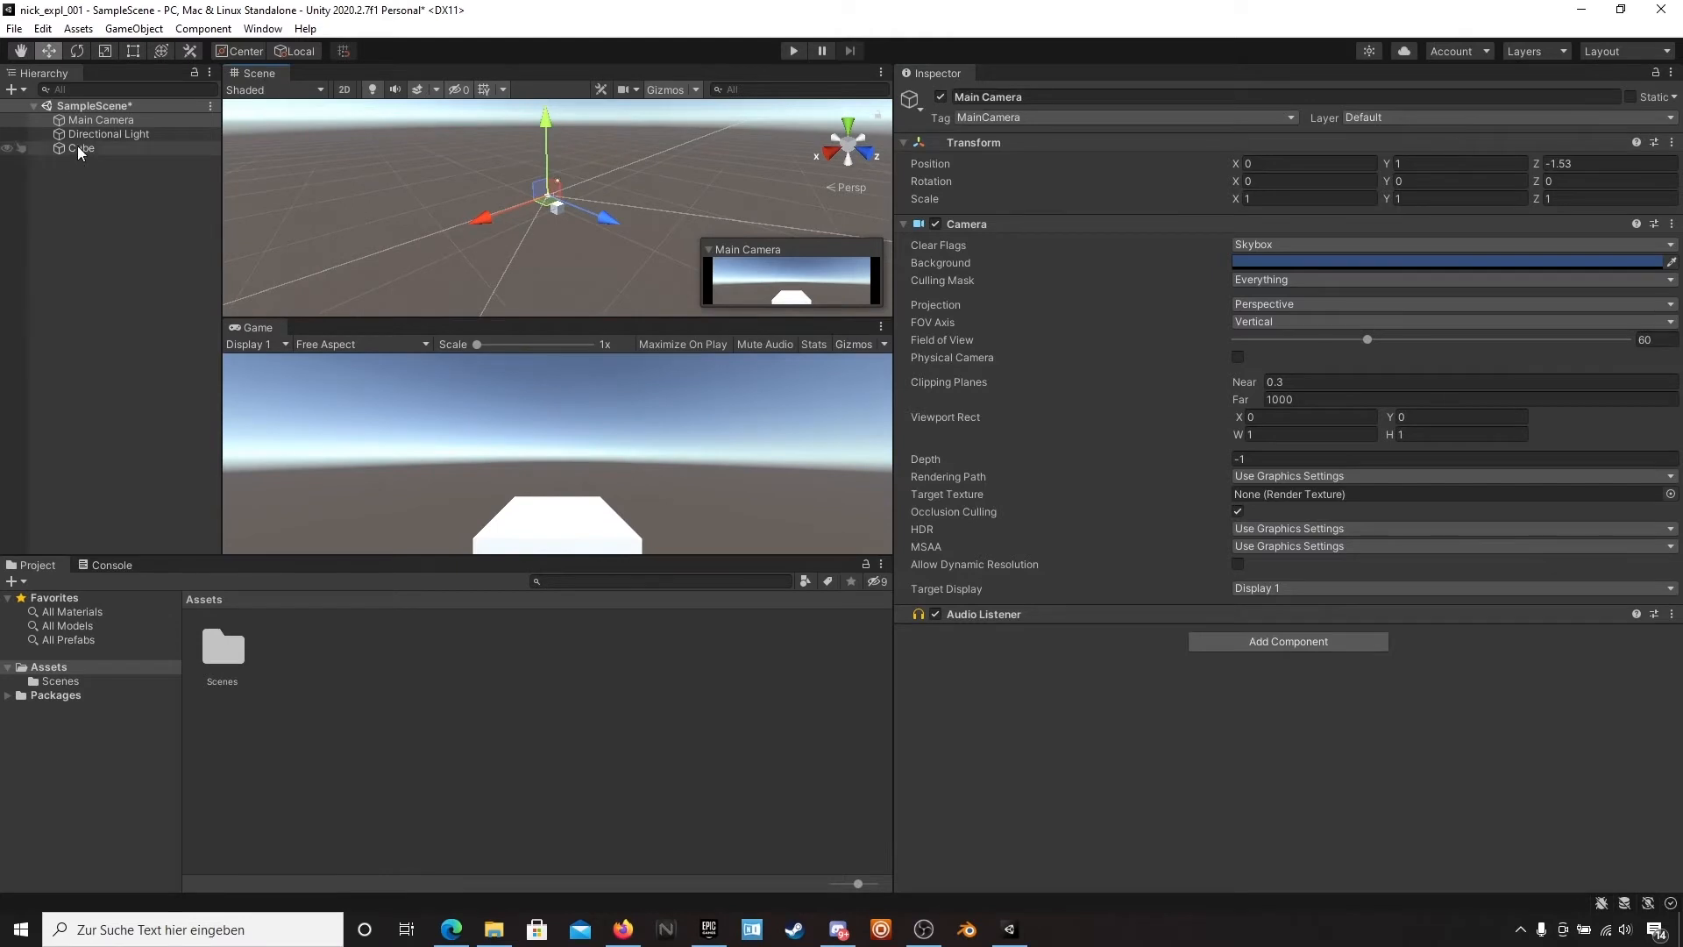
- Rotate the cube to 40.1, -49.7, -22.54, raise it to Y 0.96 and preview in Play mode
click(79, 147)
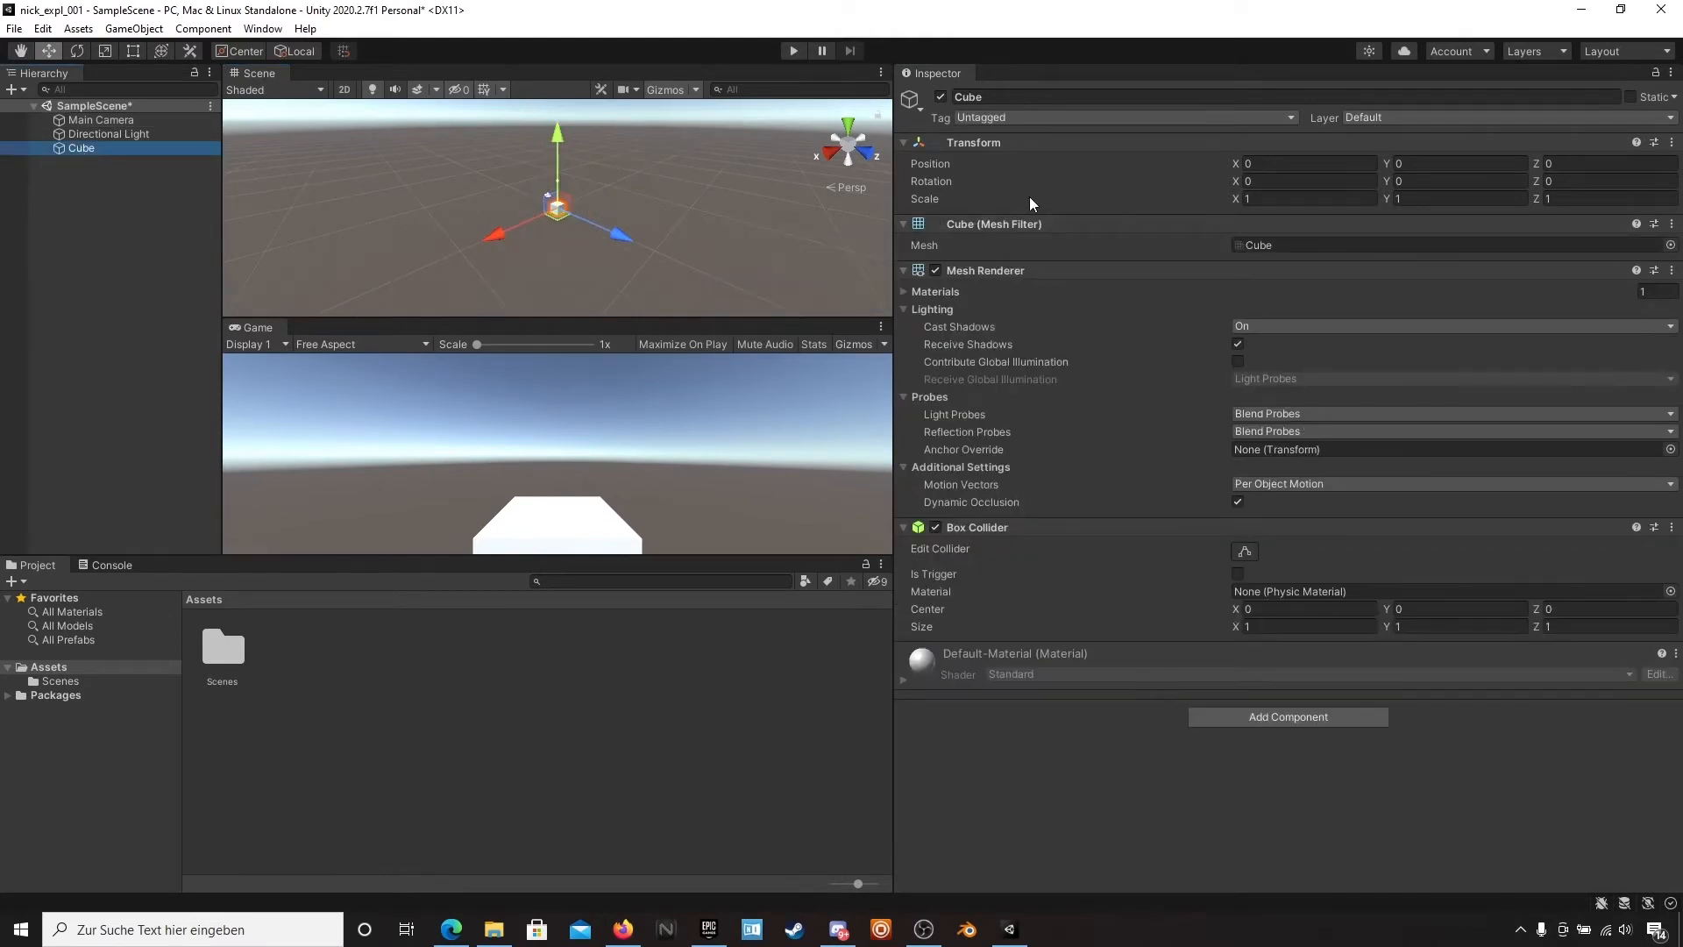
mouse_move(1391, 184)
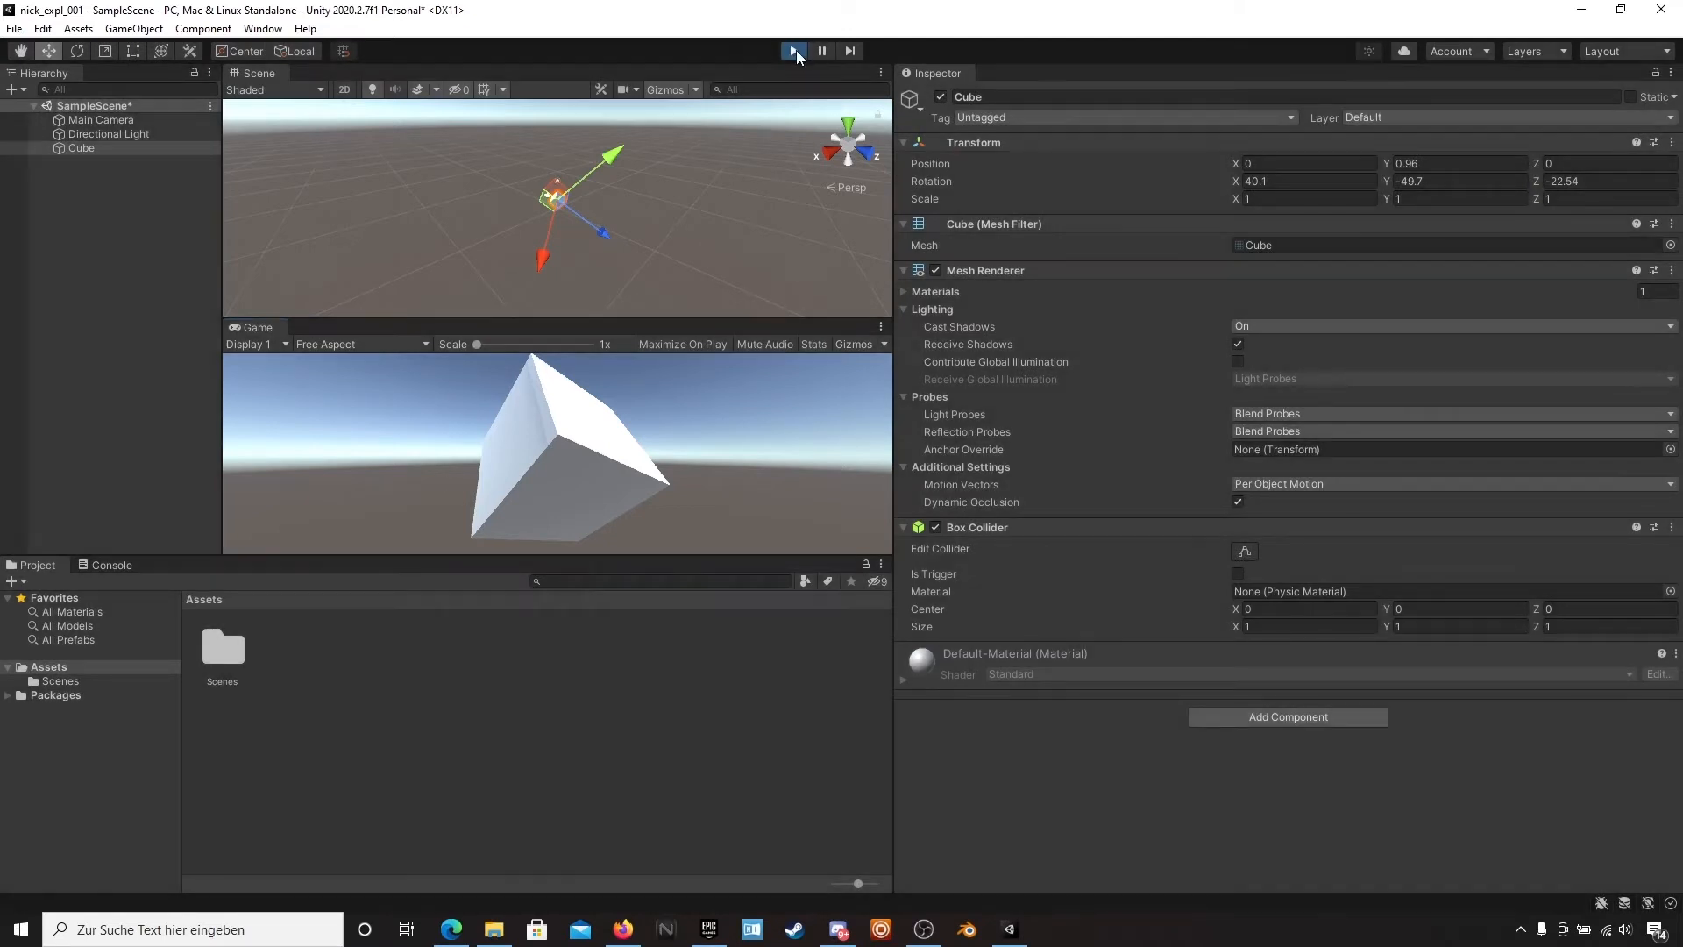
click(792, 51)
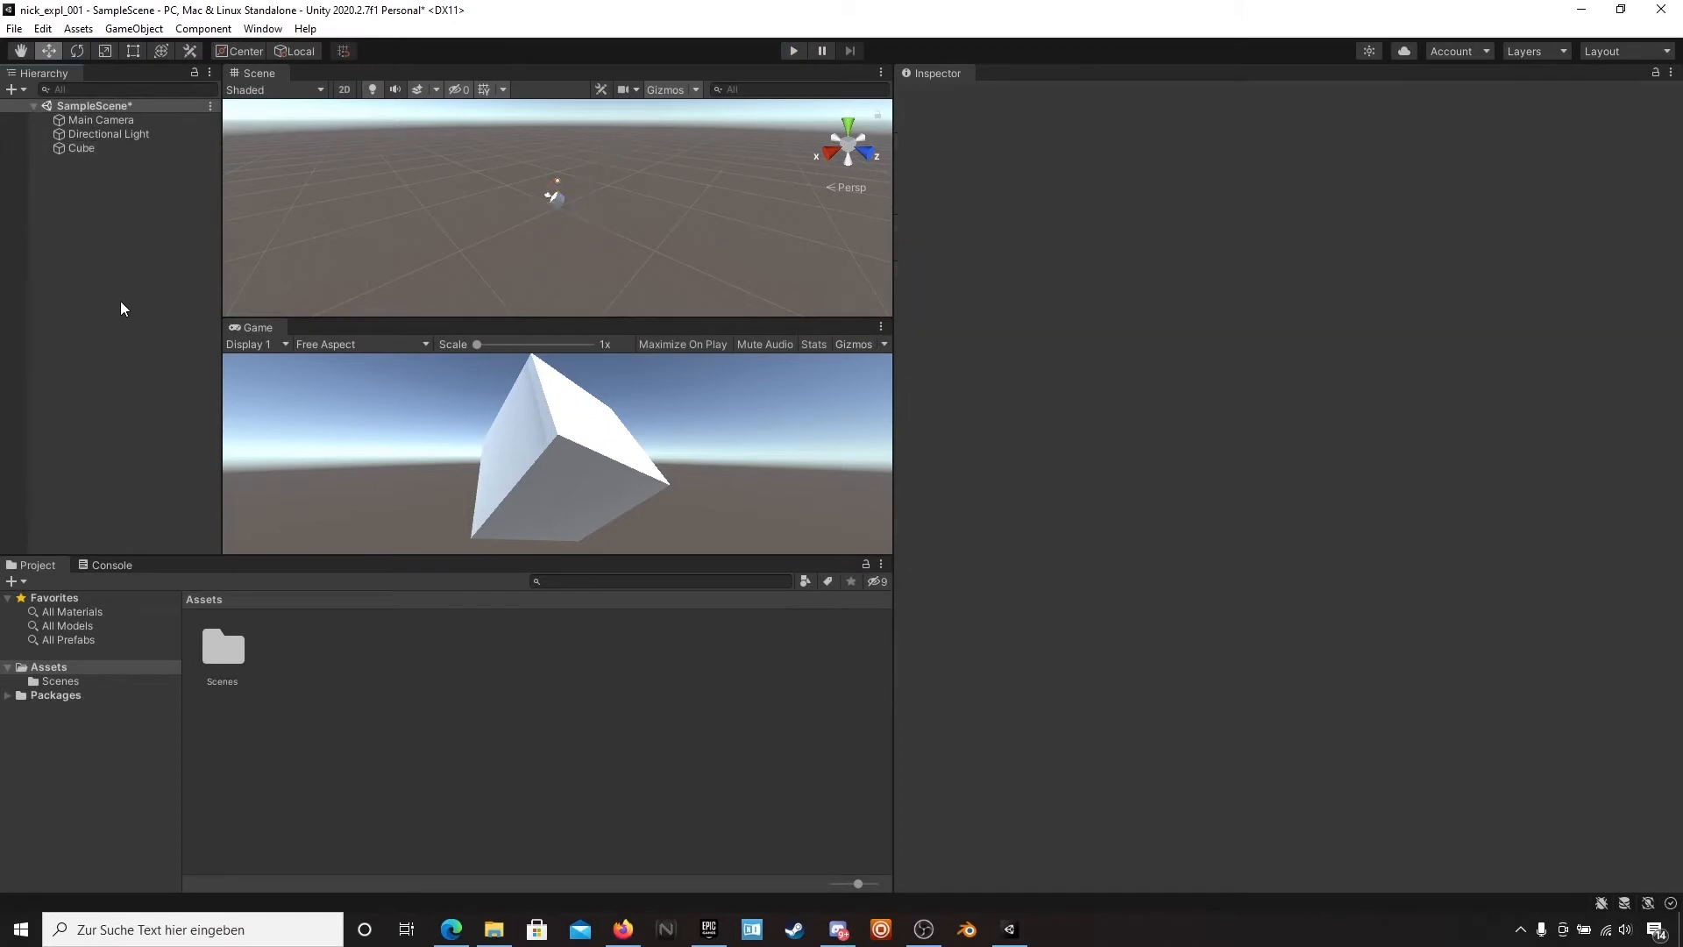
mouse_move(90, 280)
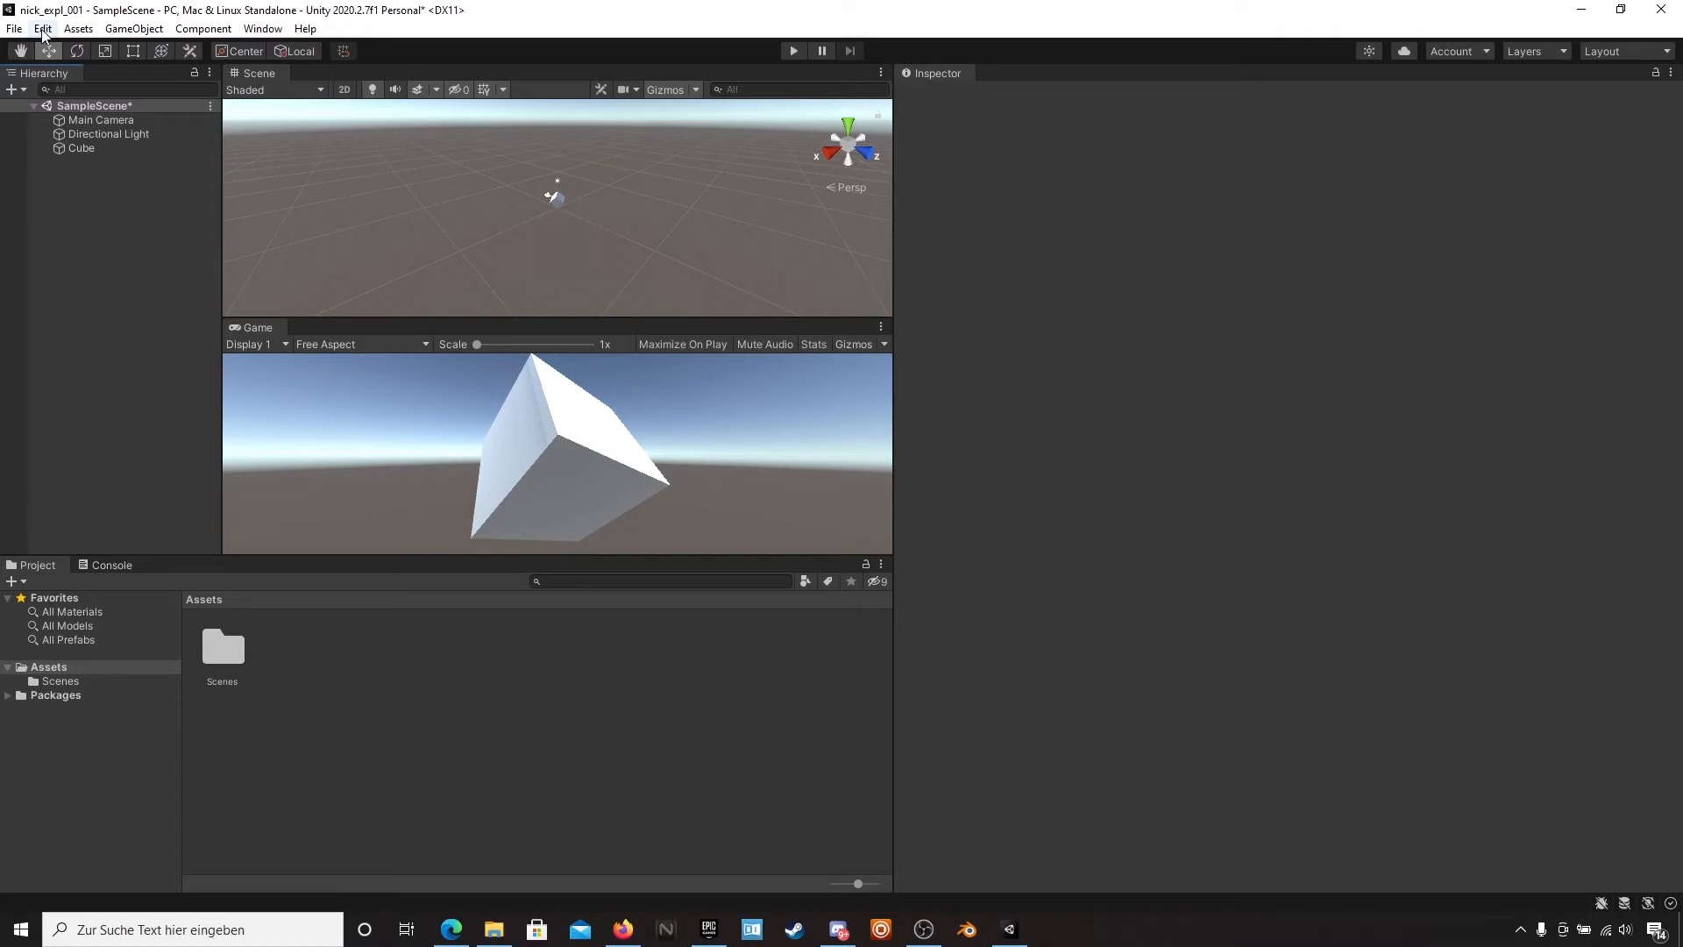
- In Player settings, disable Auto Graphics API for Windows and add Direct3D12 alongside Direct3D11
click(42, 30)
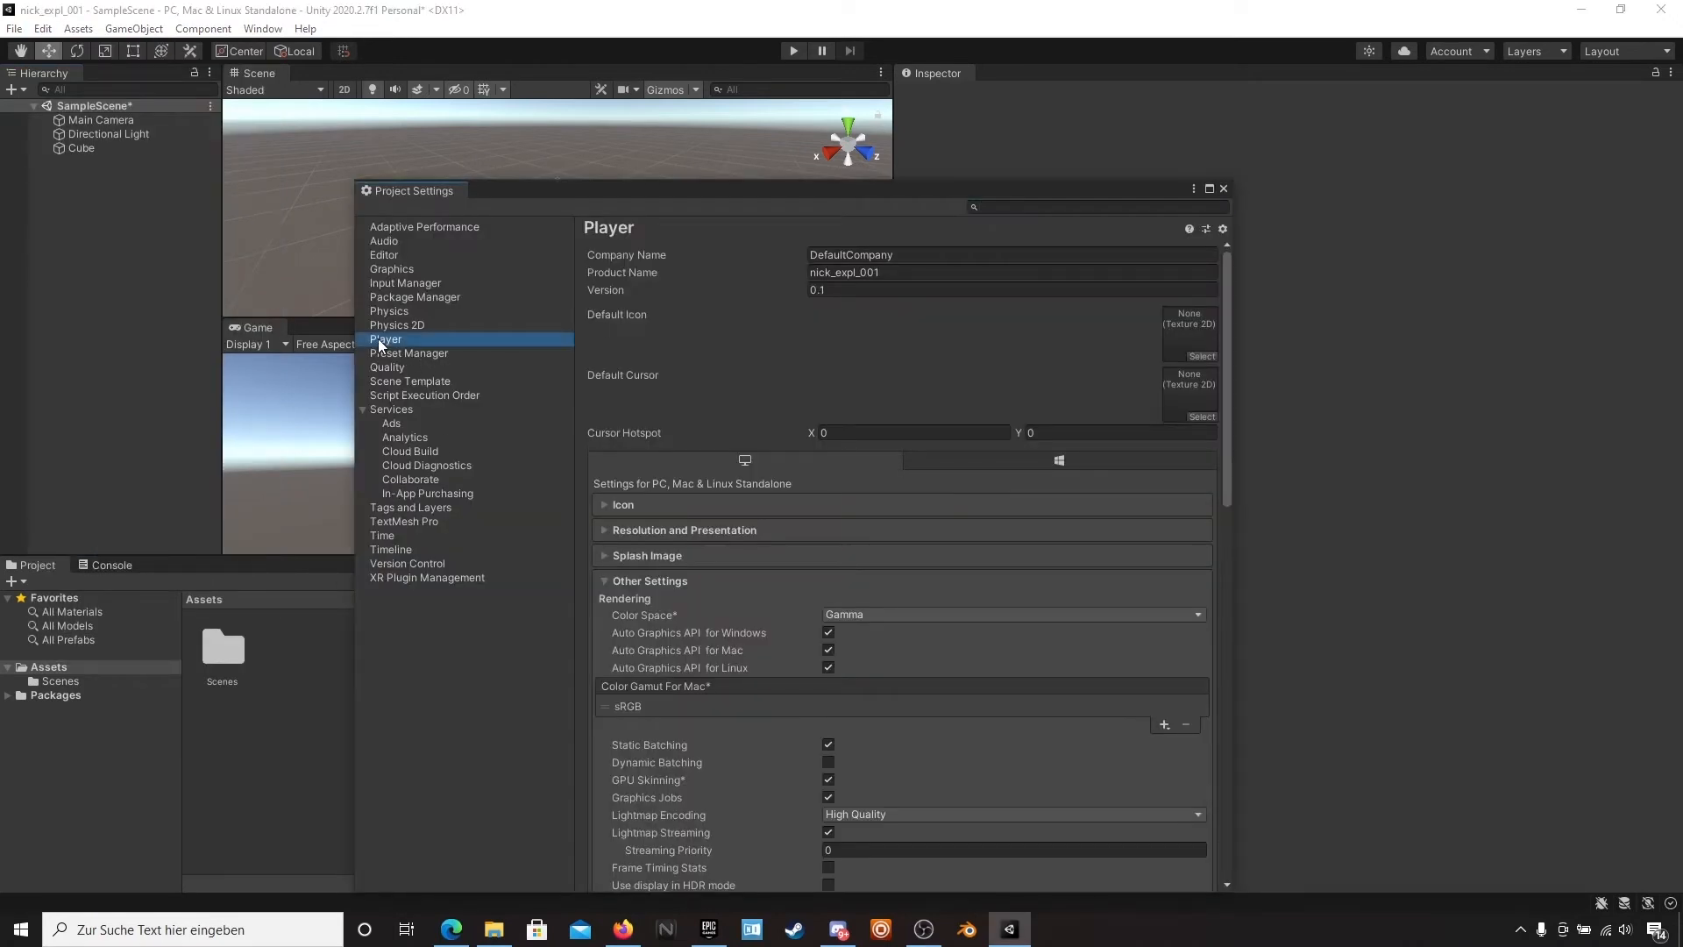
mouse_move(799, 657)
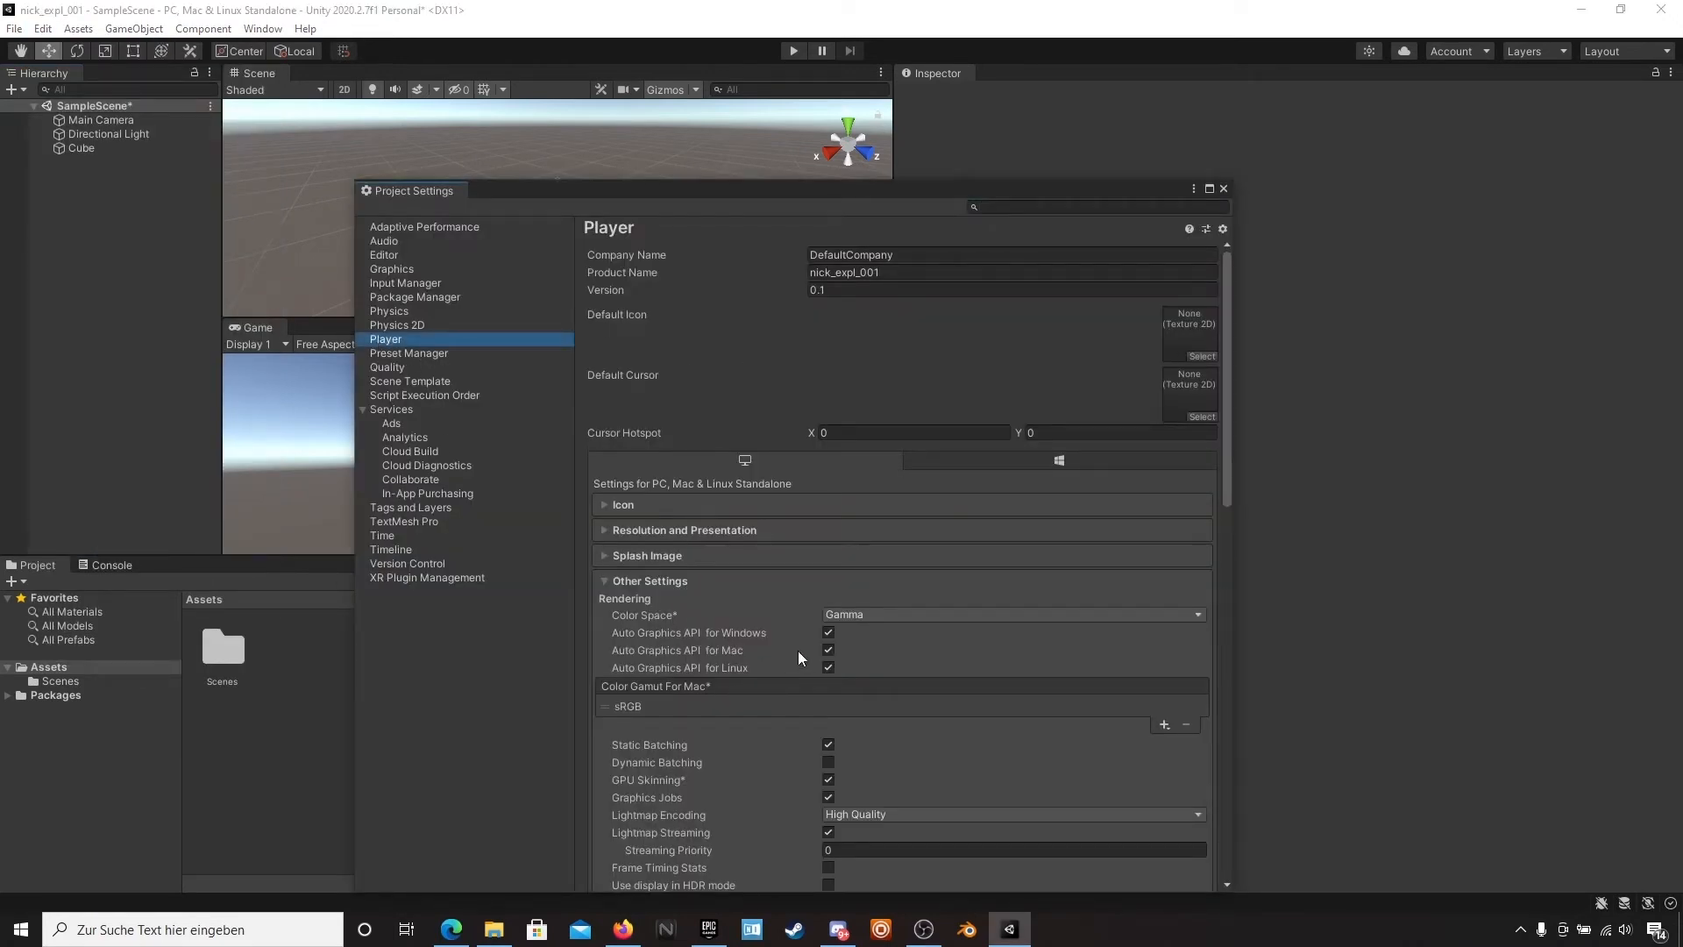
click(828, 633)
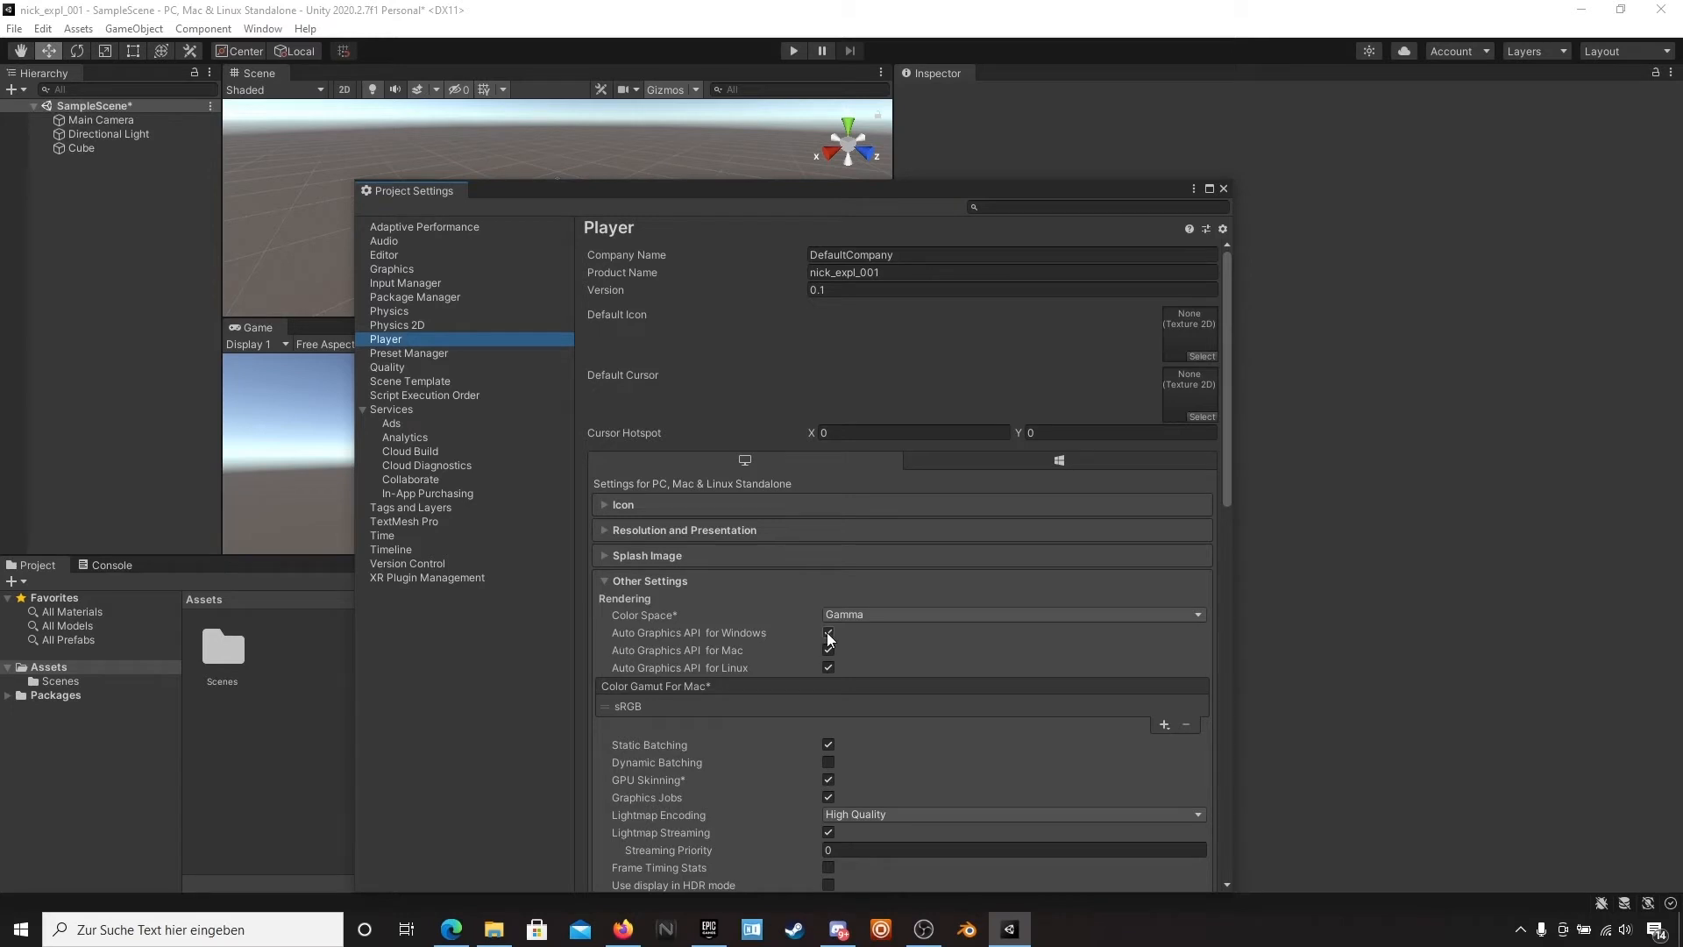
click(828, 633)
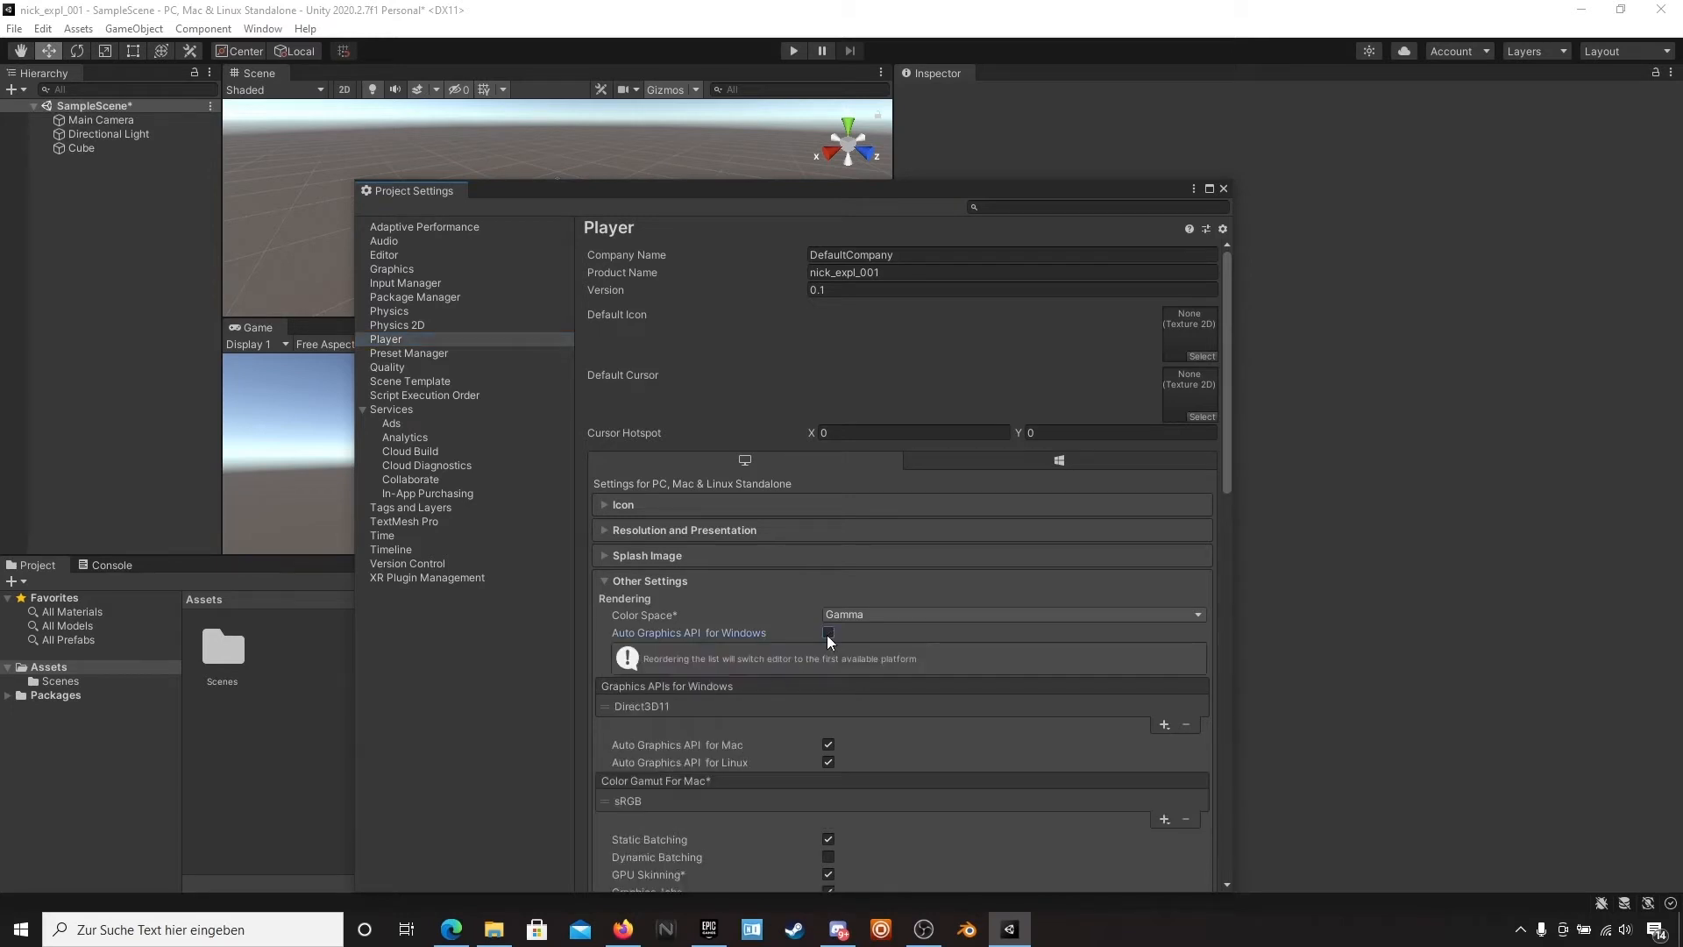
scroll(down, 3)
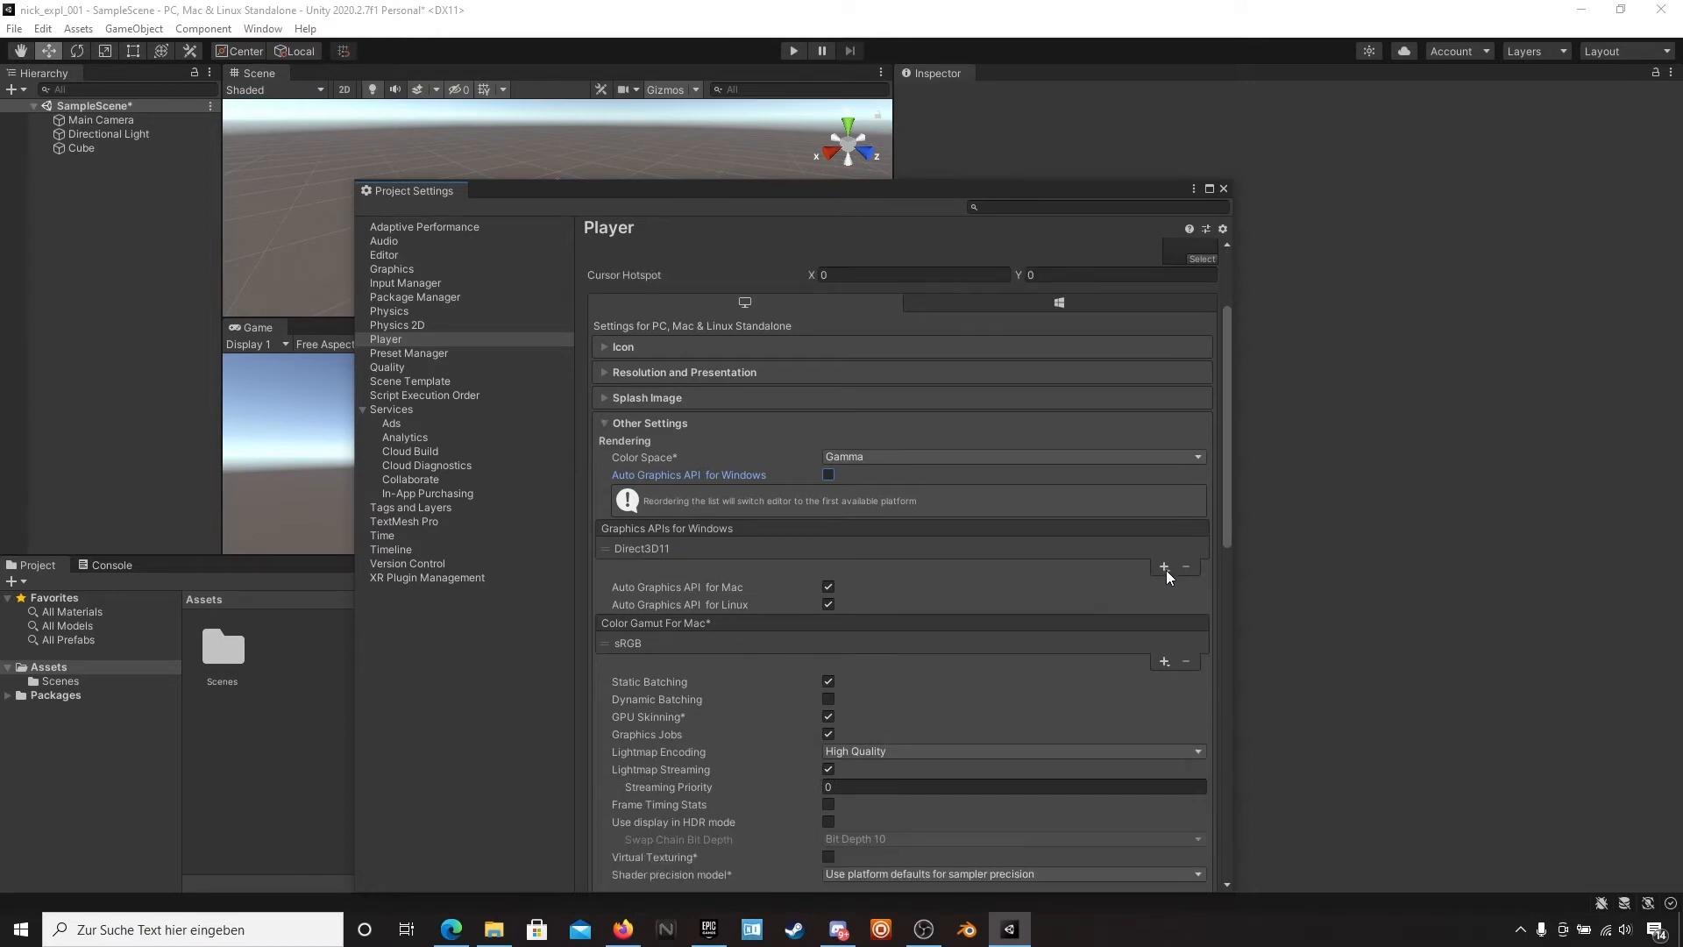
click(1163, 566)
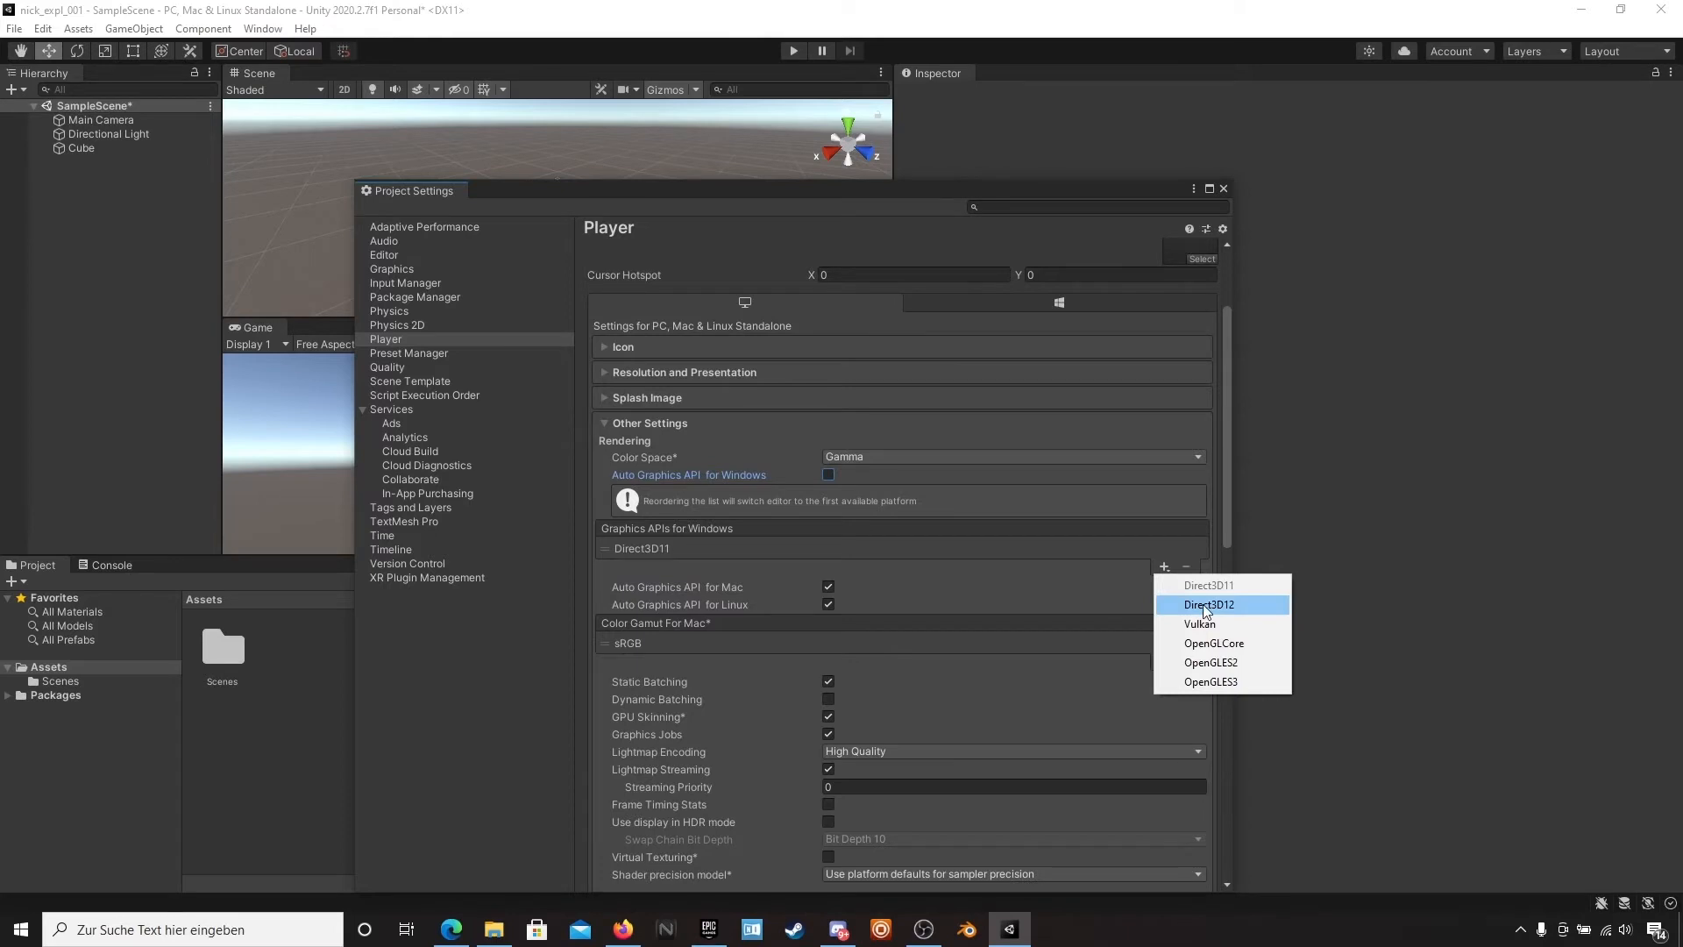
click(1206, 604)
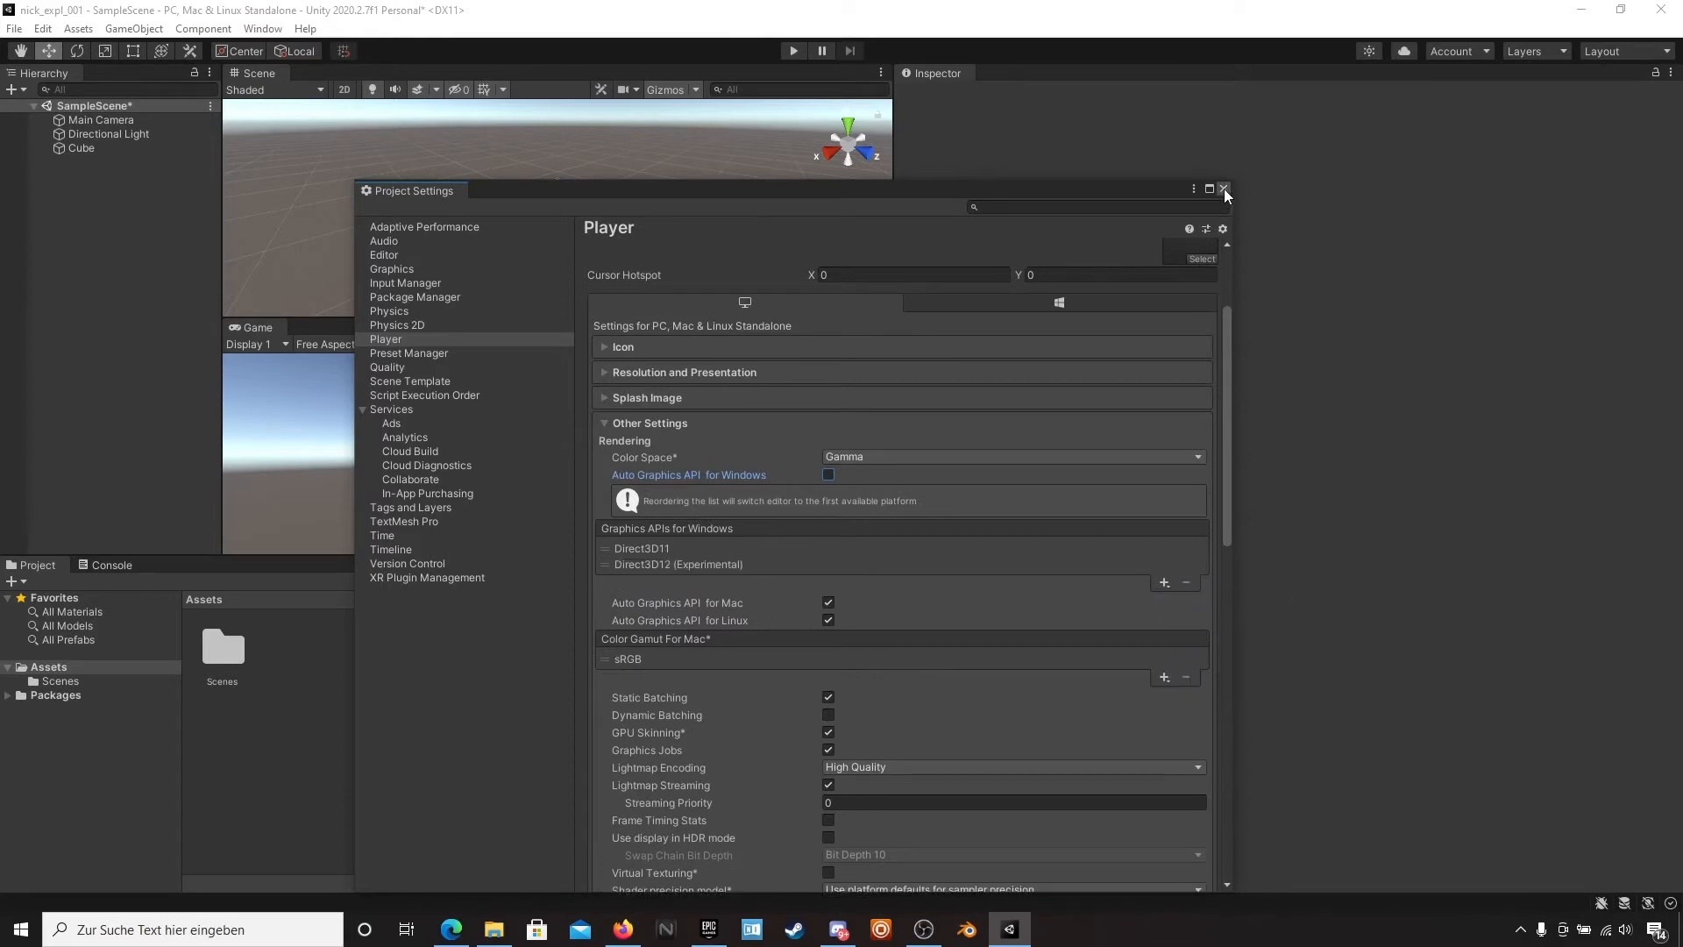
click(1222, 190)
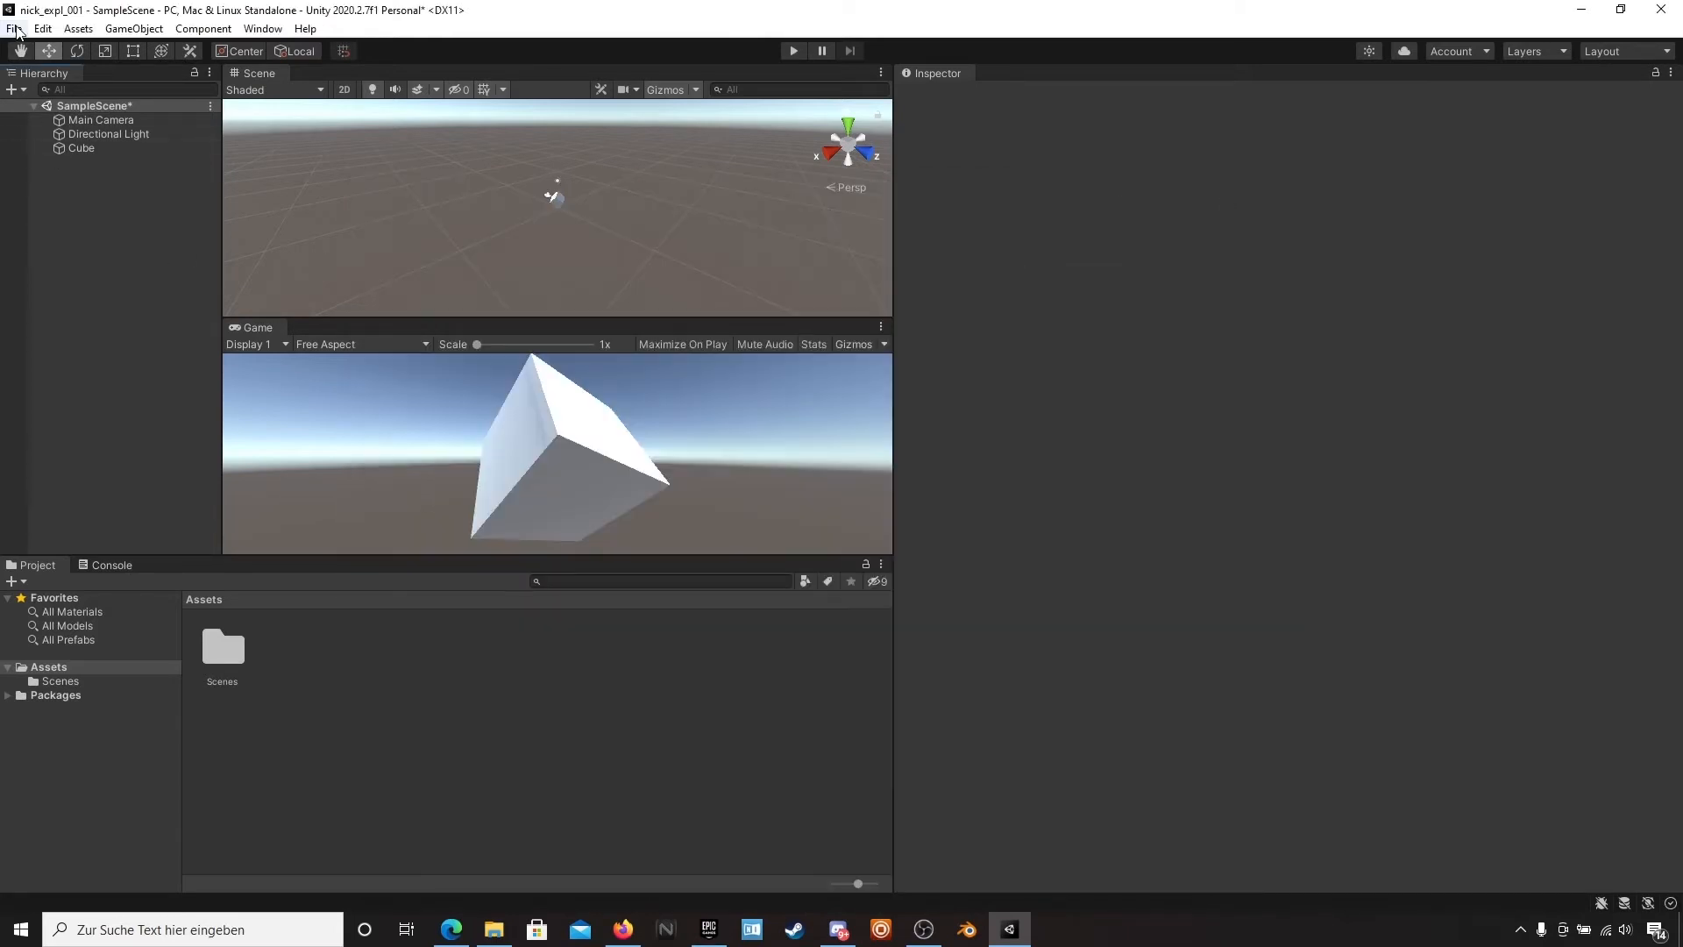
- In Build Settings, choose Universal Windows Platform with minimum version 10.0.18362.0 and switch platform
click(14, 28)
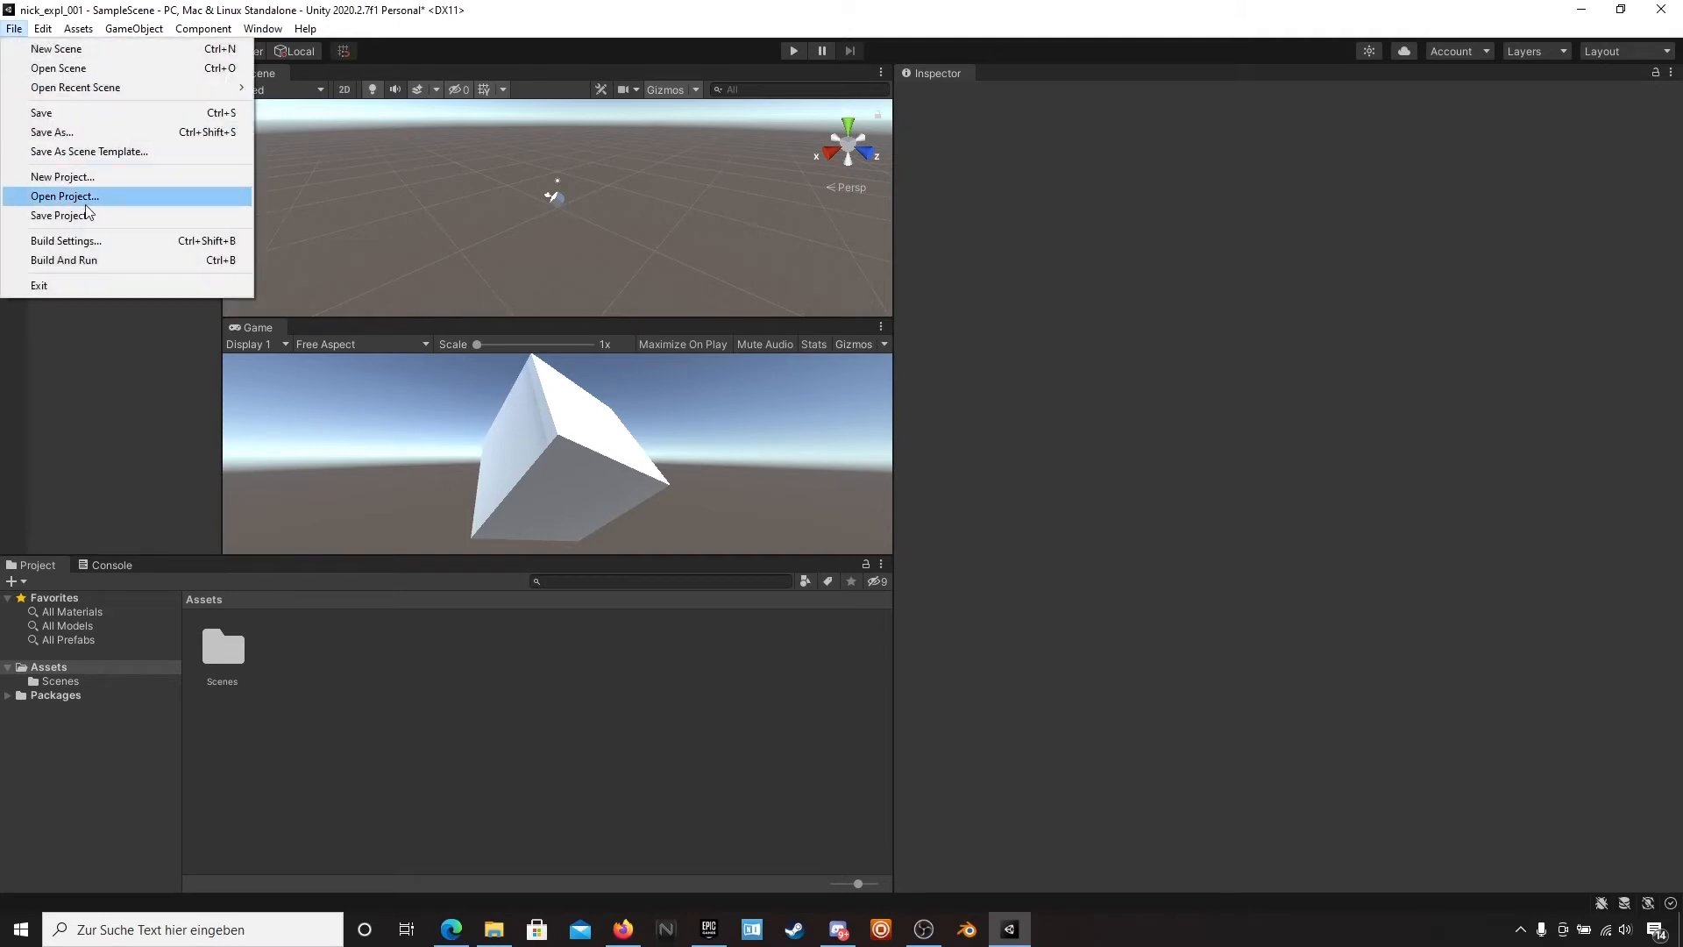
click(65, 240)
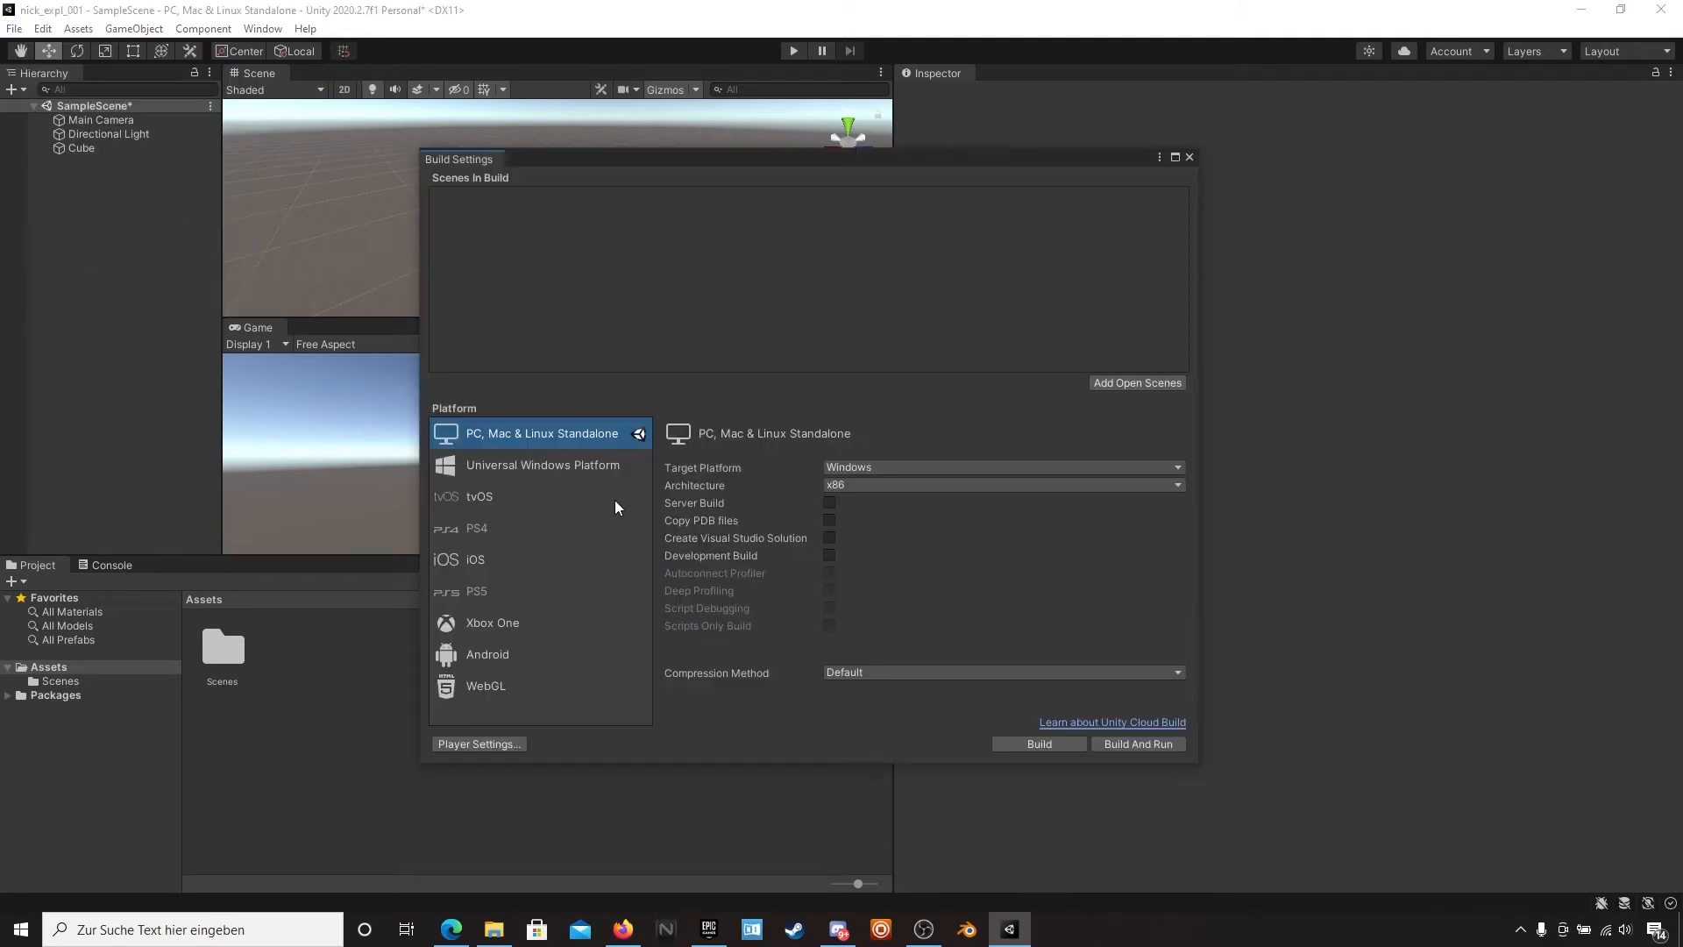
click(542, 464)
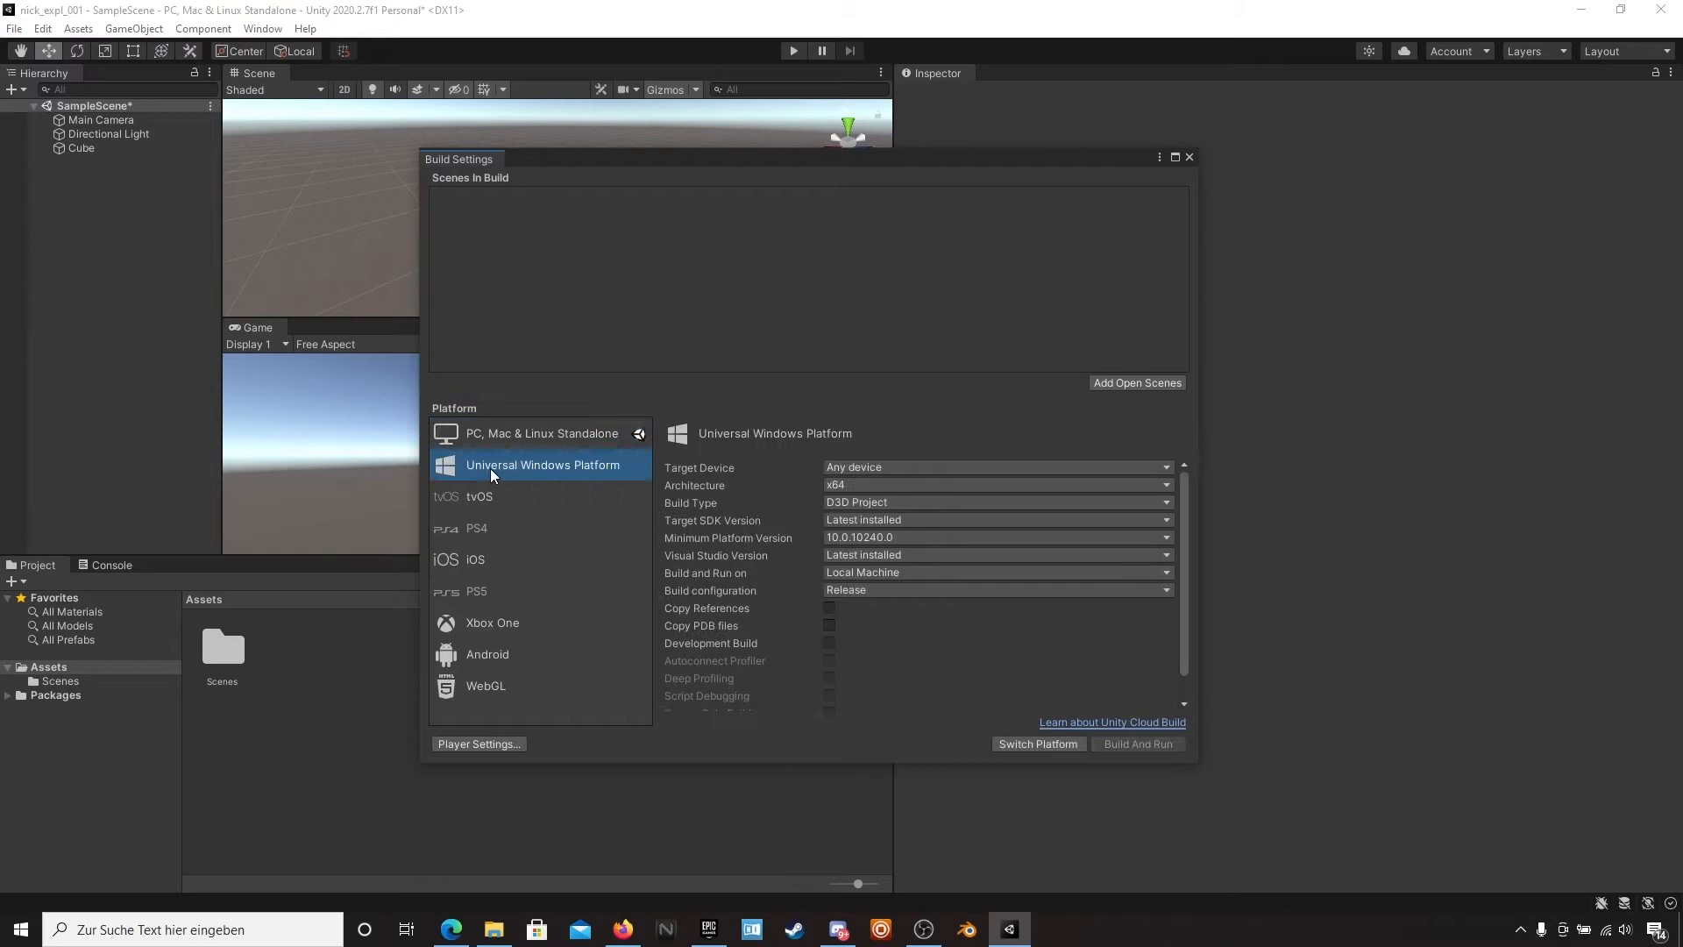
mouse_move(791, 528)
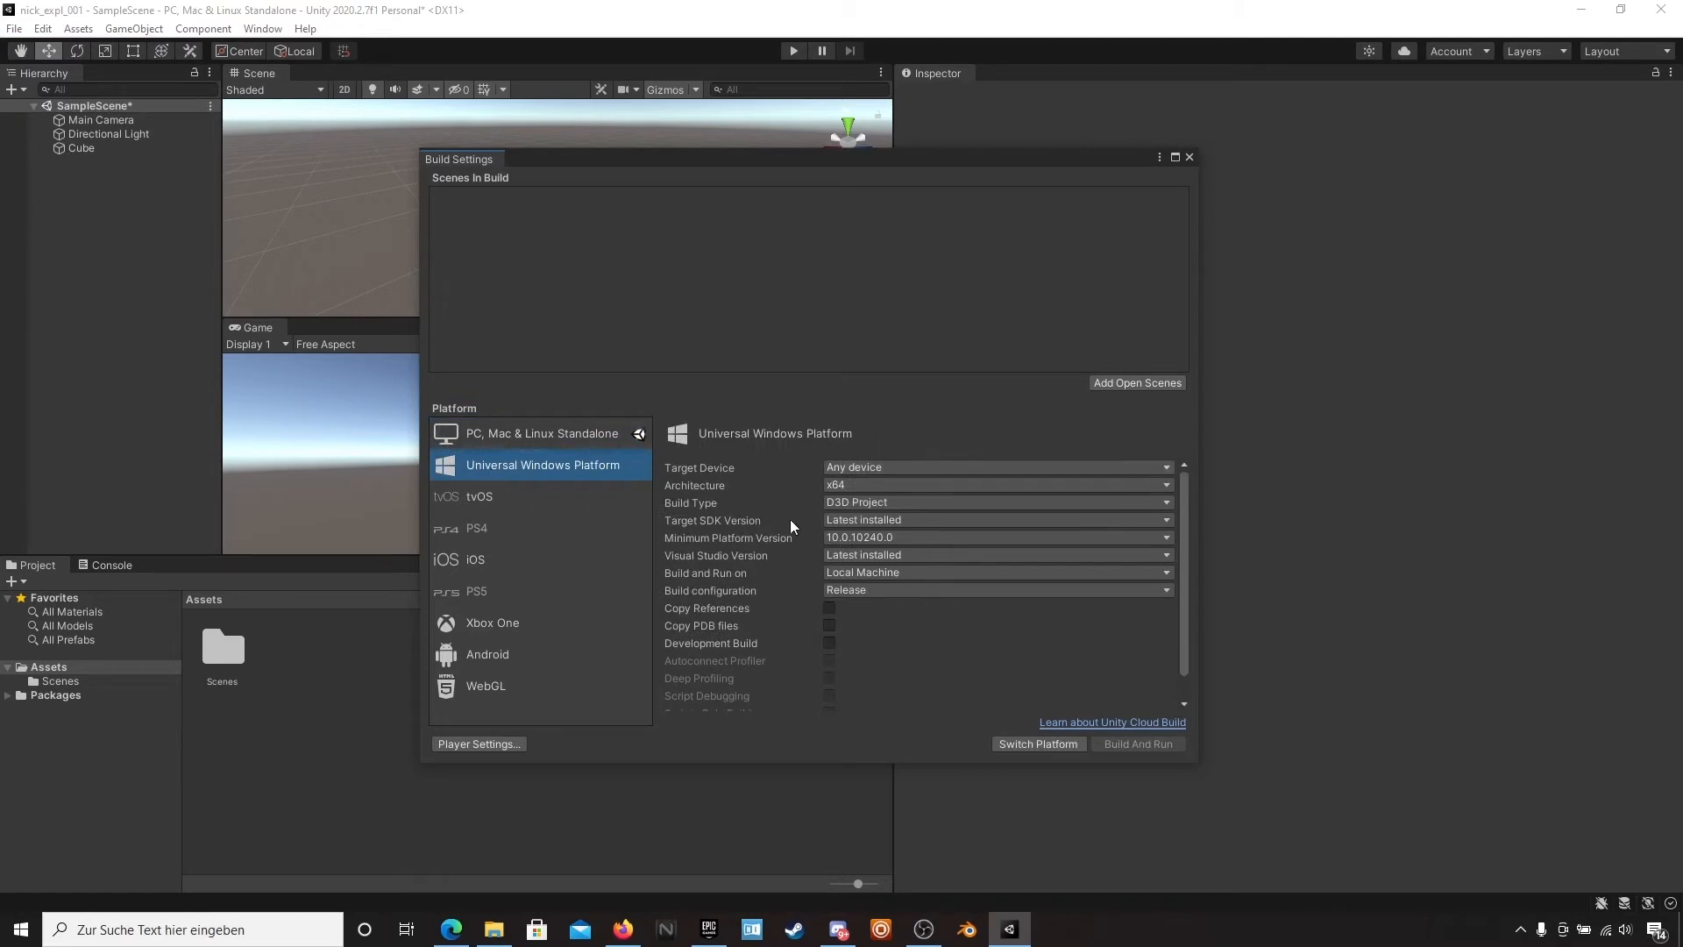
click(992, 536)
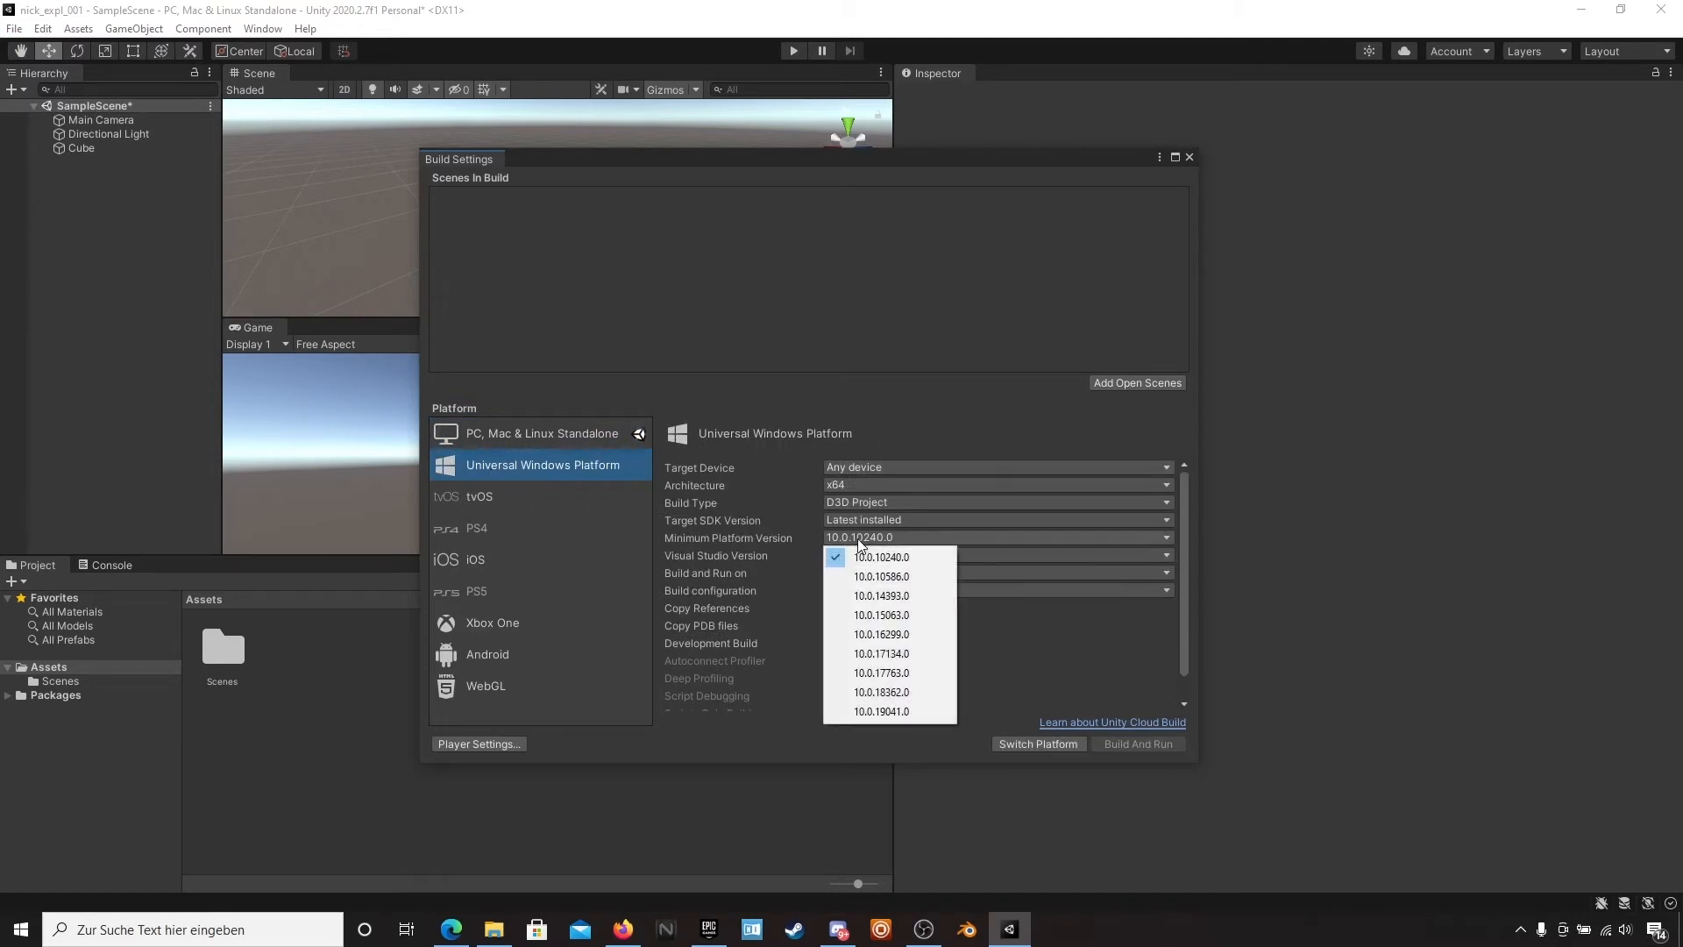
mouse_move(912, 691)
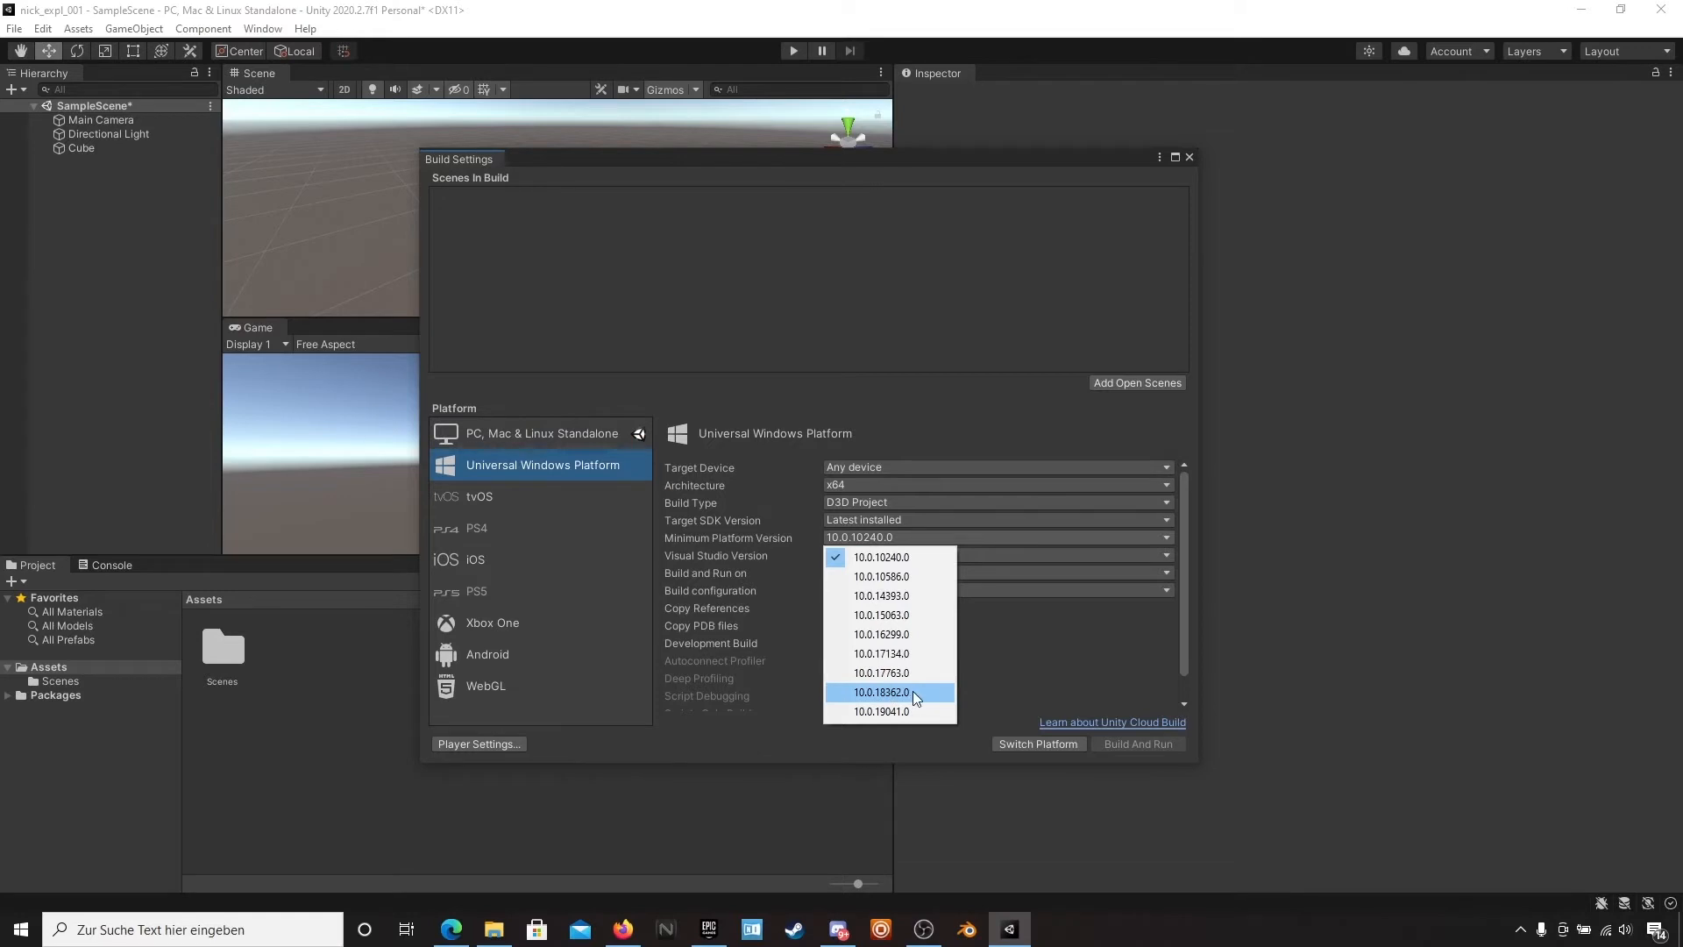
click(882, 691)
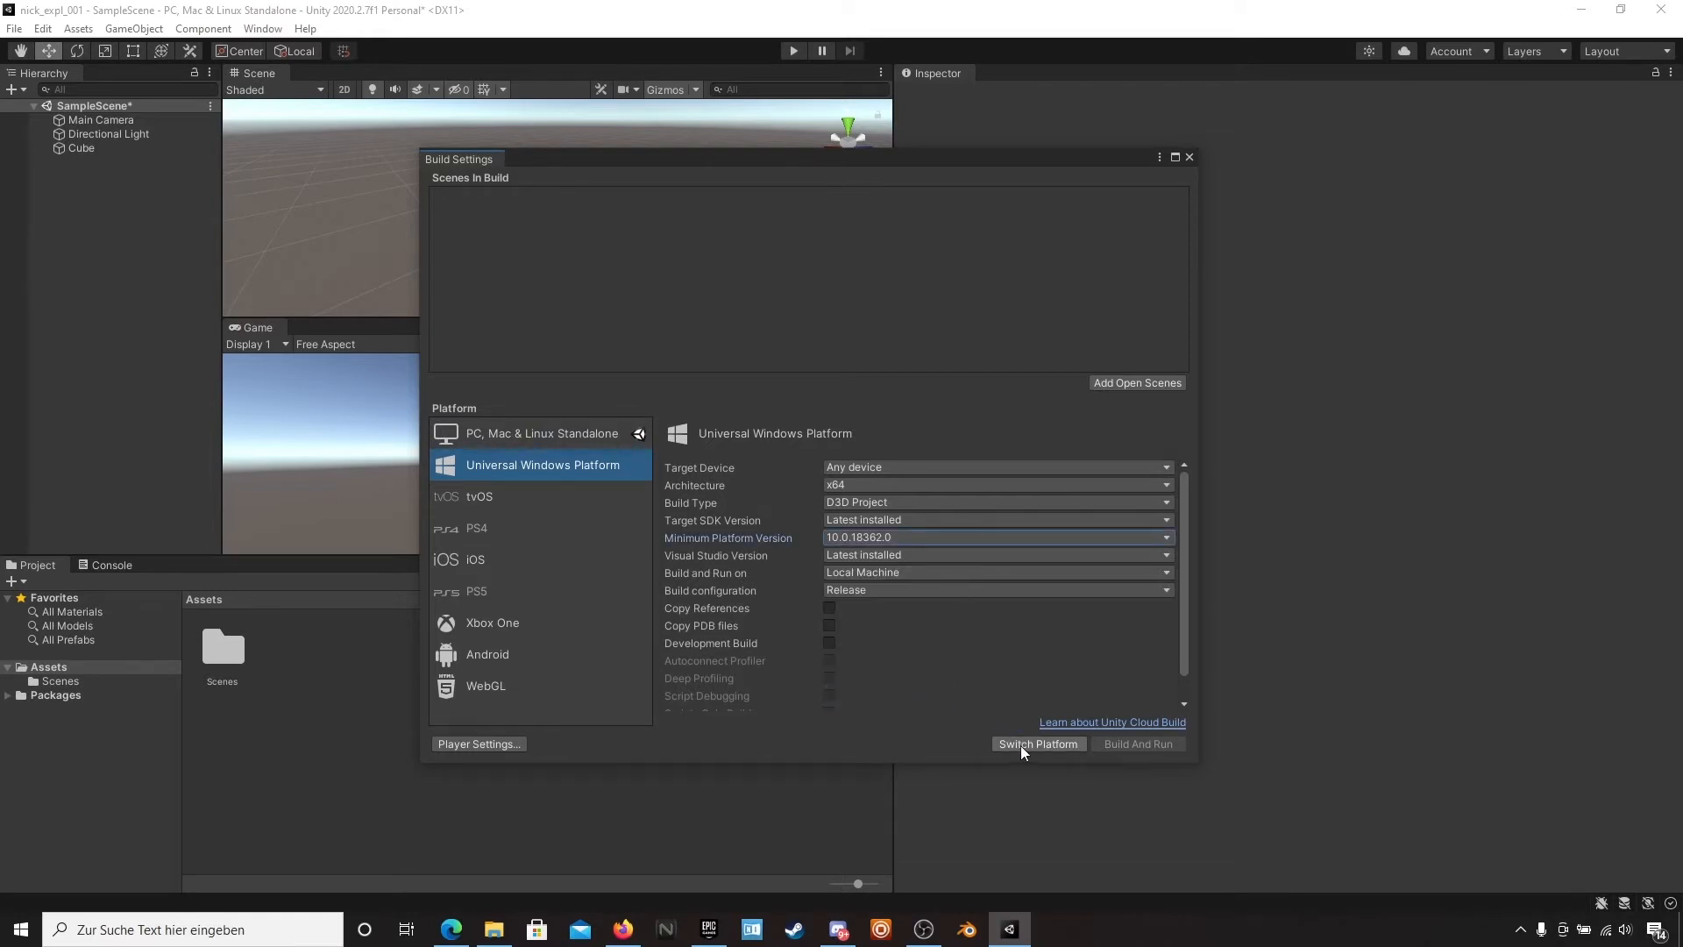
click(1036, 743)
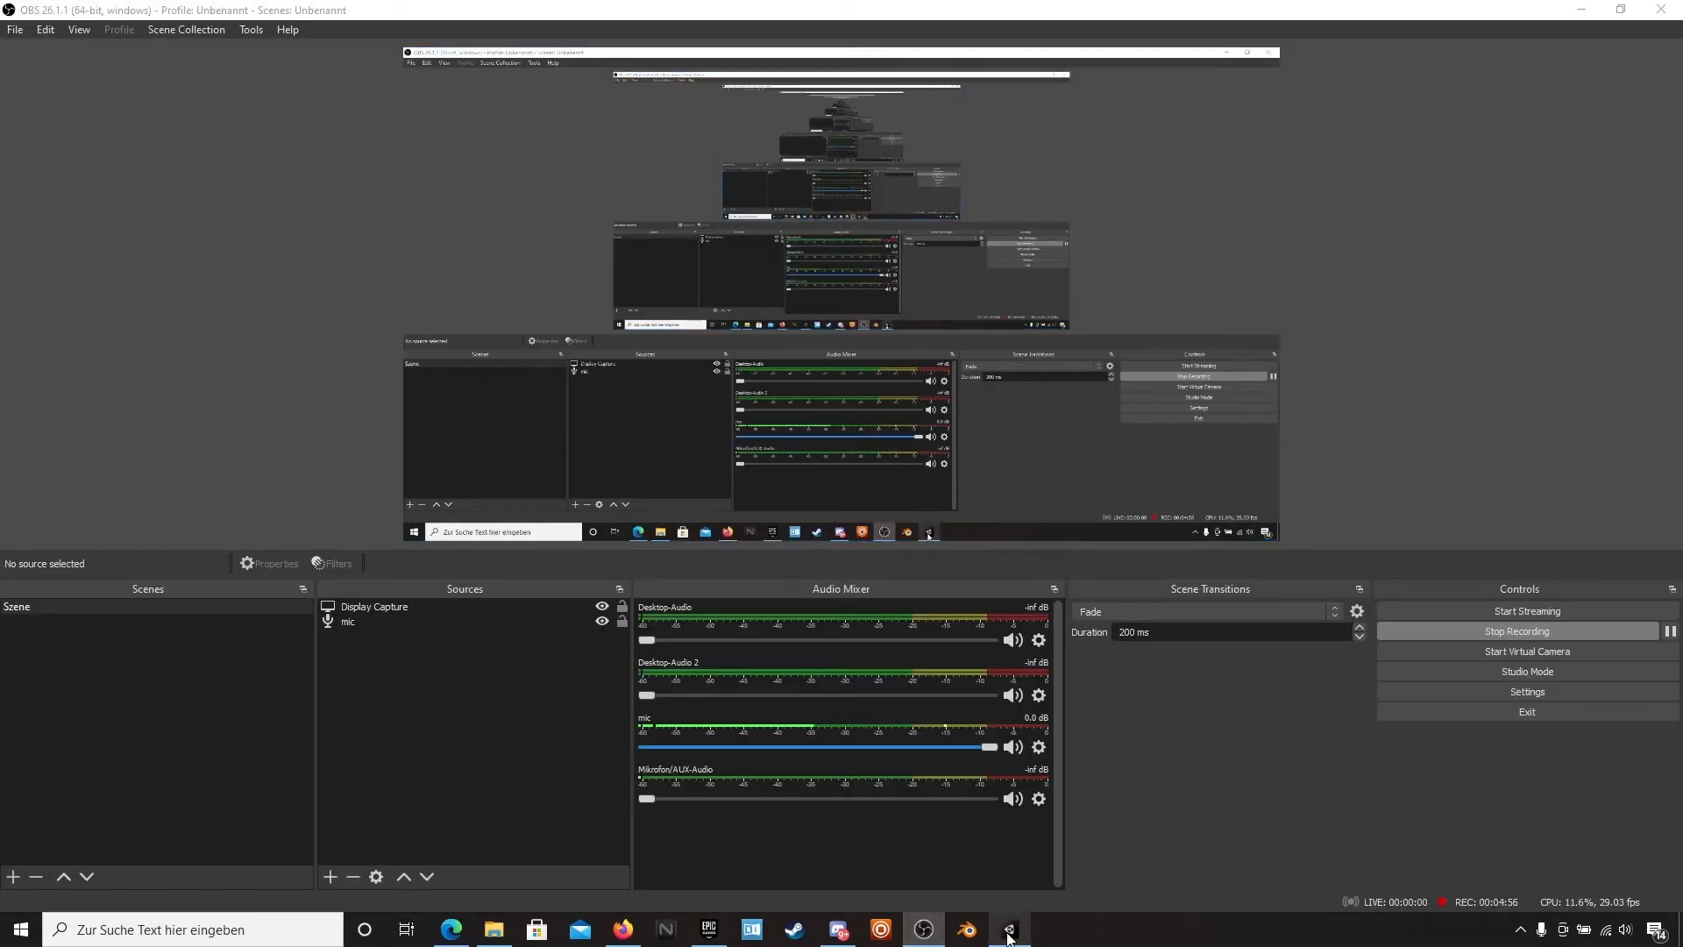
- Return to the Unity Build Settings window after the platform switch completes
click(1007, 929)
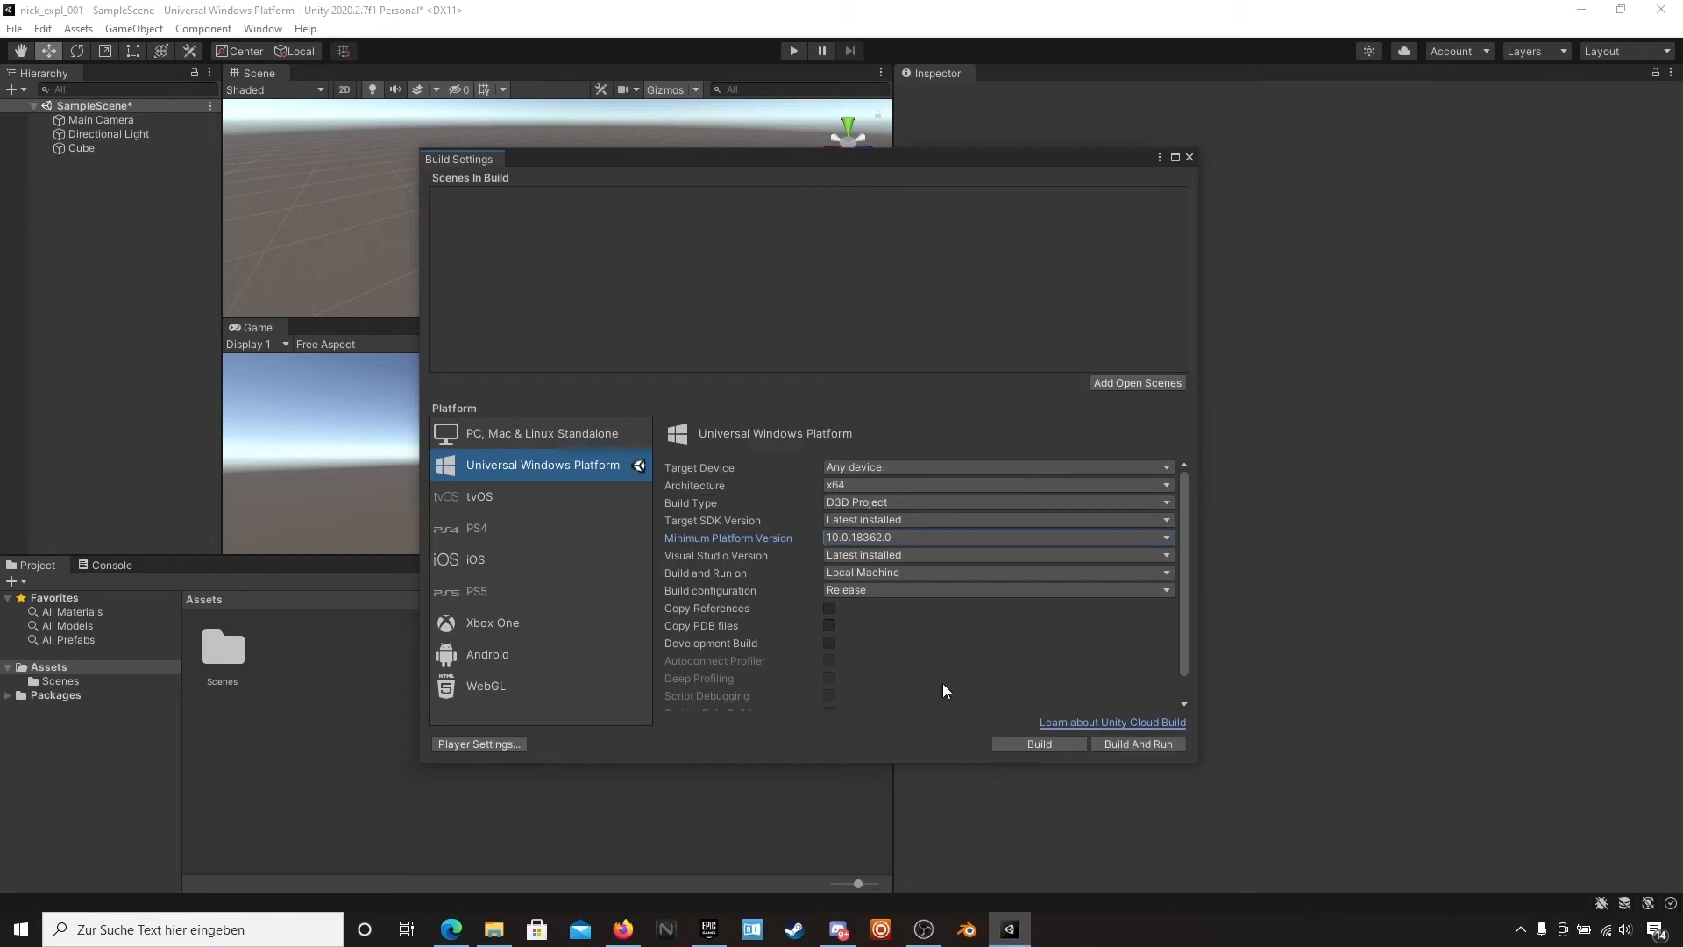
mouse_move(940, 682)
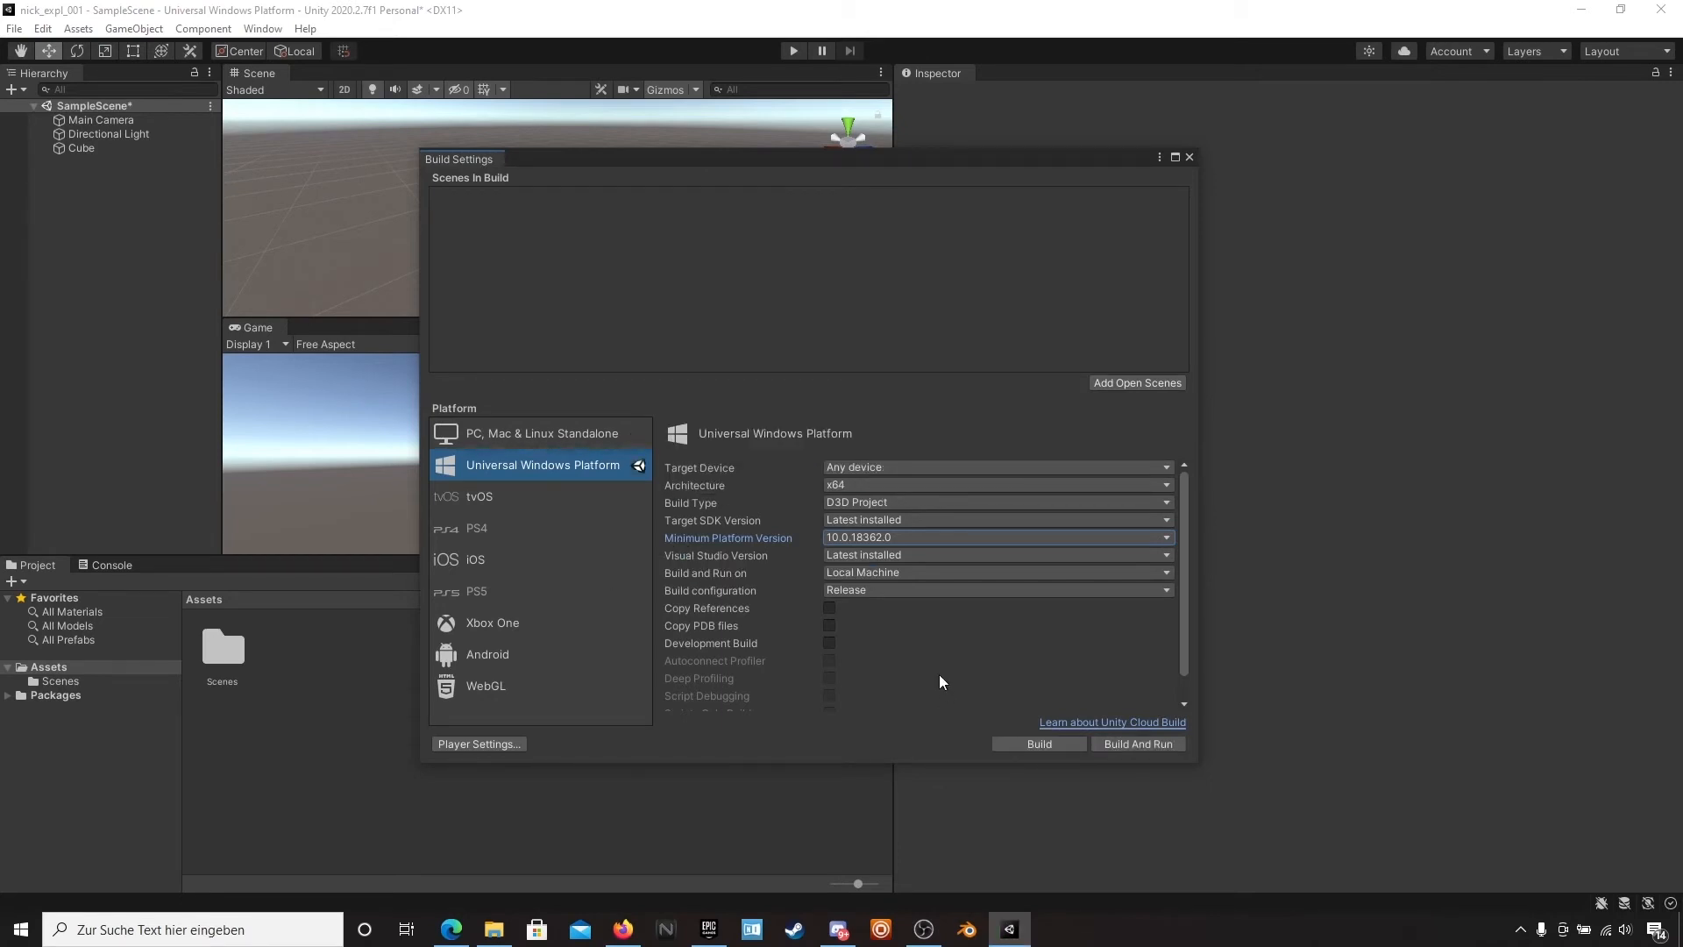
mouse_move(652, 326)
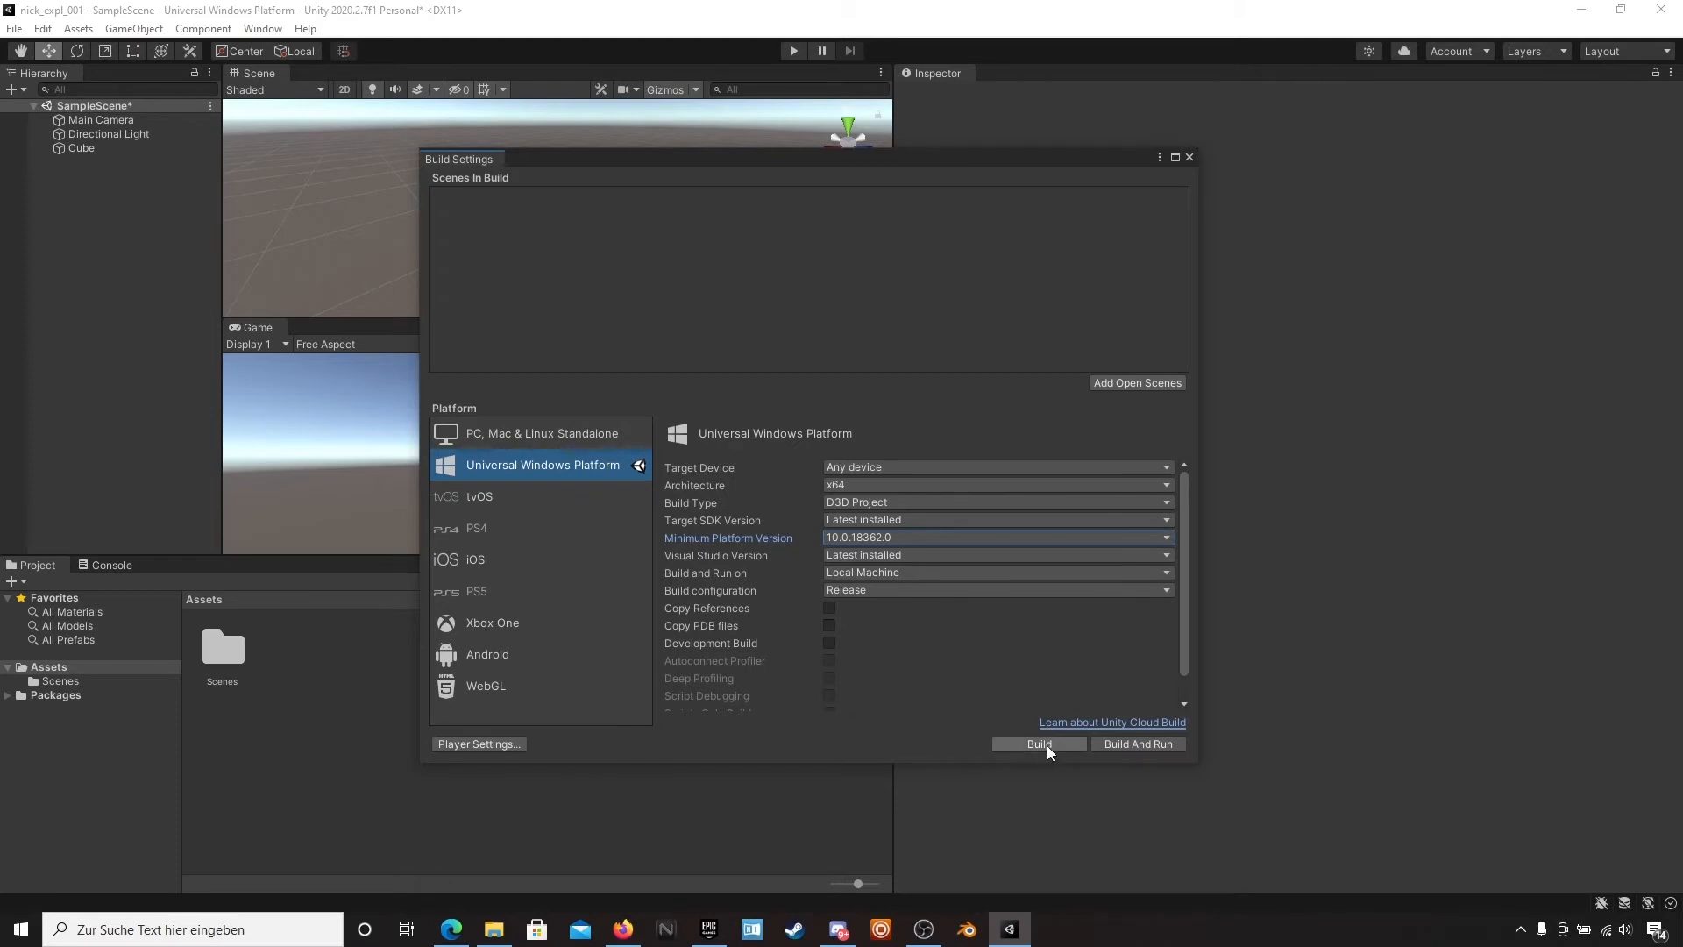
- Build the UWP solution into a new folder inside the nick_expl_001 project folder
click(1040, 744)
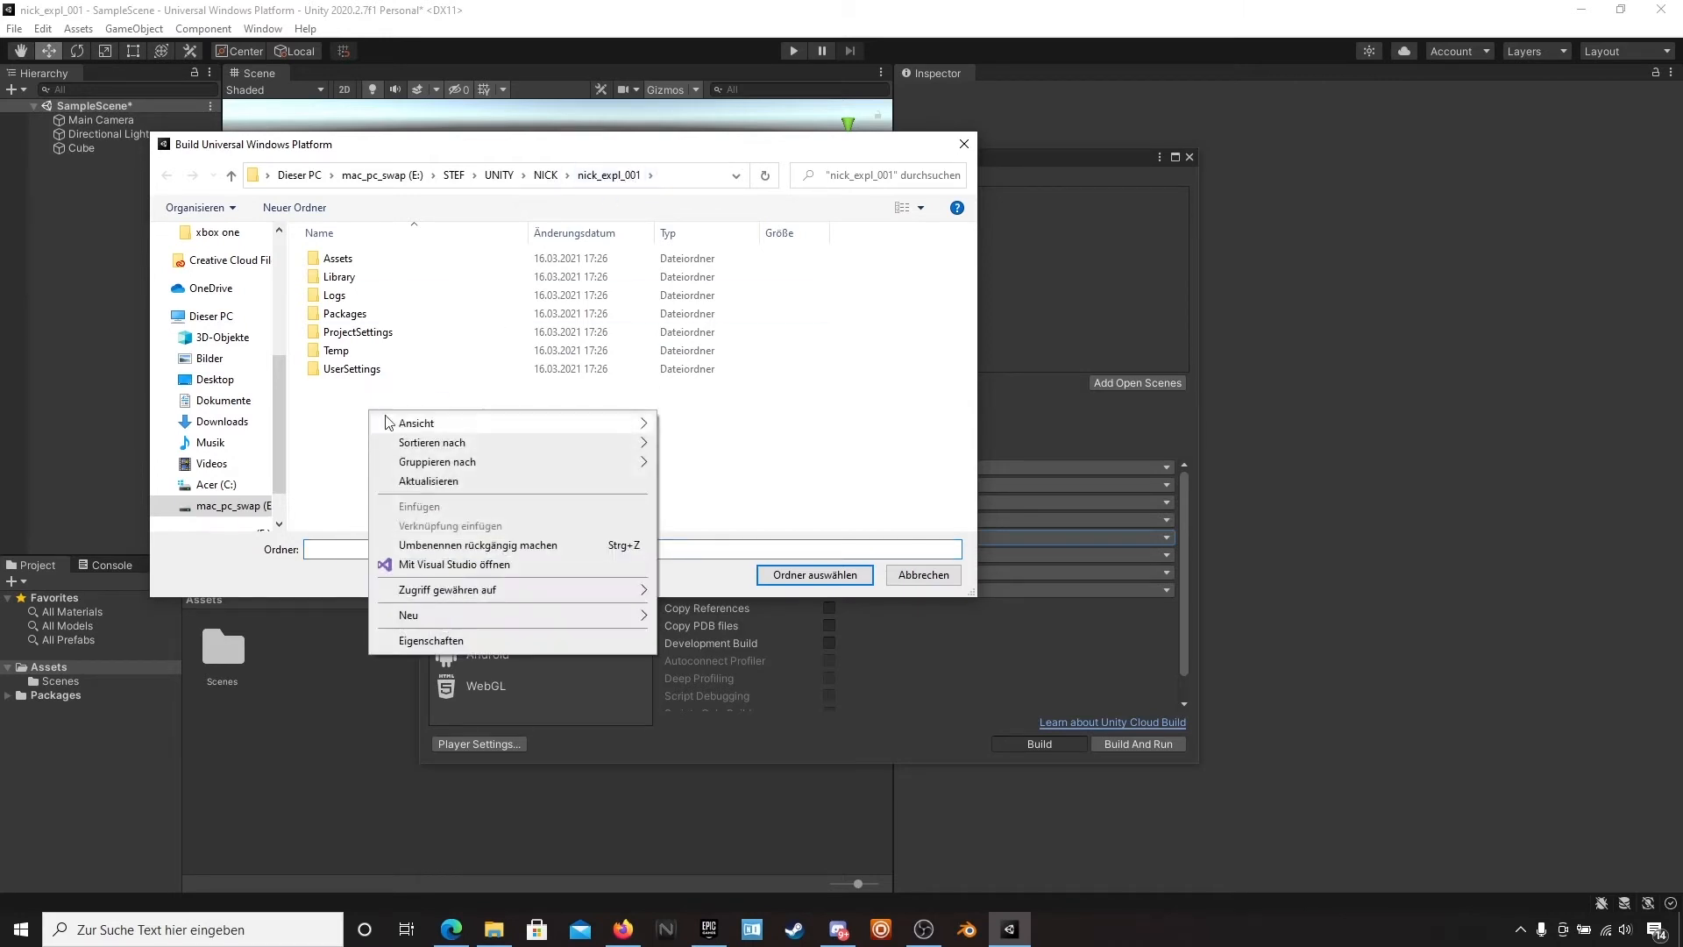
click(426, 614)
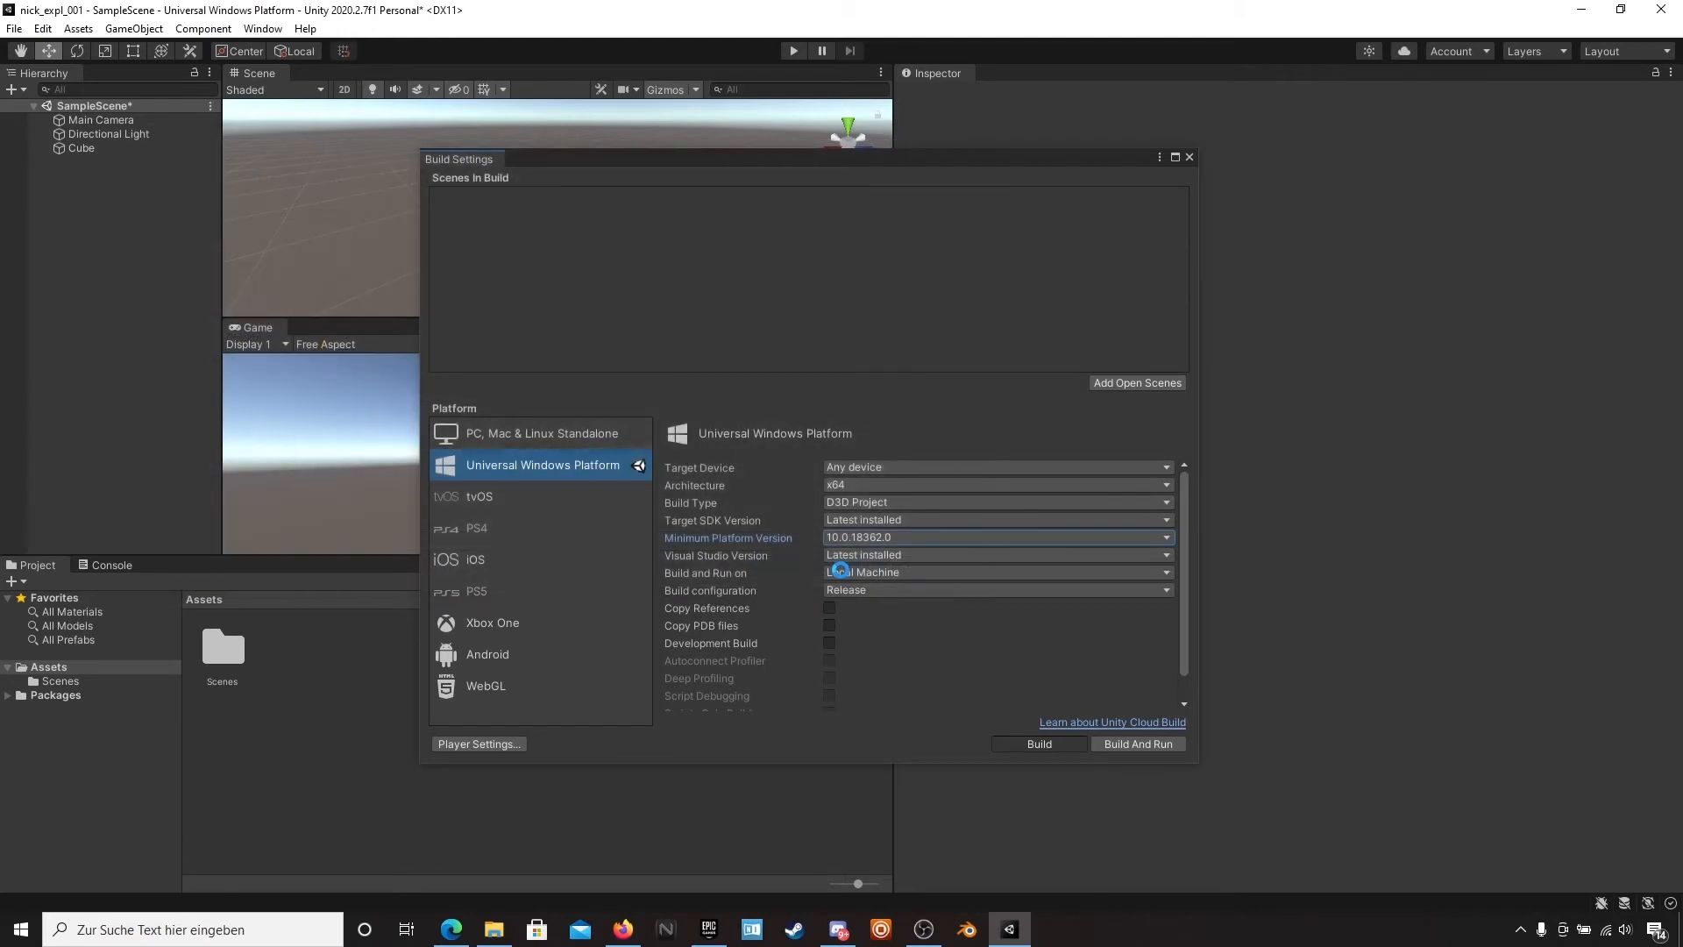
click(1036, 744)
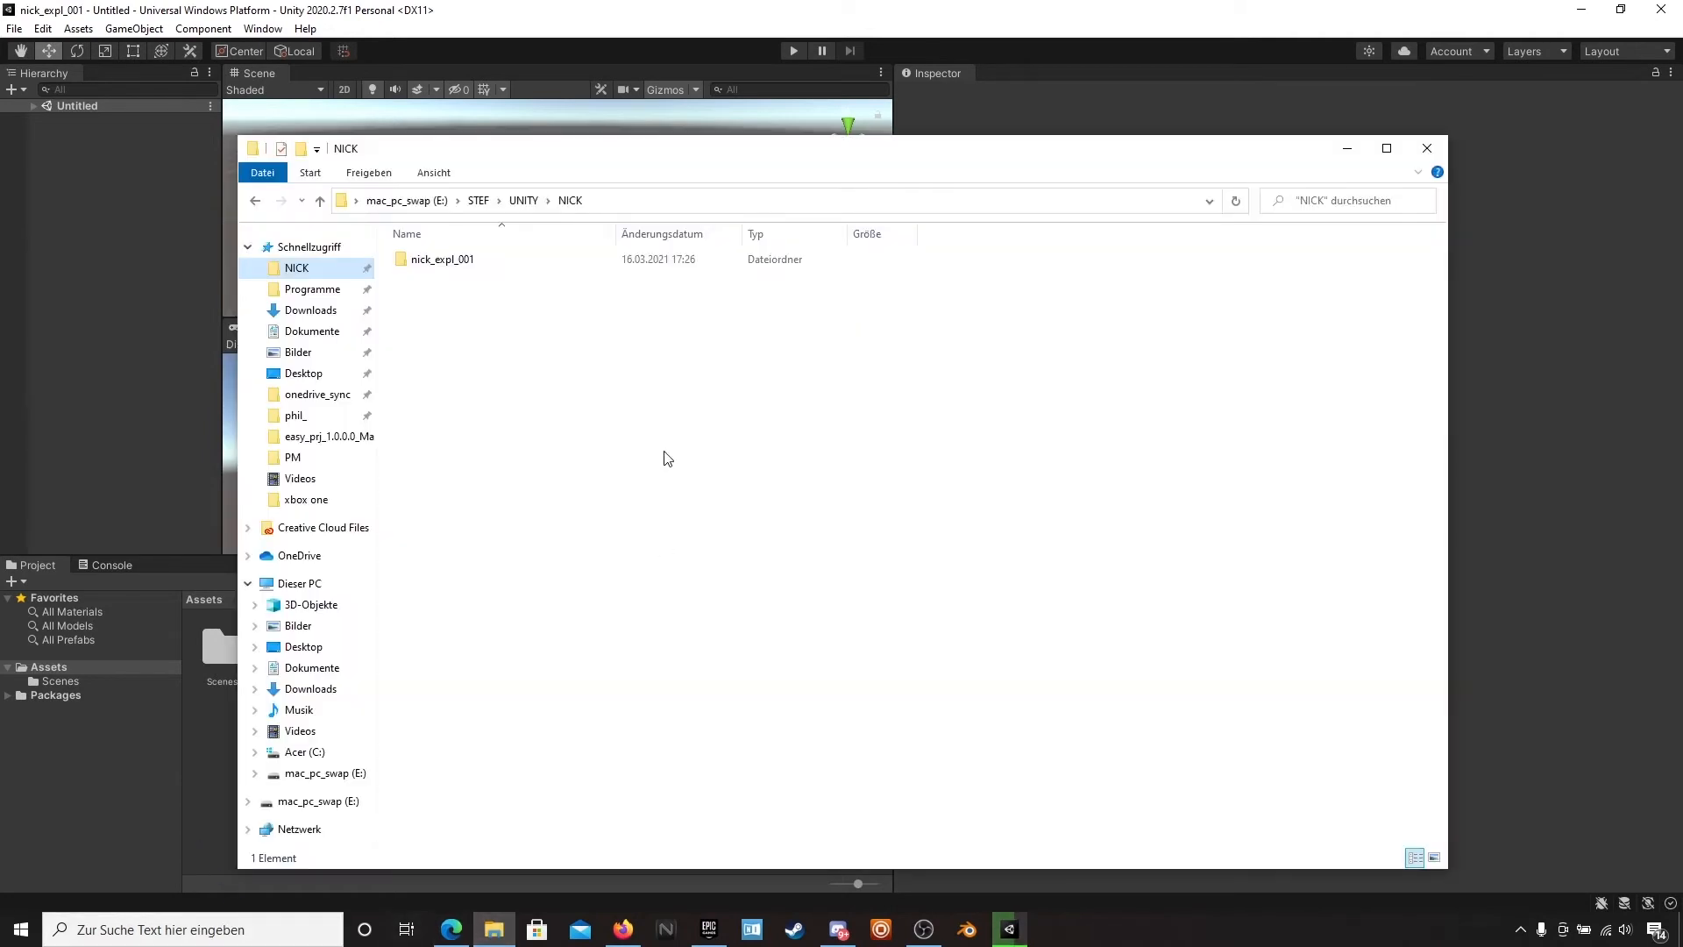
- Open nick_expl_001\SLN_001\nick_expl_001.sln in Visual Studio 2019
double_click(442, 259)
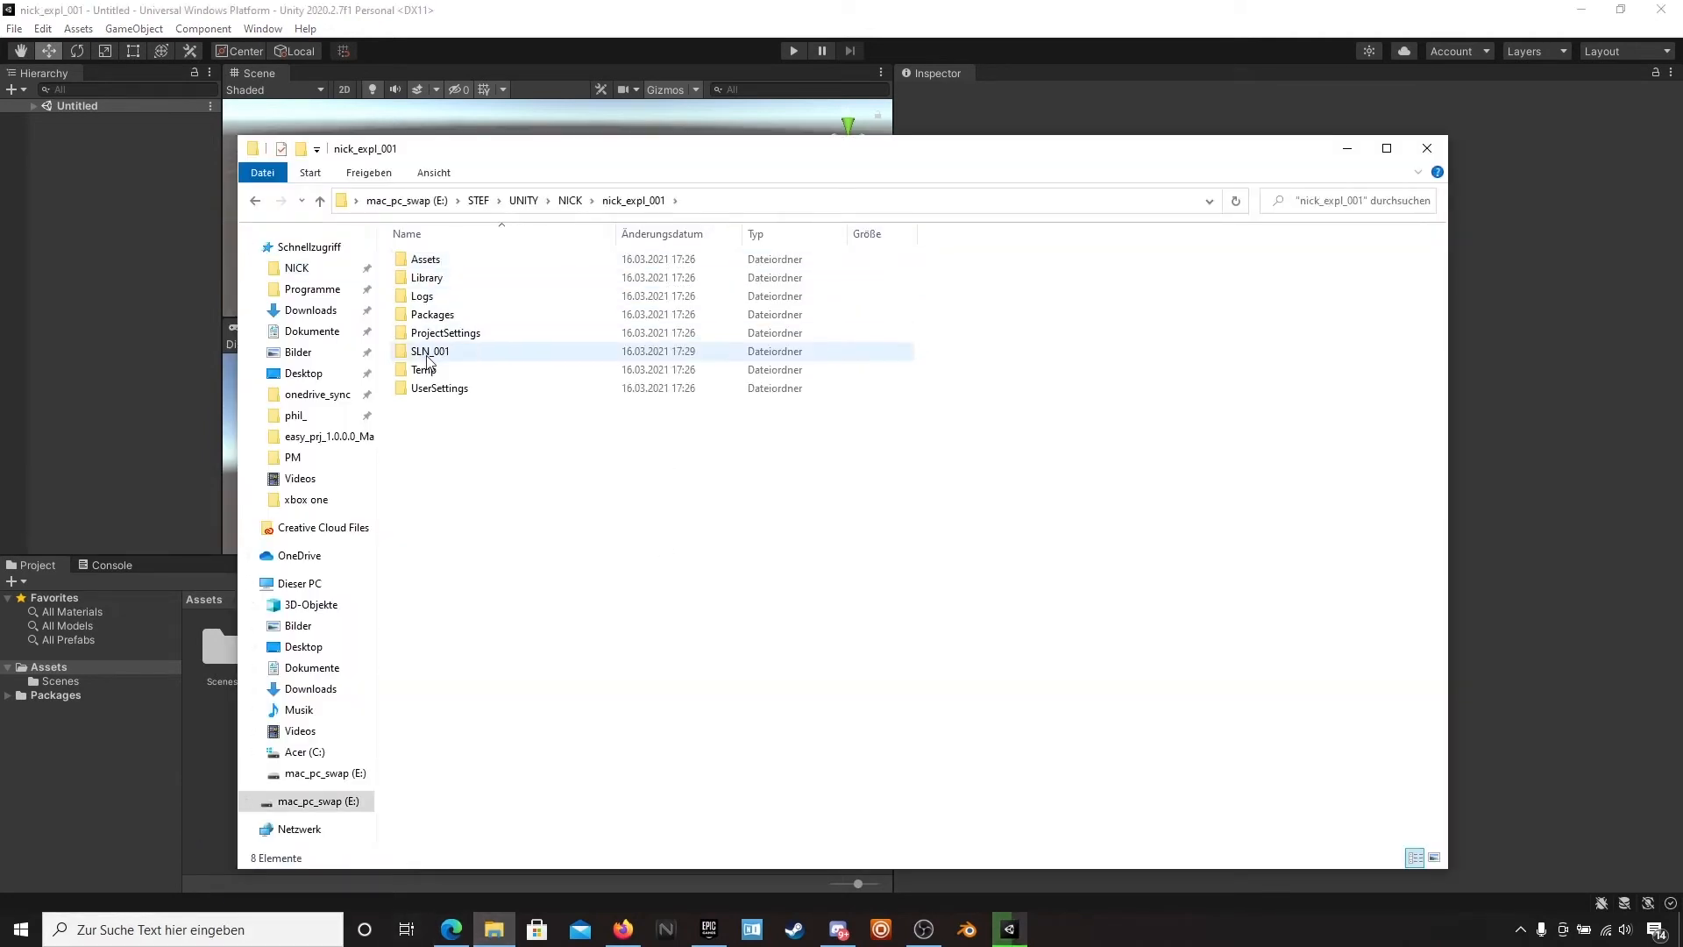
mouse_move(447, 361)
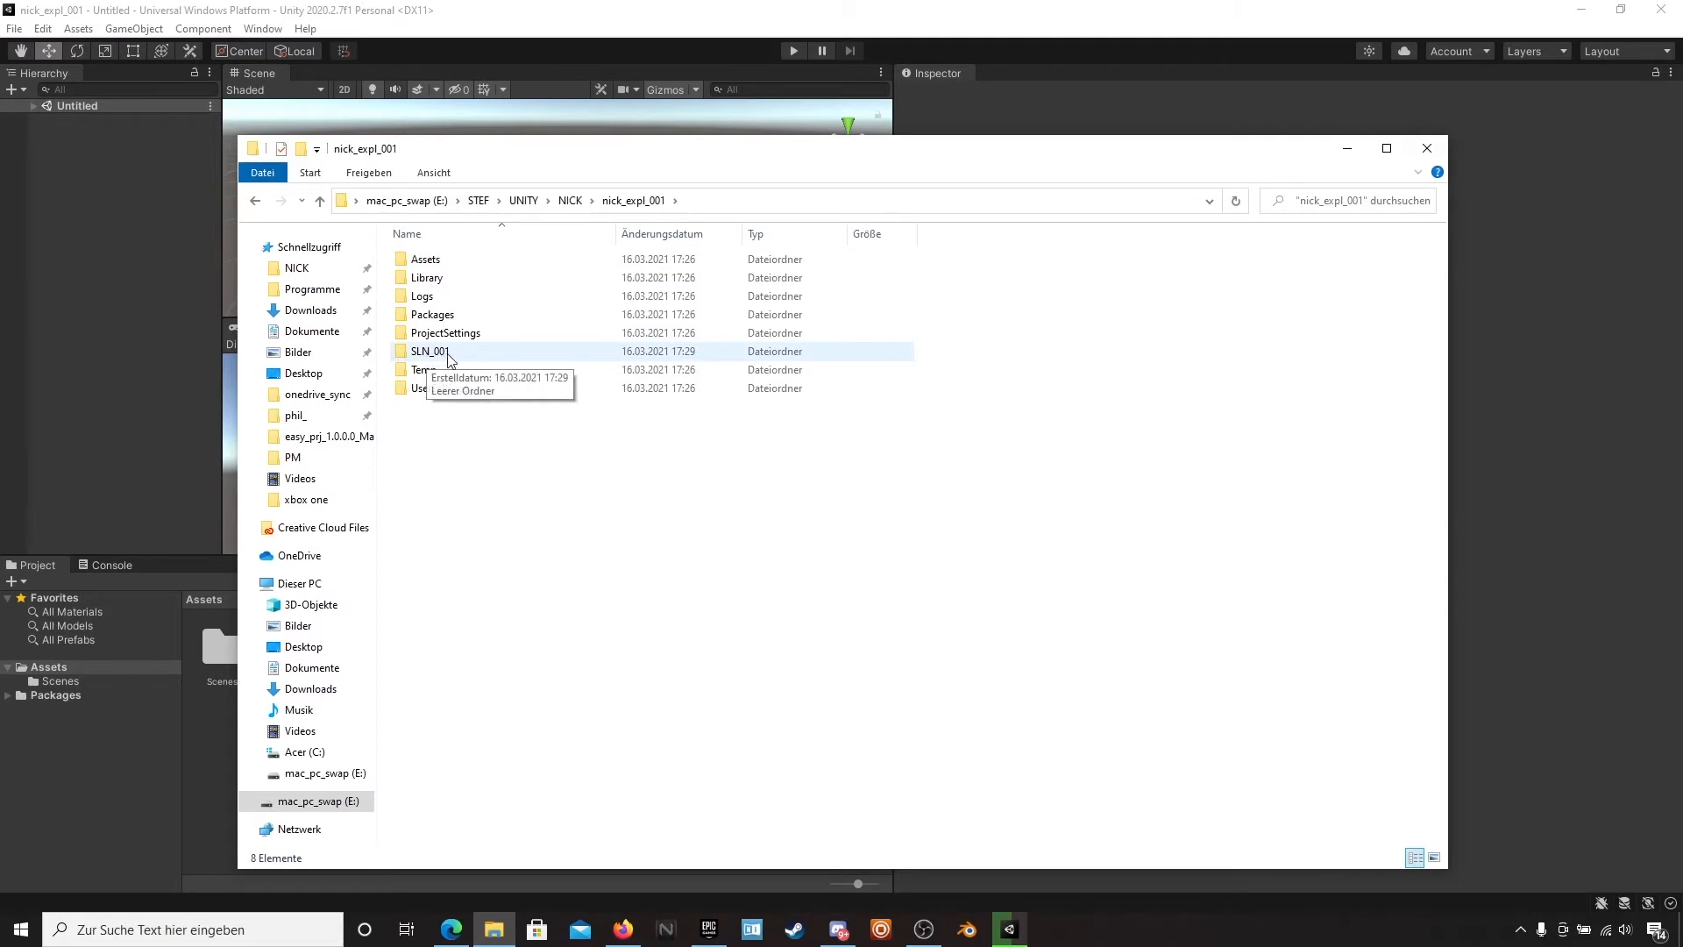
mouse_move(449, 428)
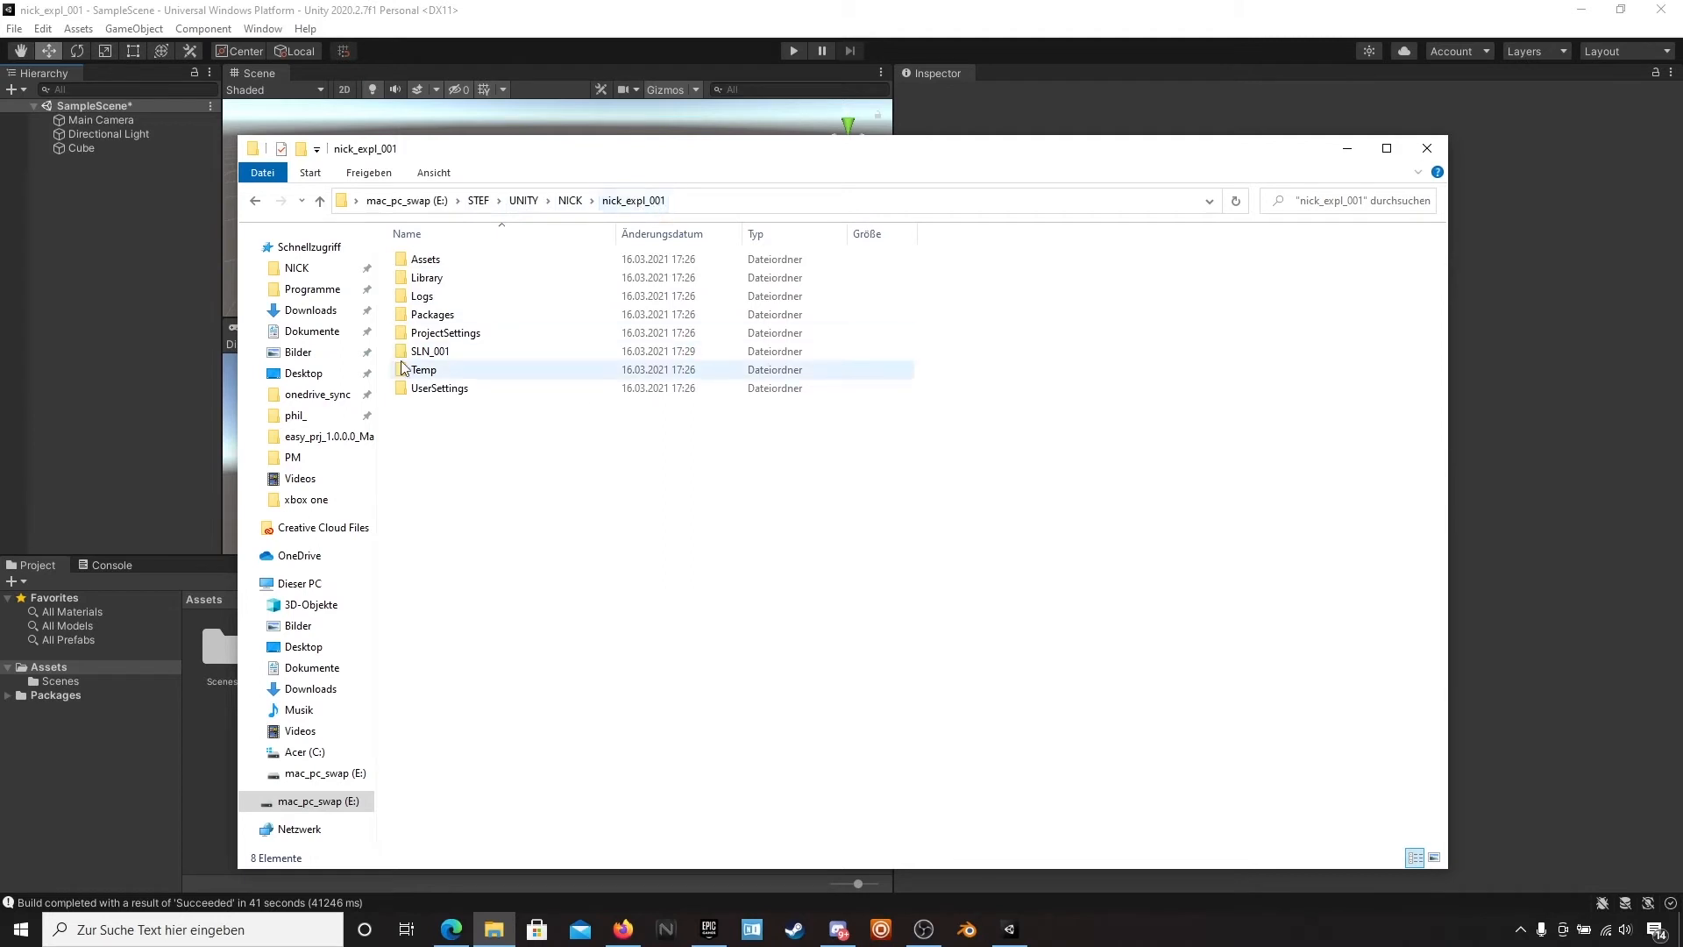
double_click(429, 351)
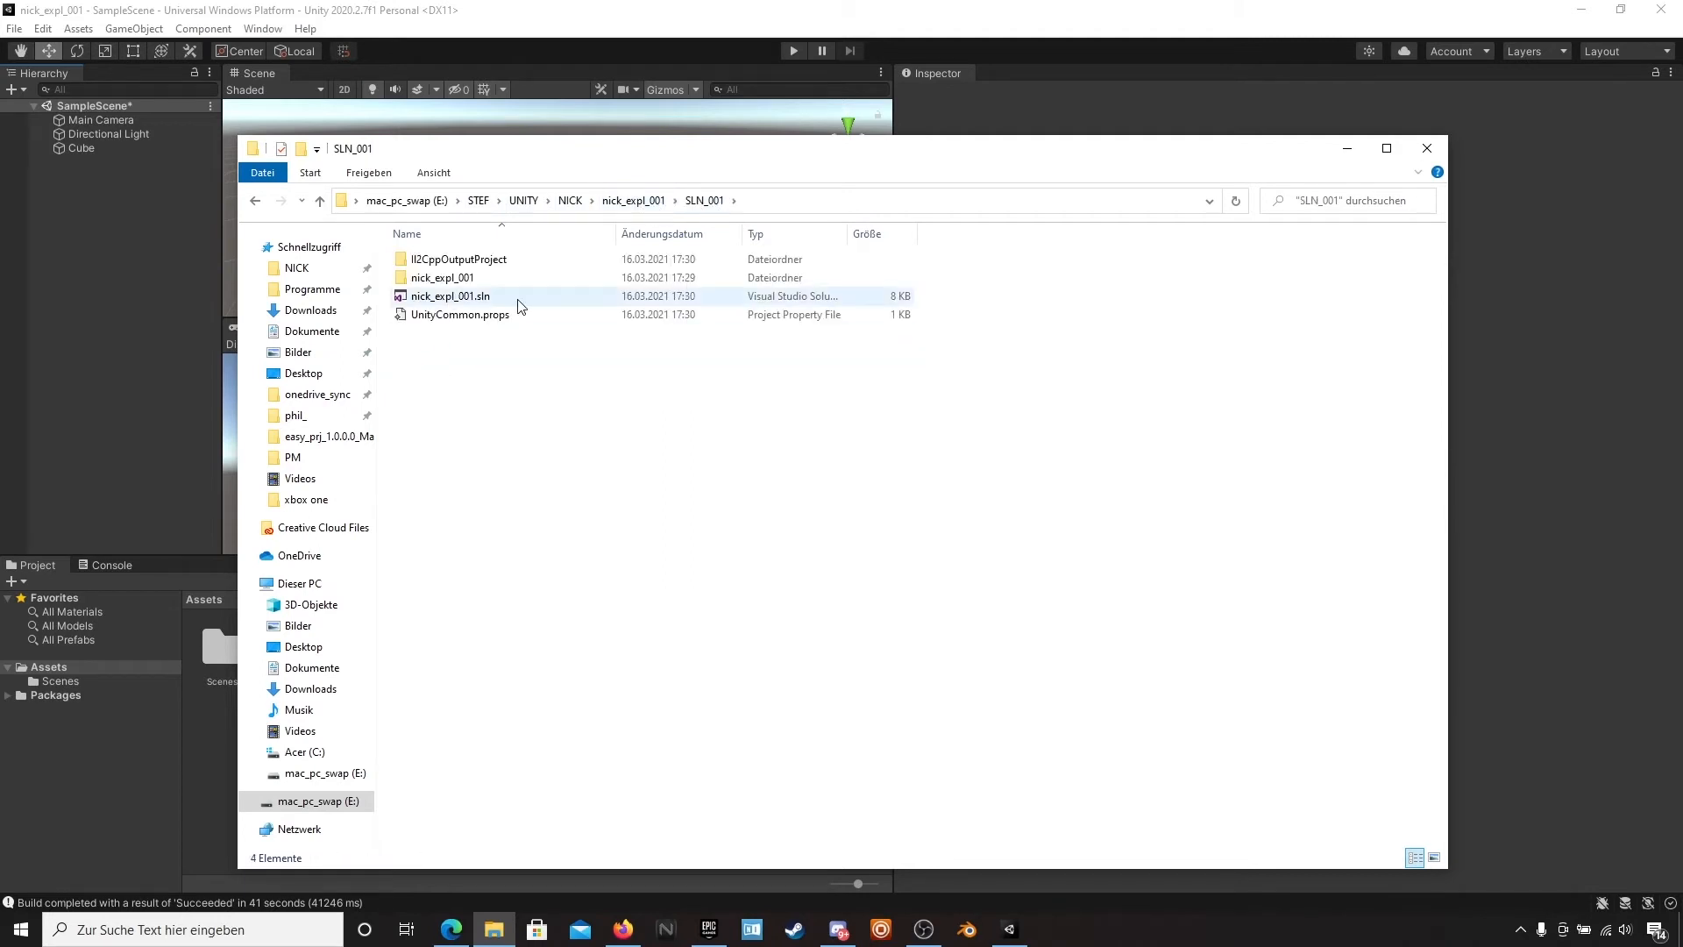
double_click(451, 294)
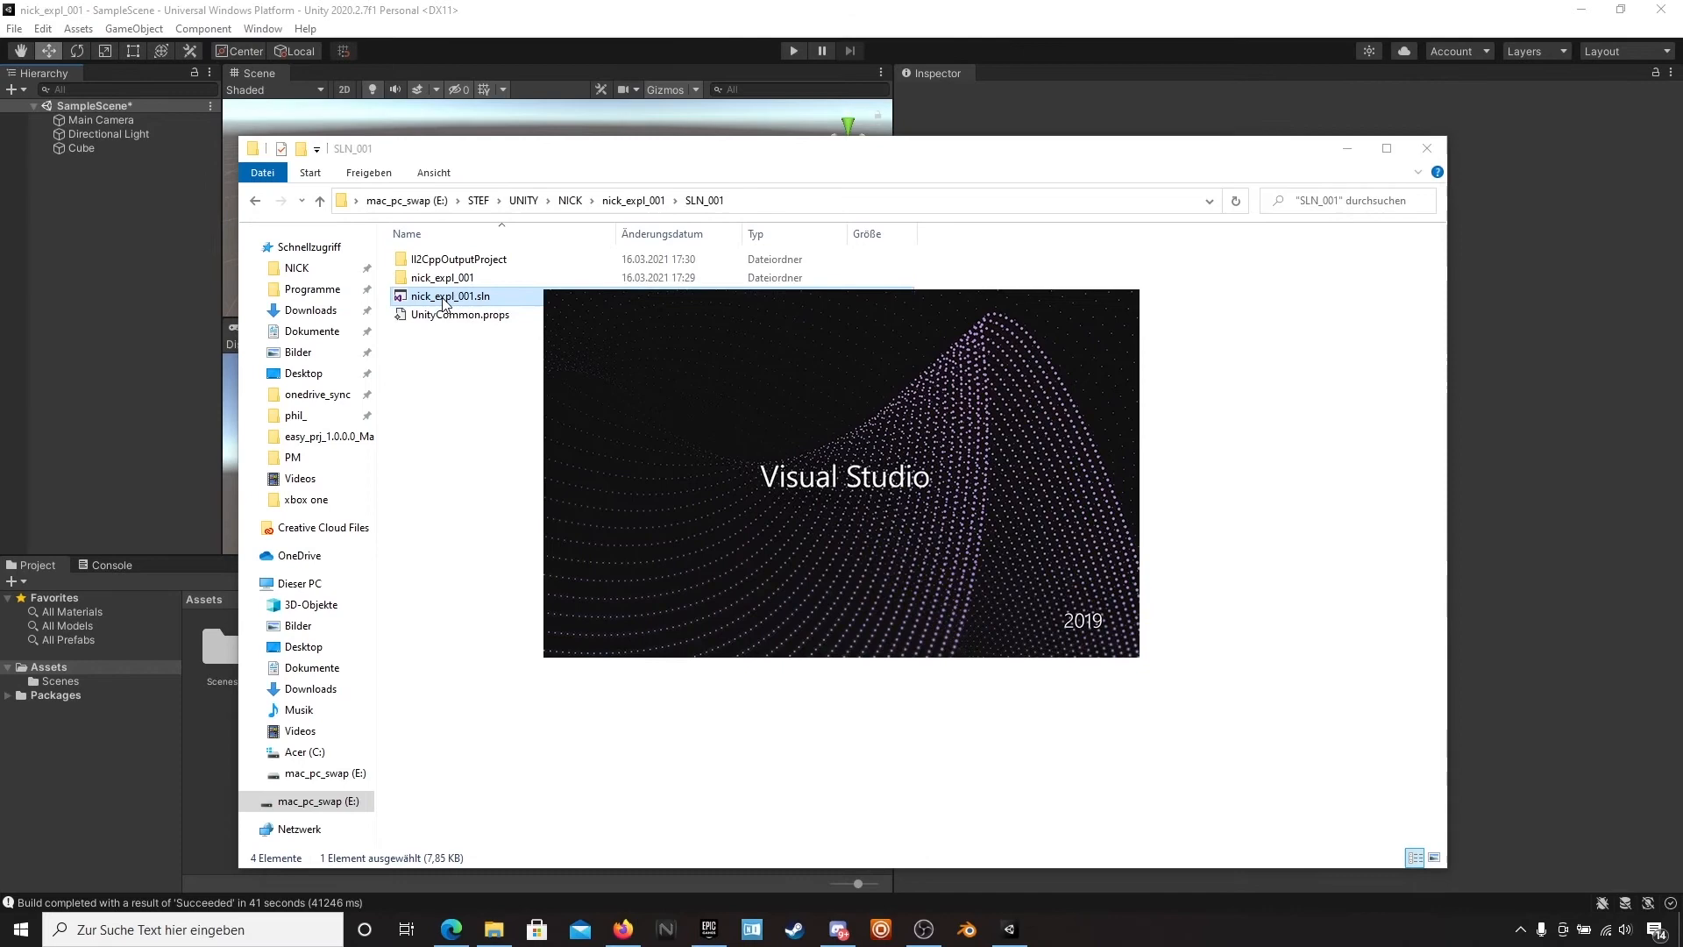
double_click(449, 297)
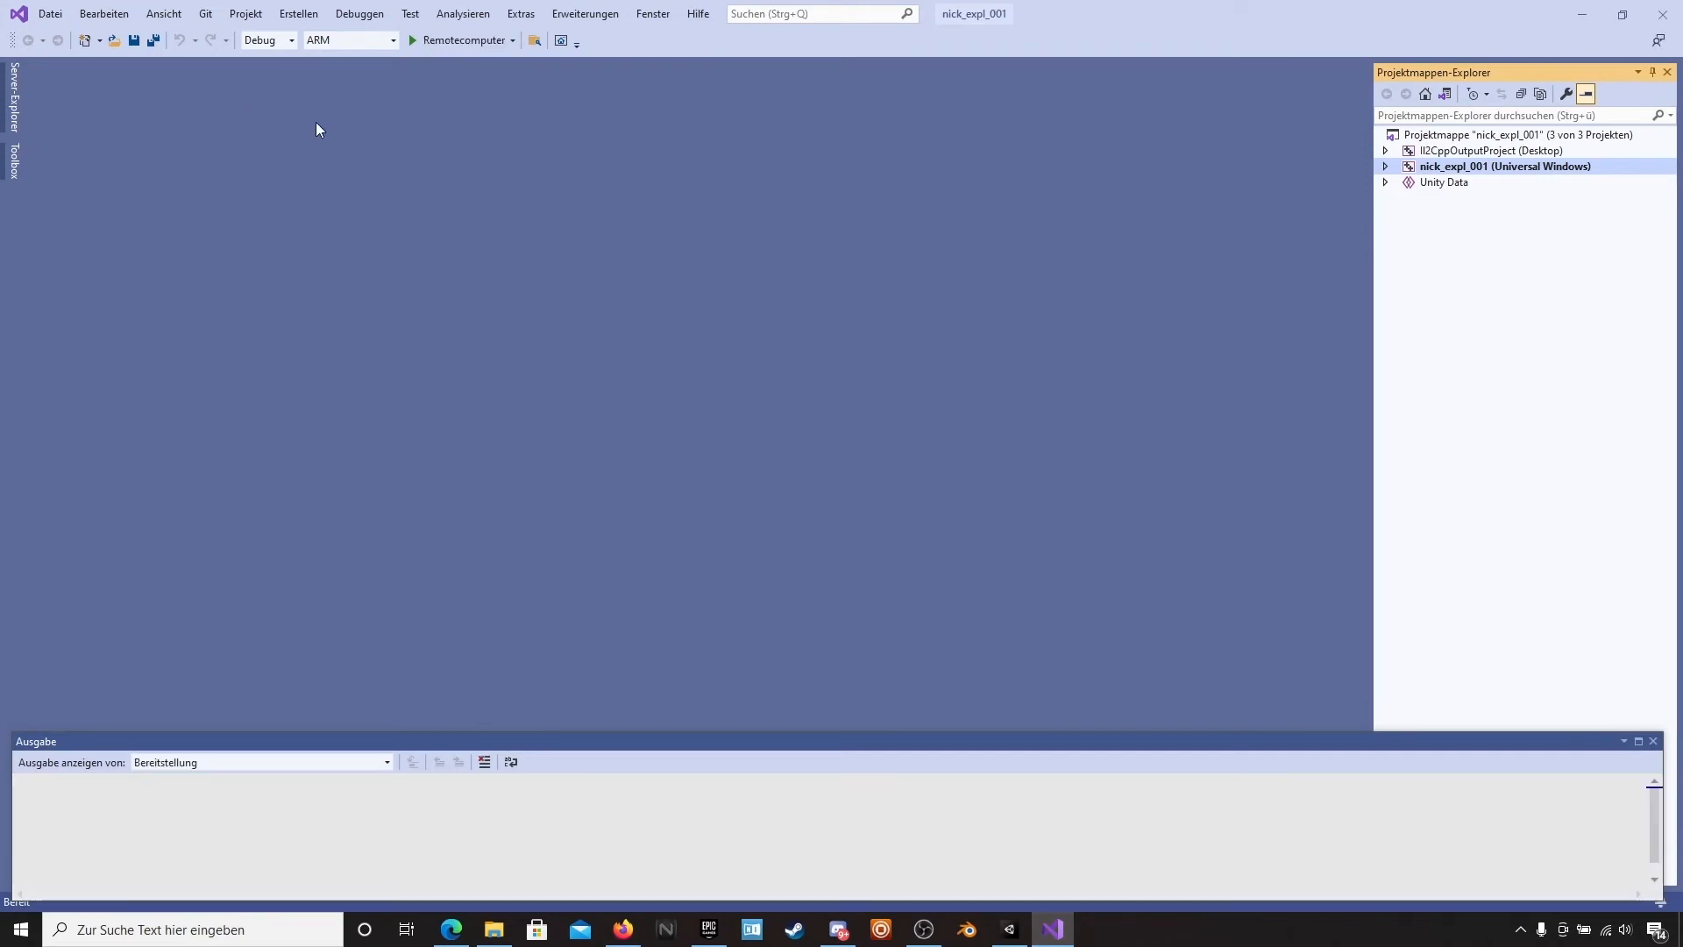
- Set the solution platform to x64 and the deployment target to Gerät (Device)
click(289, 40)
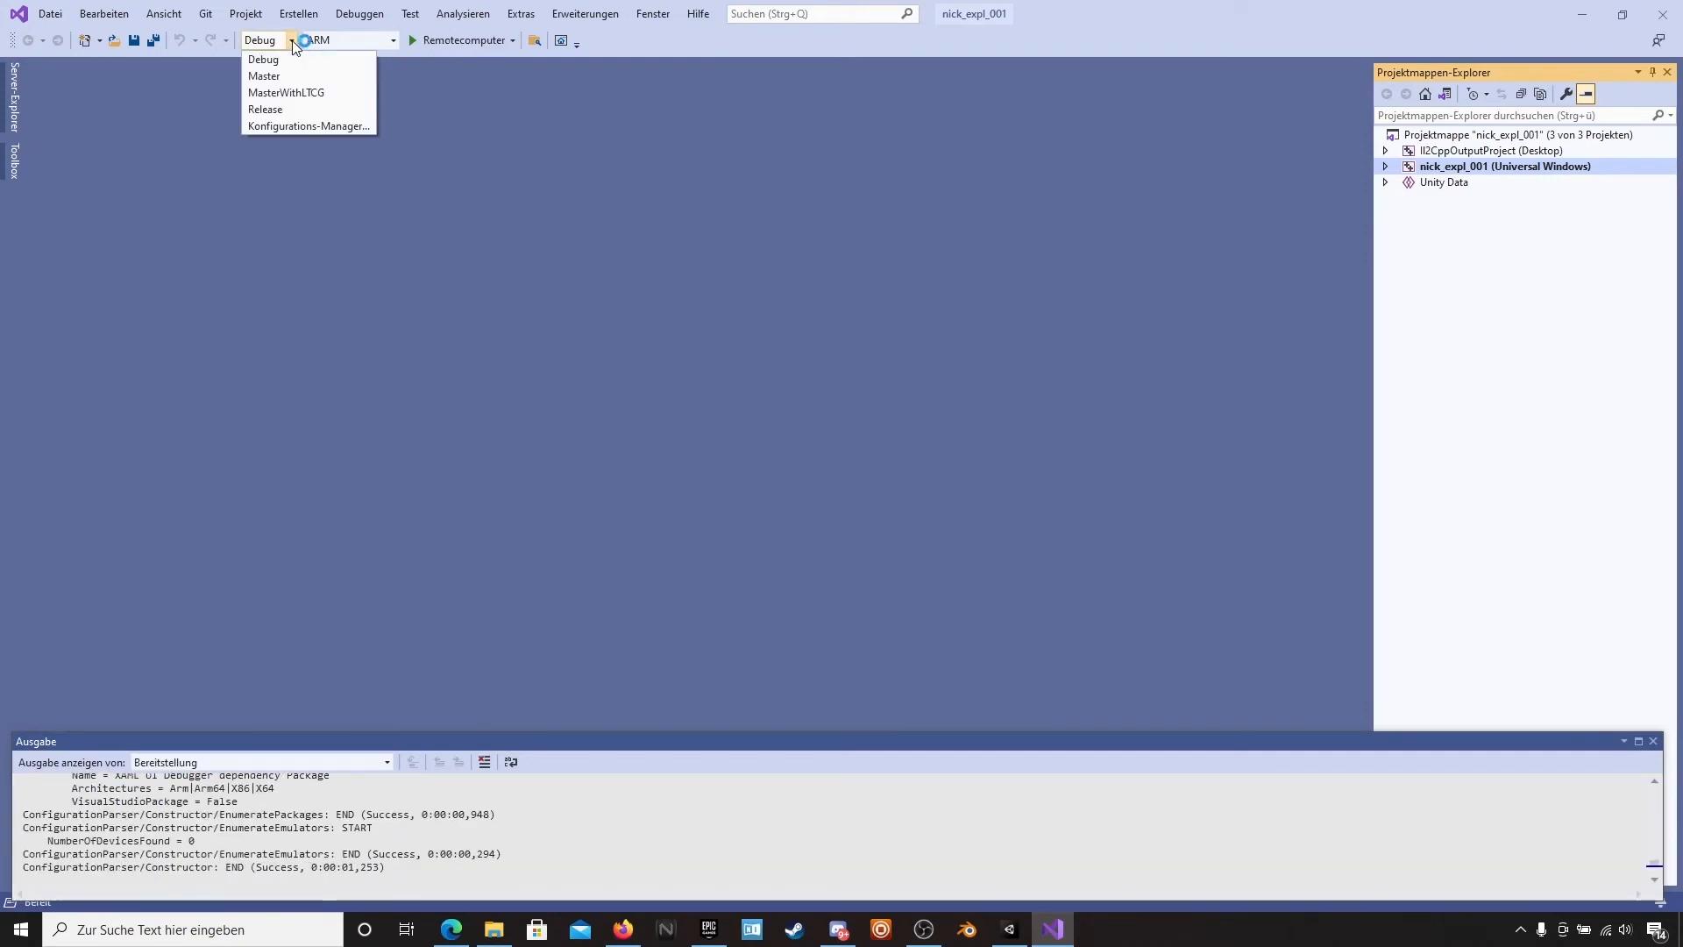
click(263, 76)
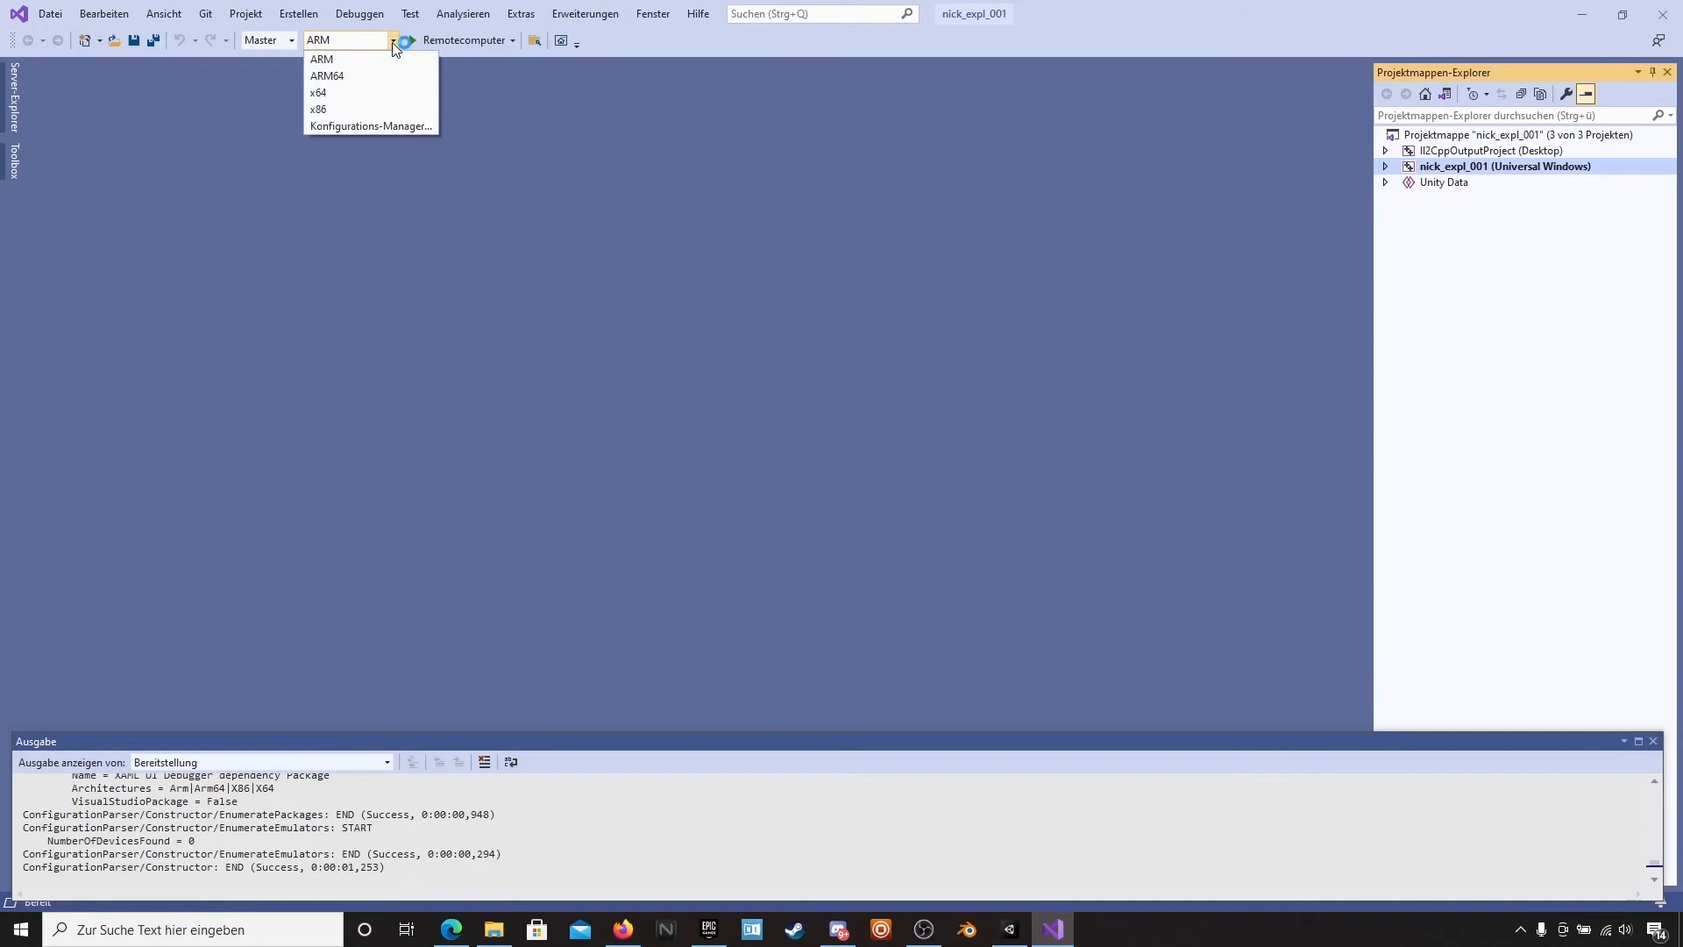
click(318, 93)
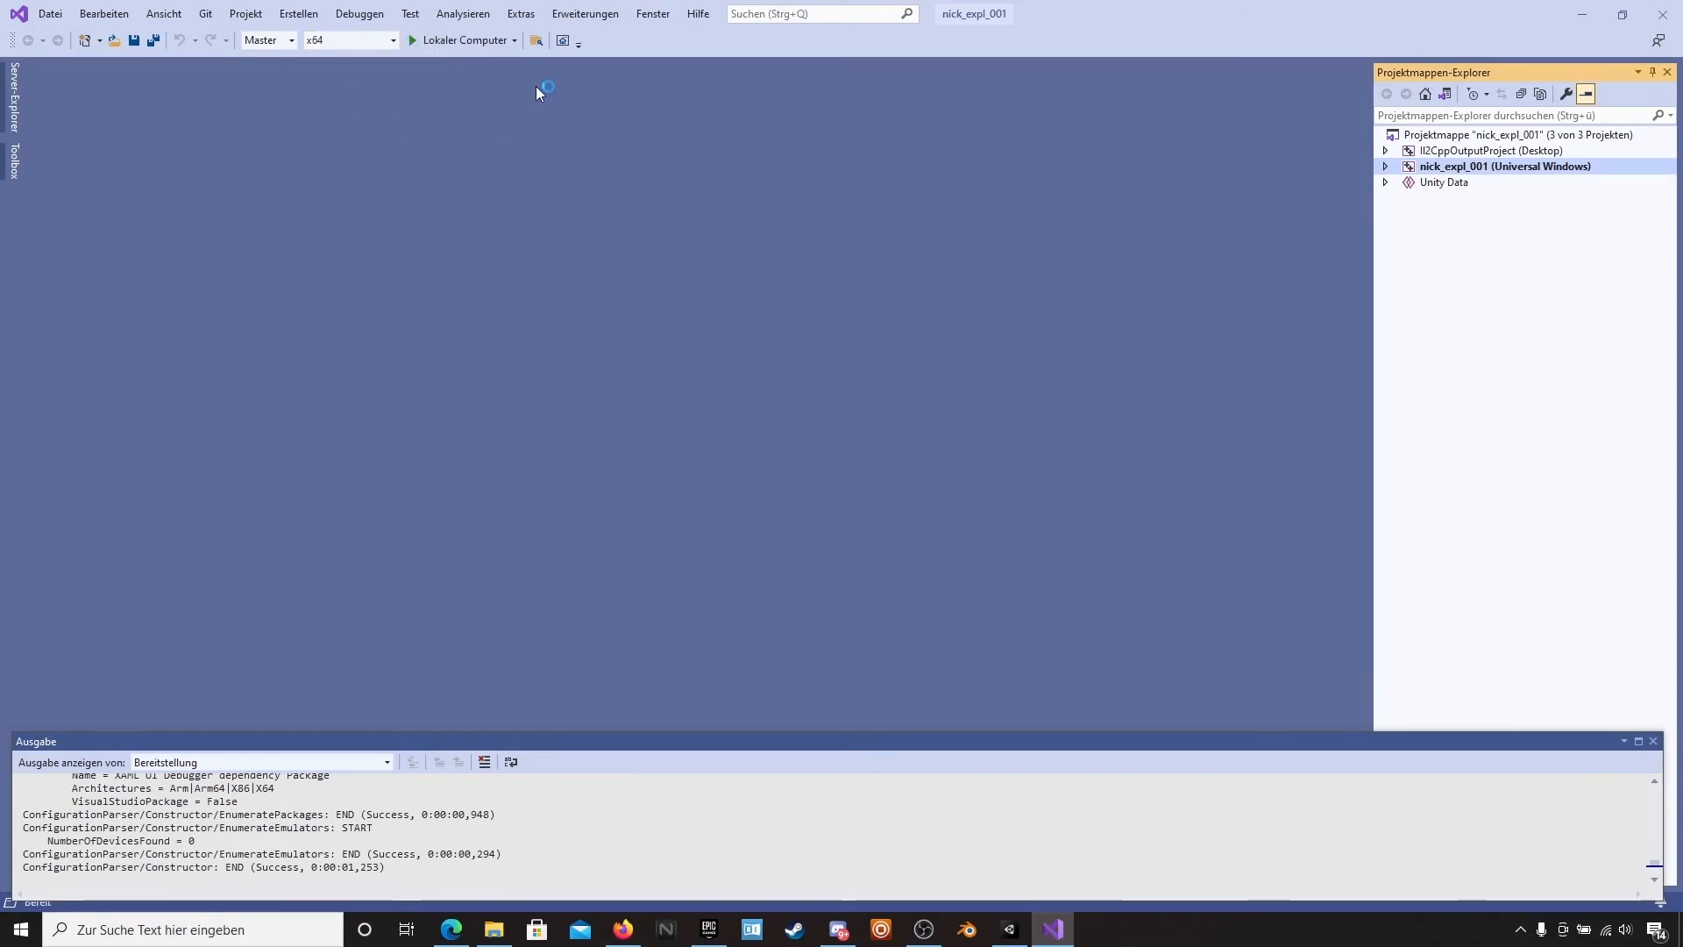
click(514, 40)
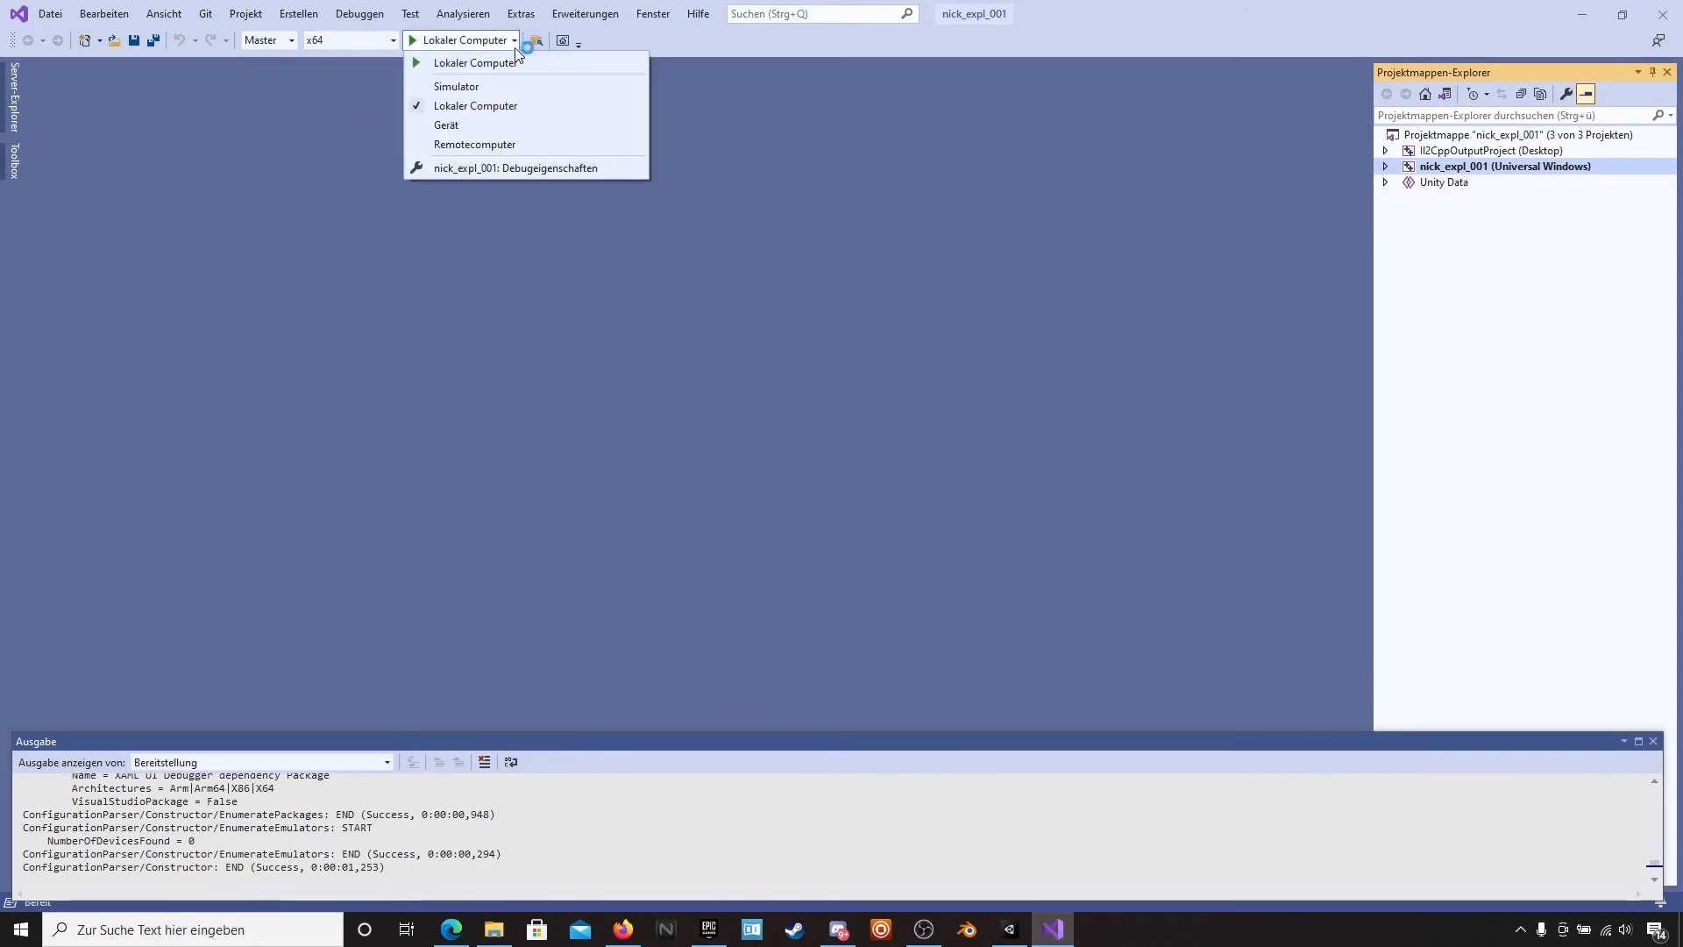
click(447, 124)
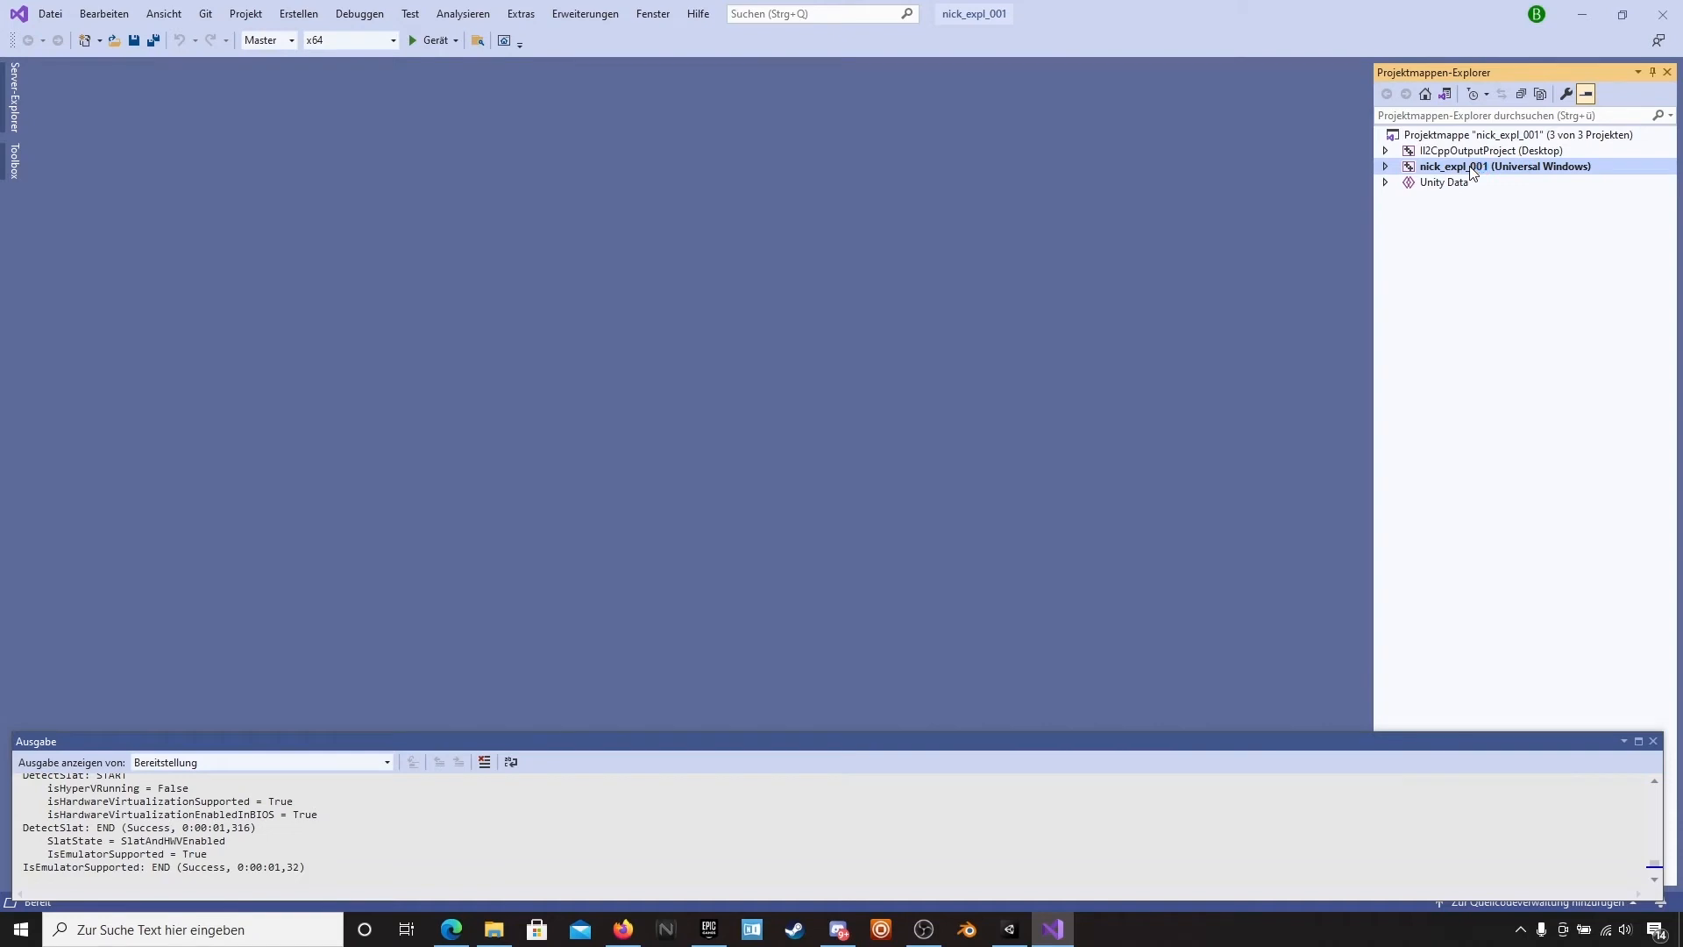
- Start the app-package wizard for nick_expl_001 as sideloaded, no automatic updates, current certificate
right_click(1504, 165)
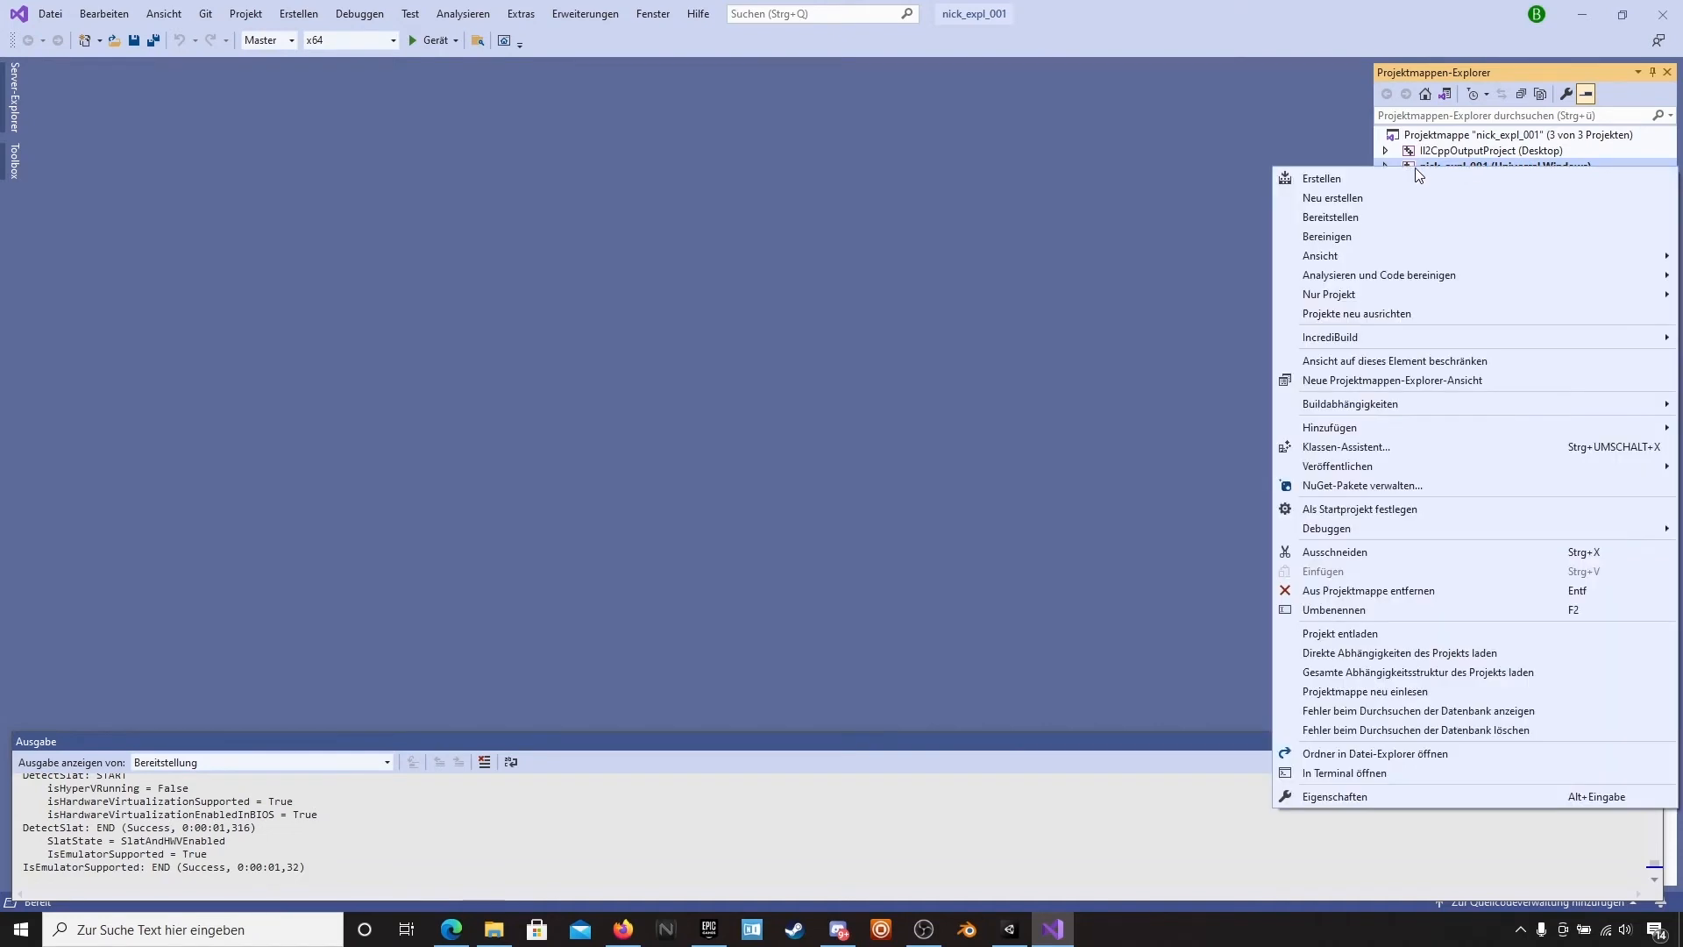
mouse_move(1484, 170)
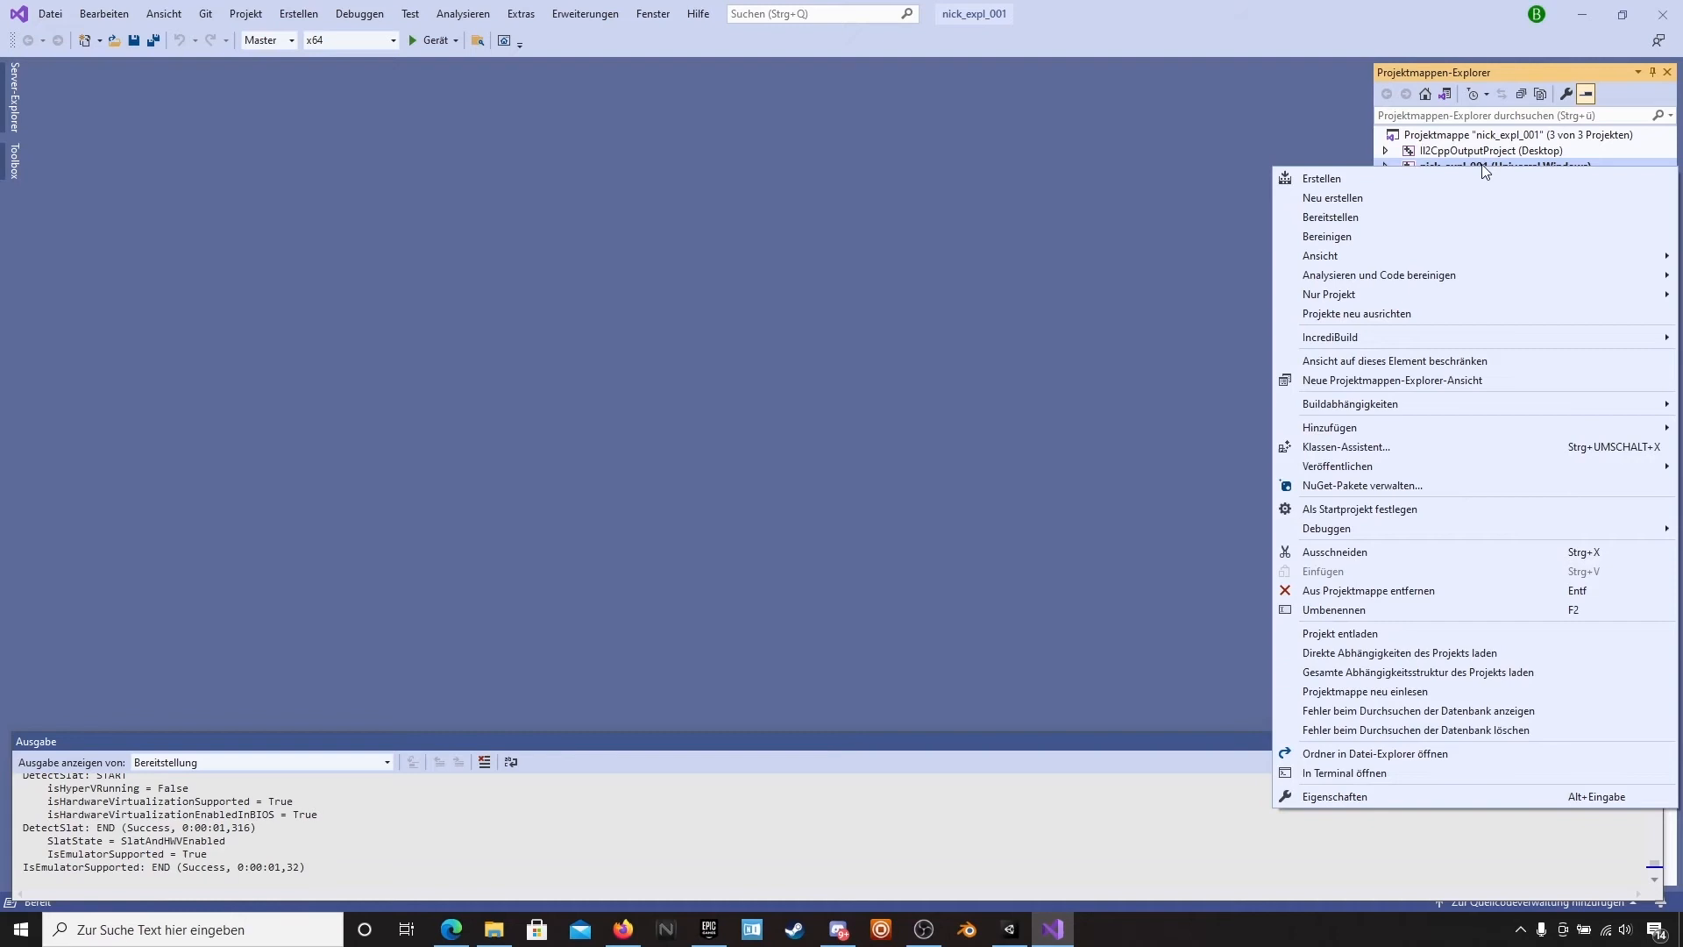
mouse_move(1328, 337)
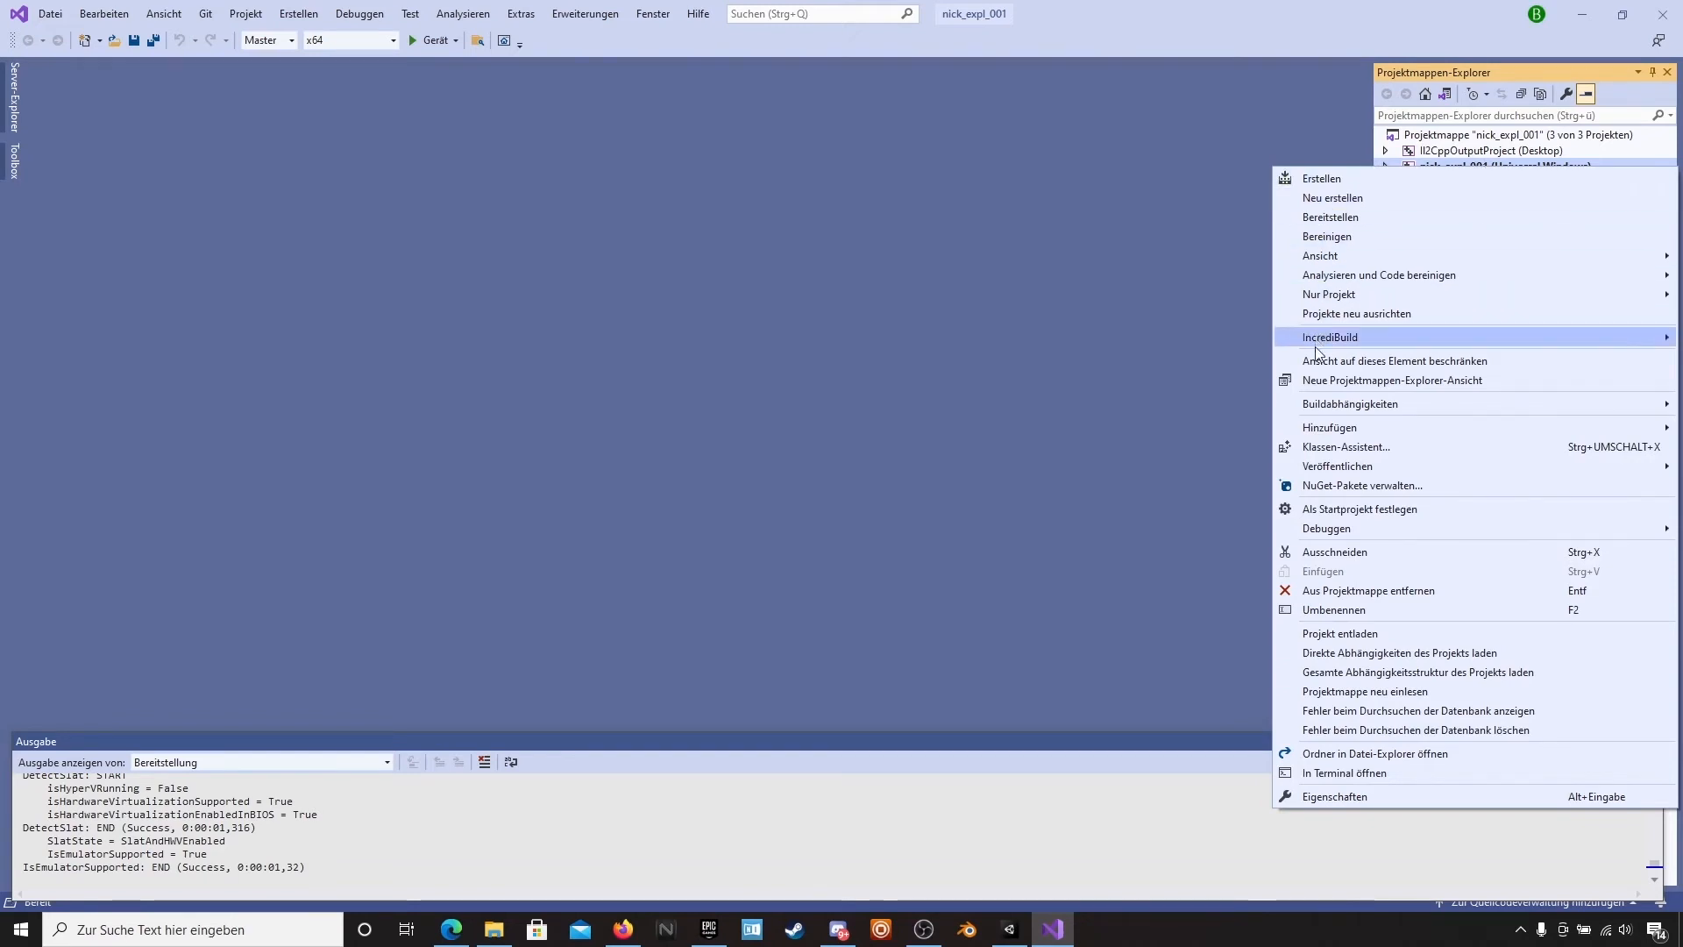
mouse_move(1336, 466)
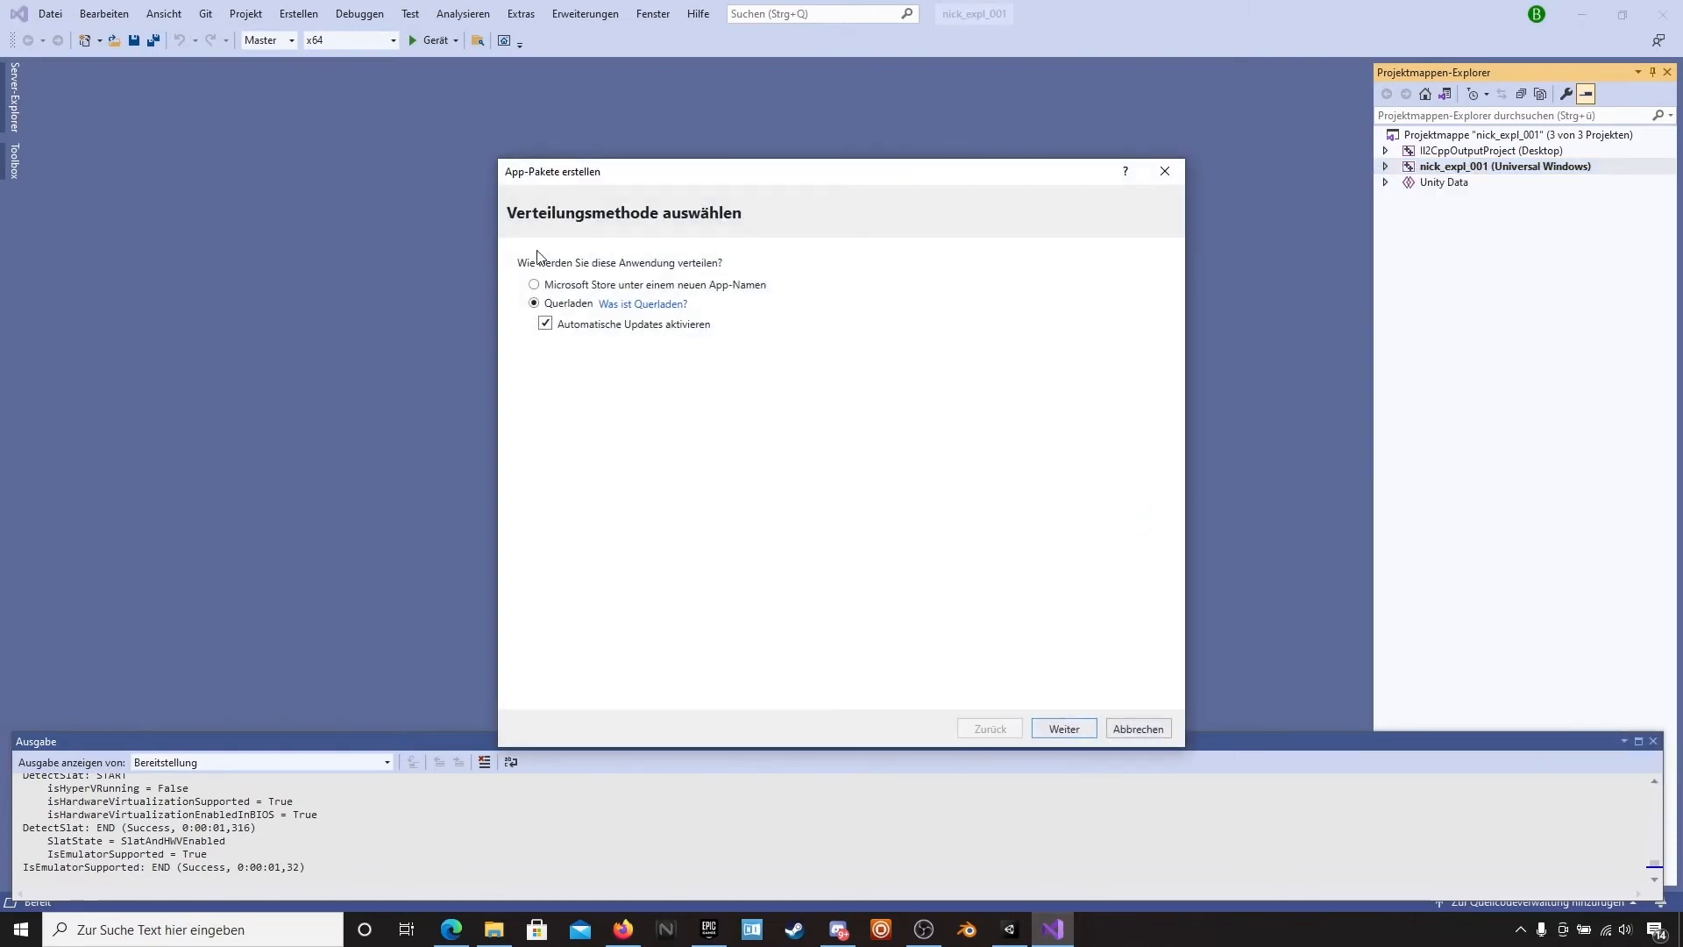
click(545, 324)
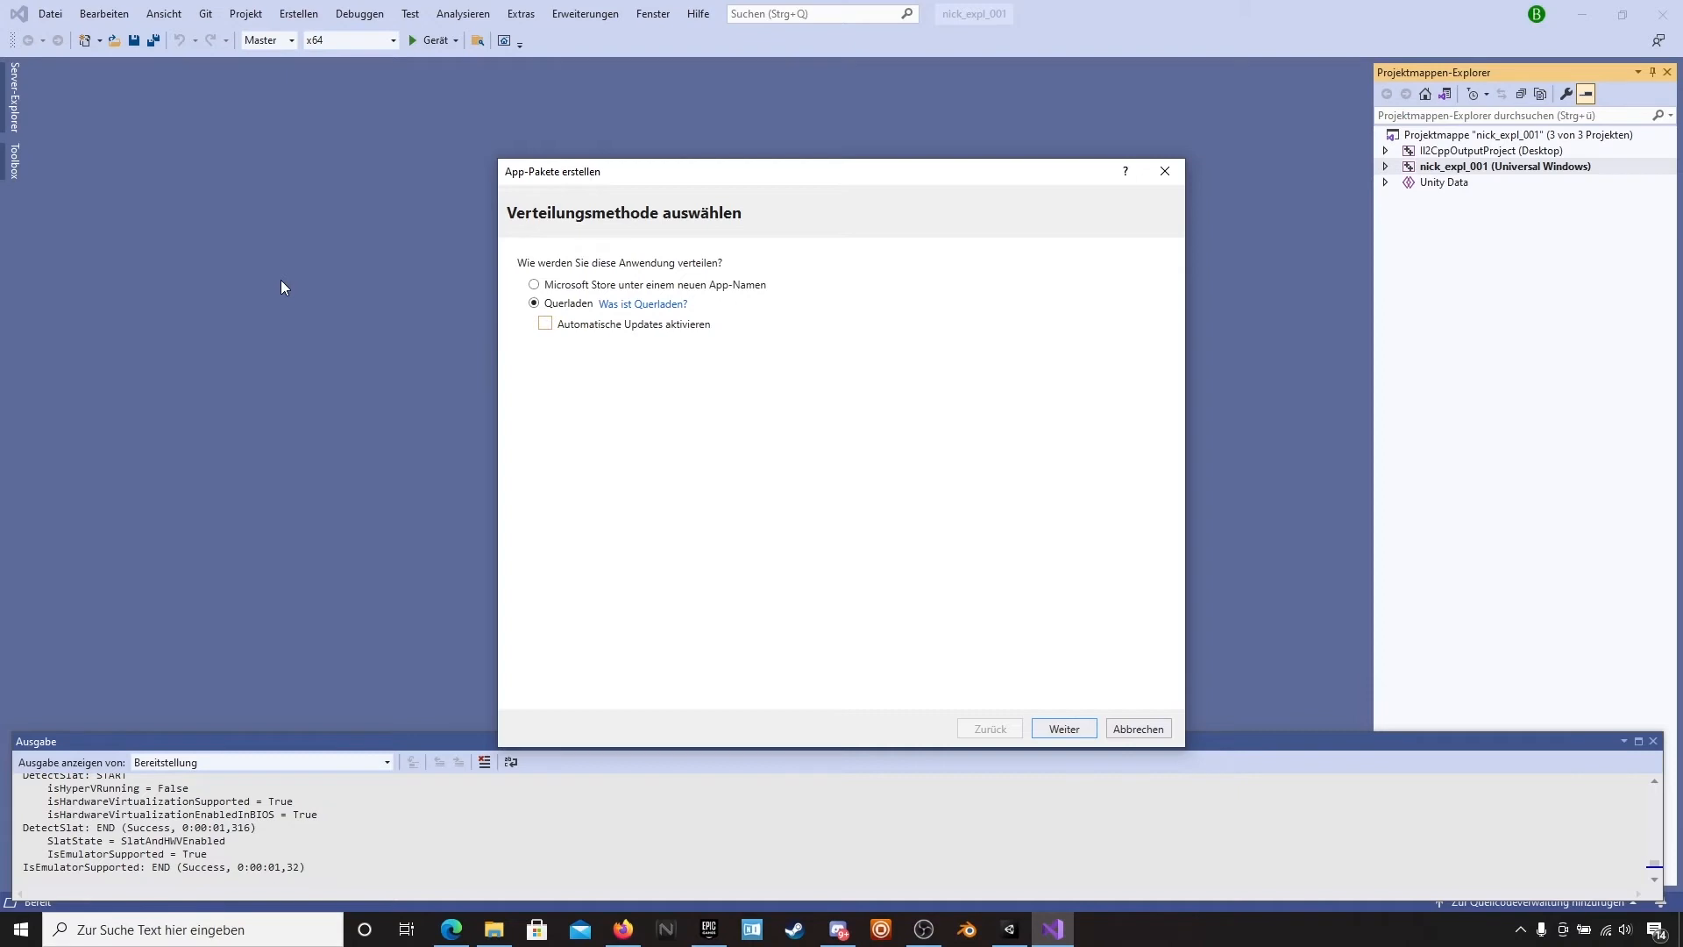
mouse_move(1063, 727)
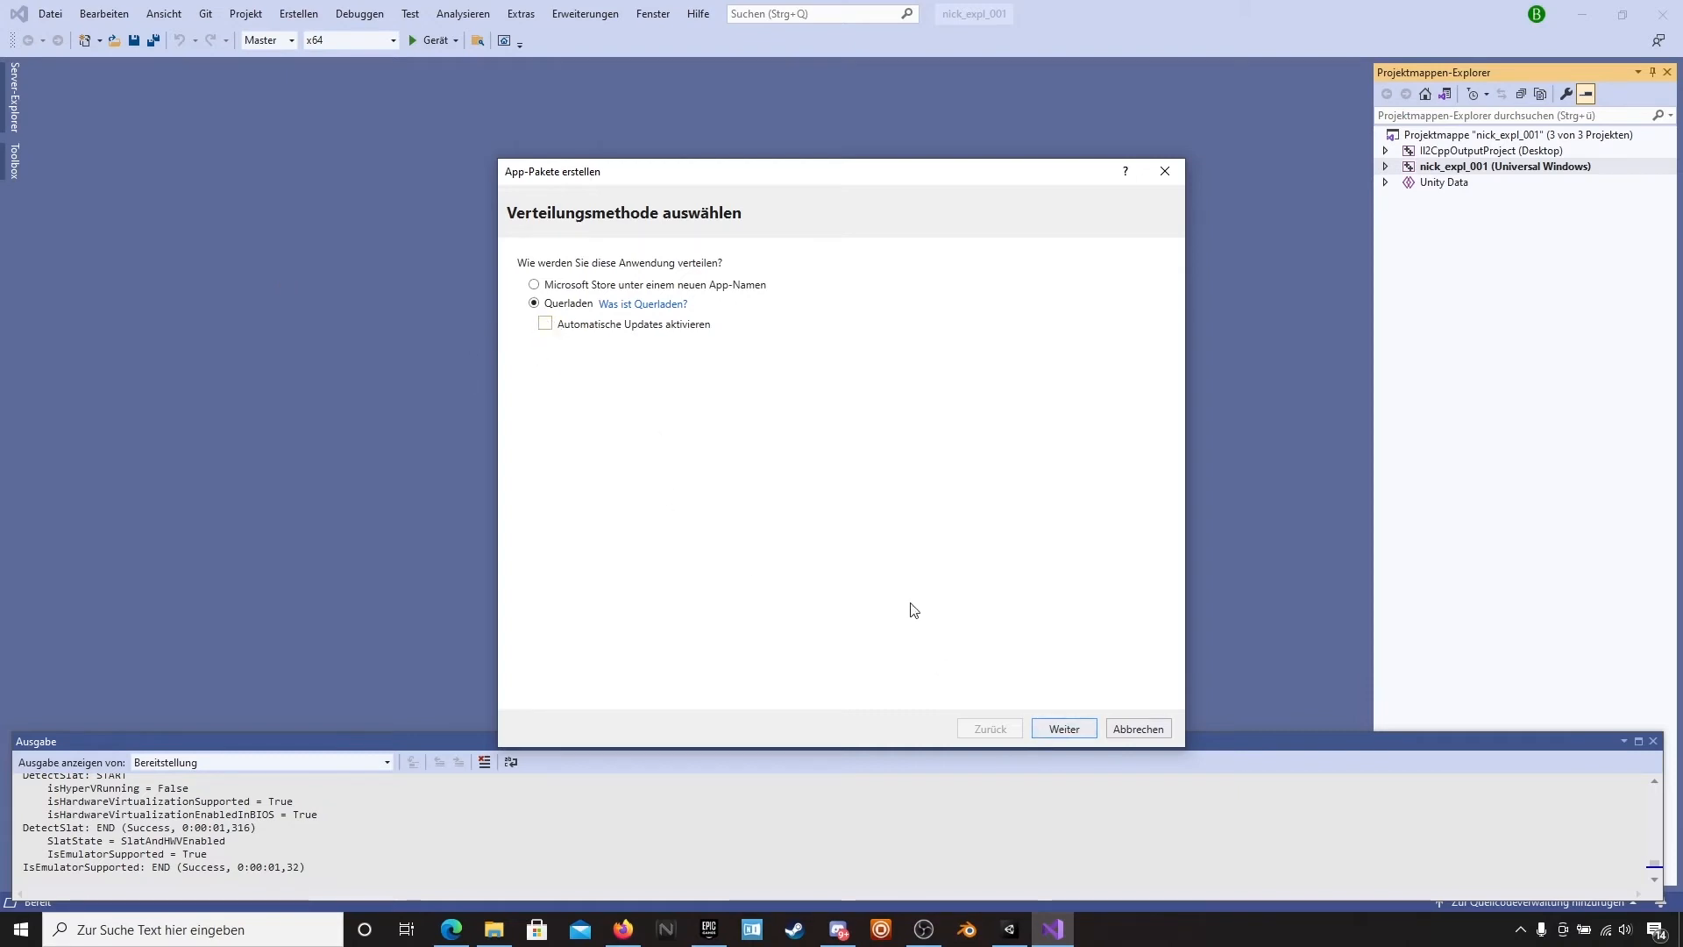
click(1062, 728)
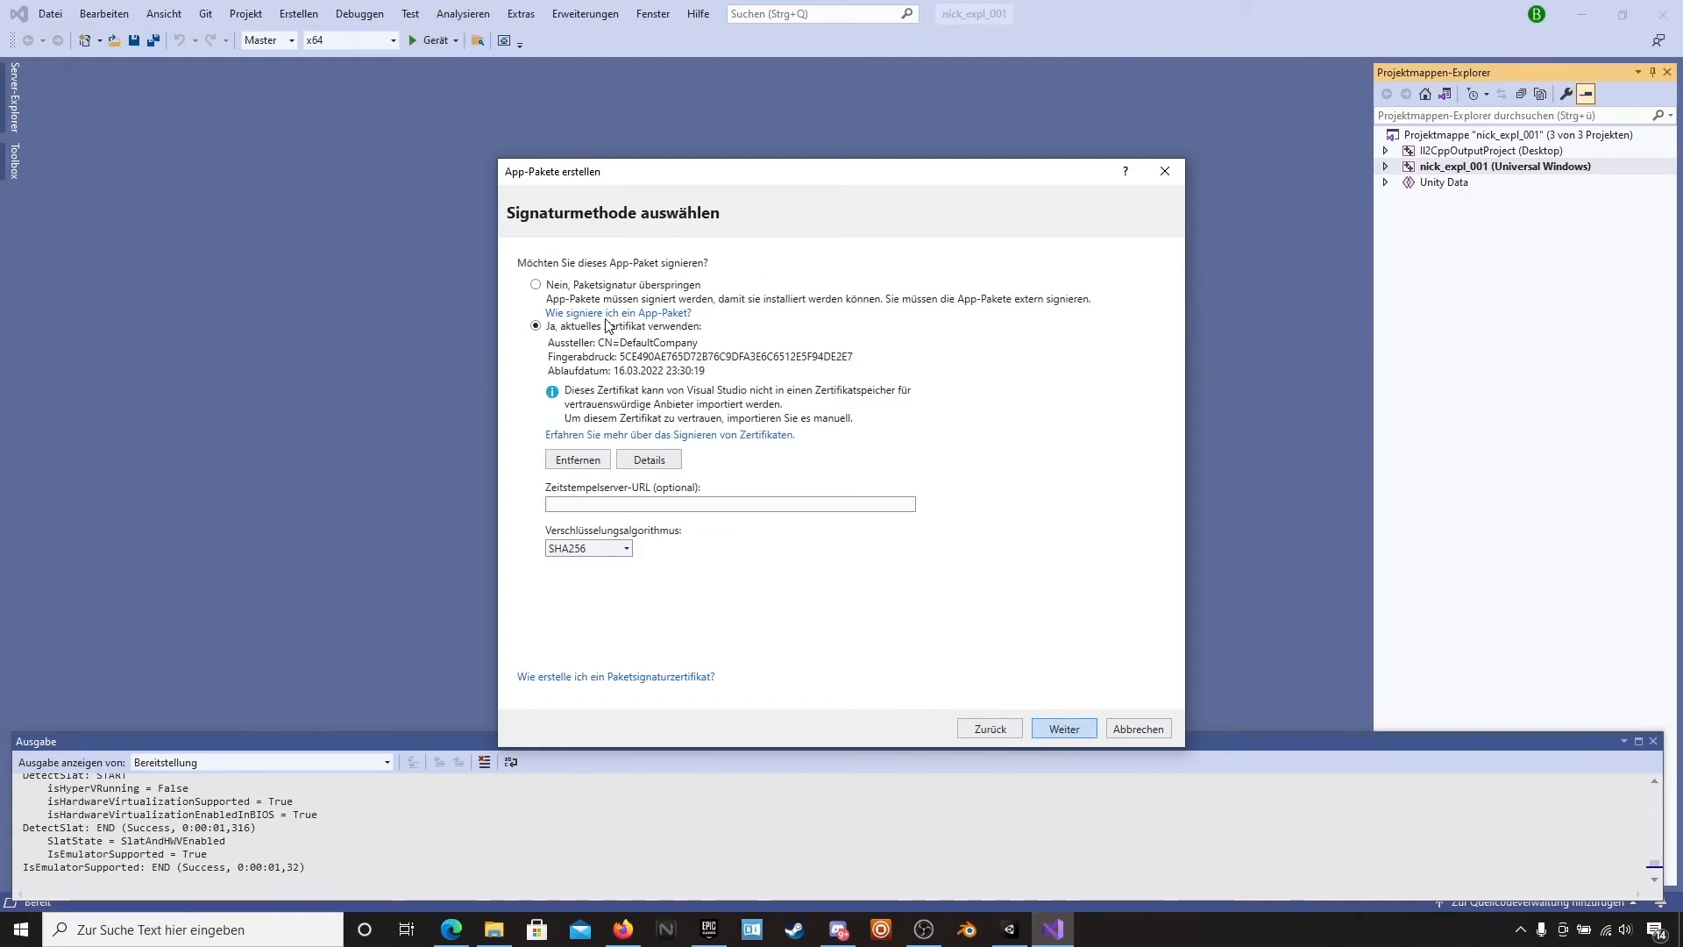
click(1062, 728)
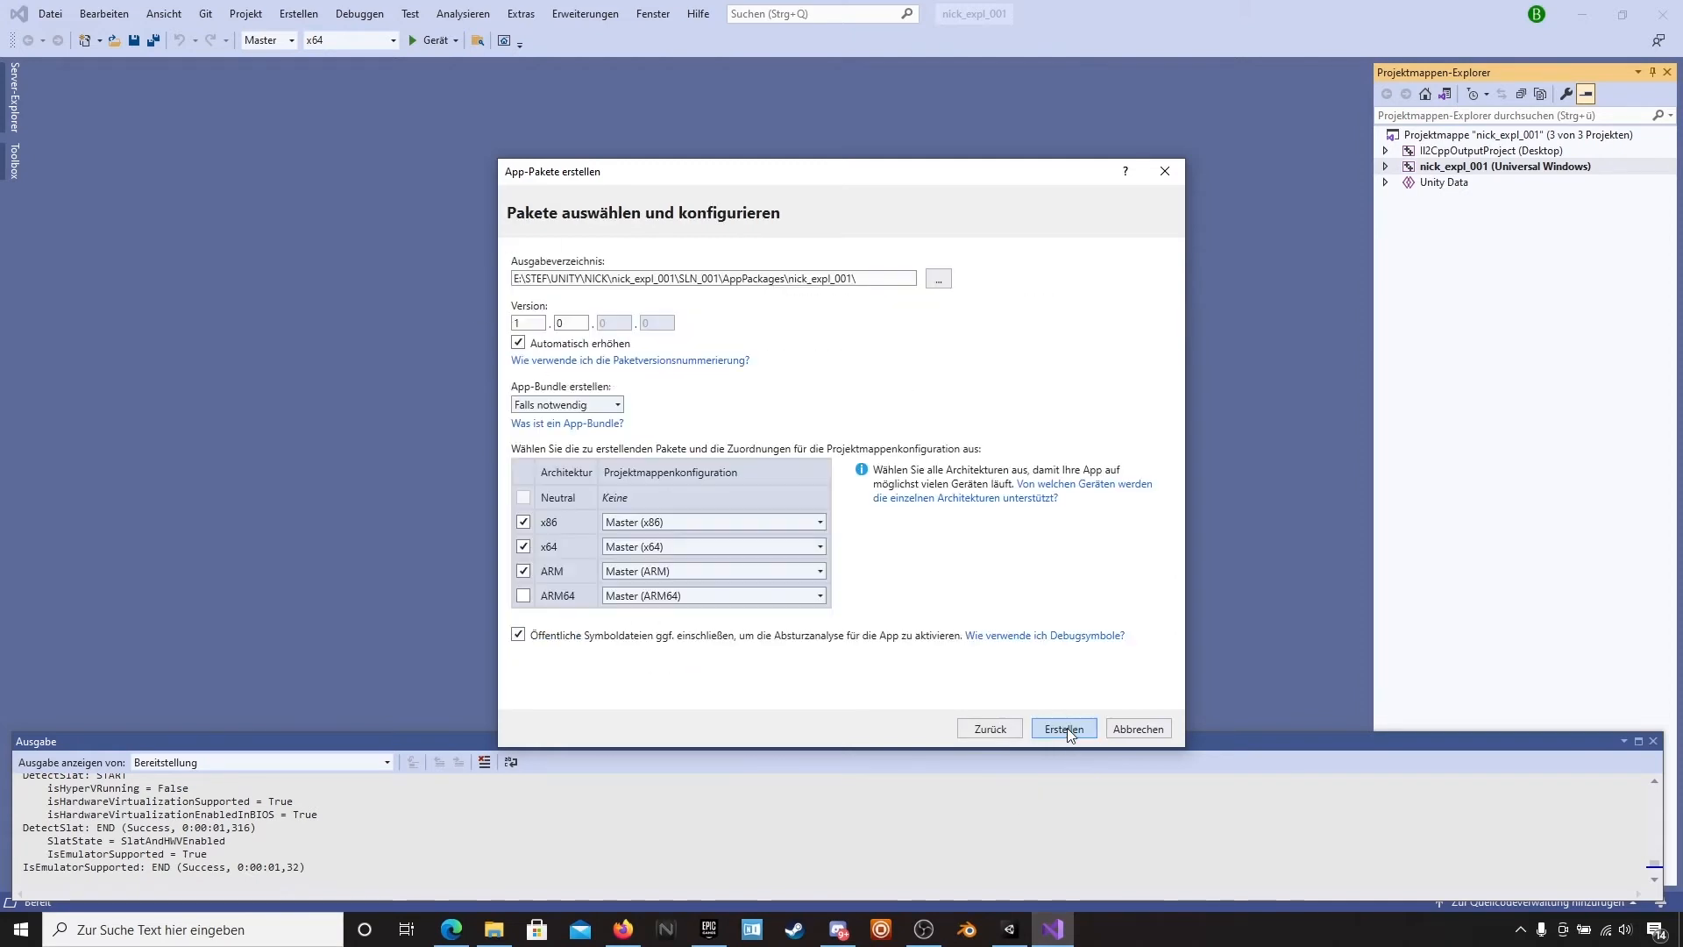
- Exclude x86 and ARM so only the x64 package is built
click(519, 342)
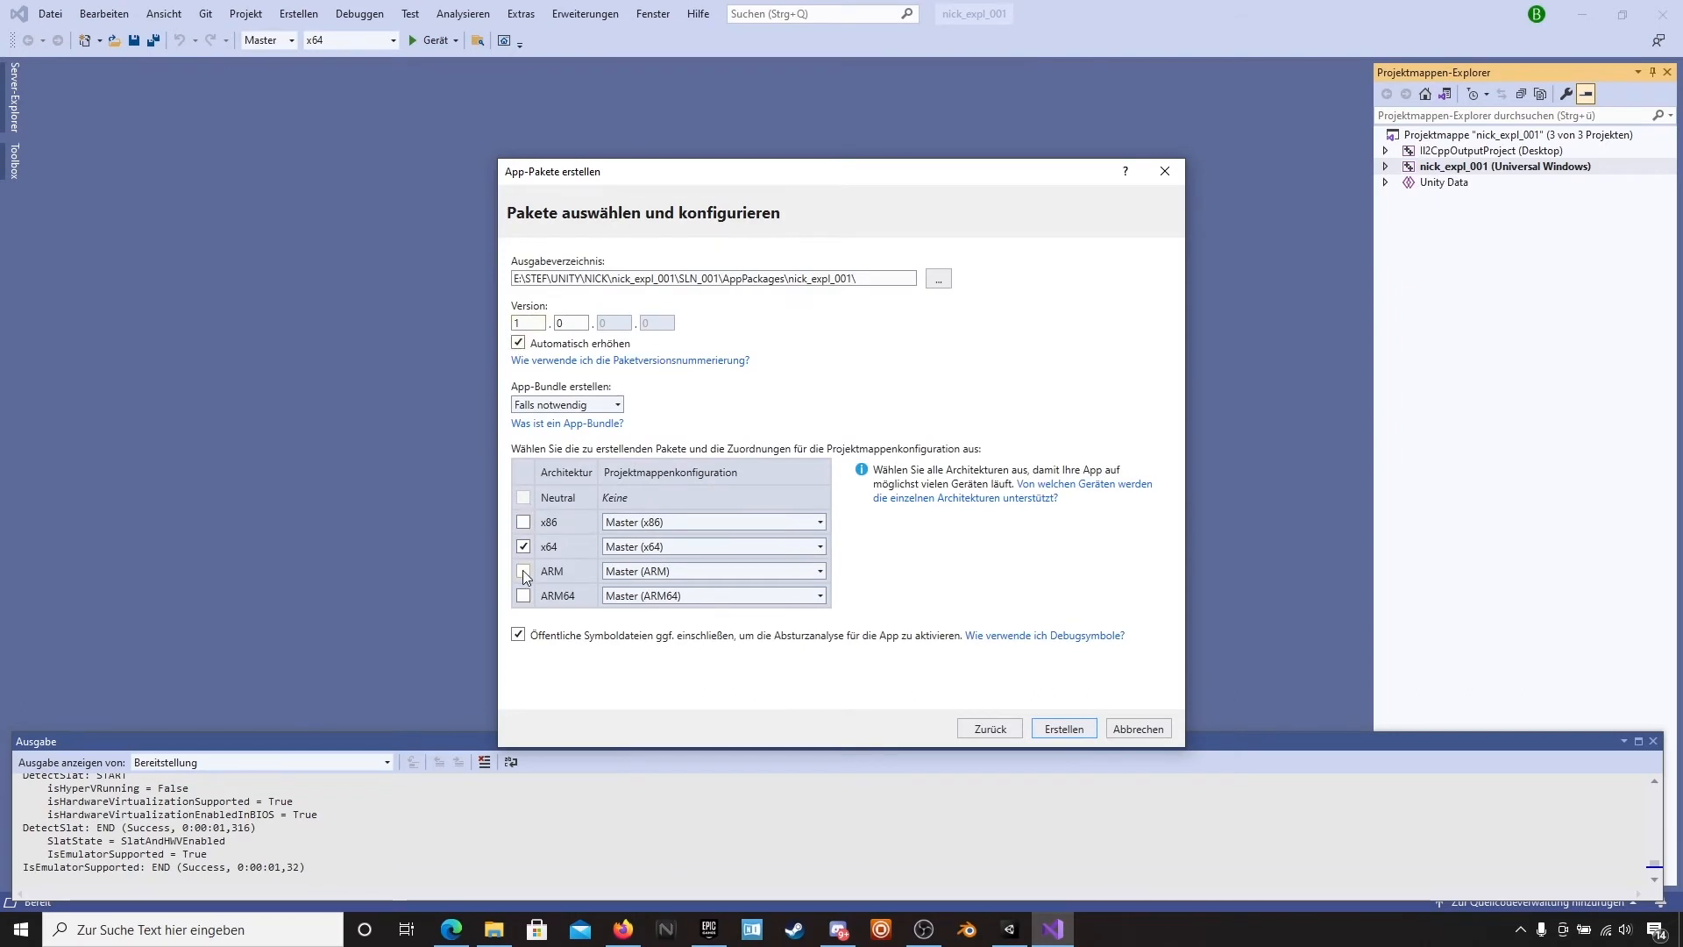
click(522, 569)
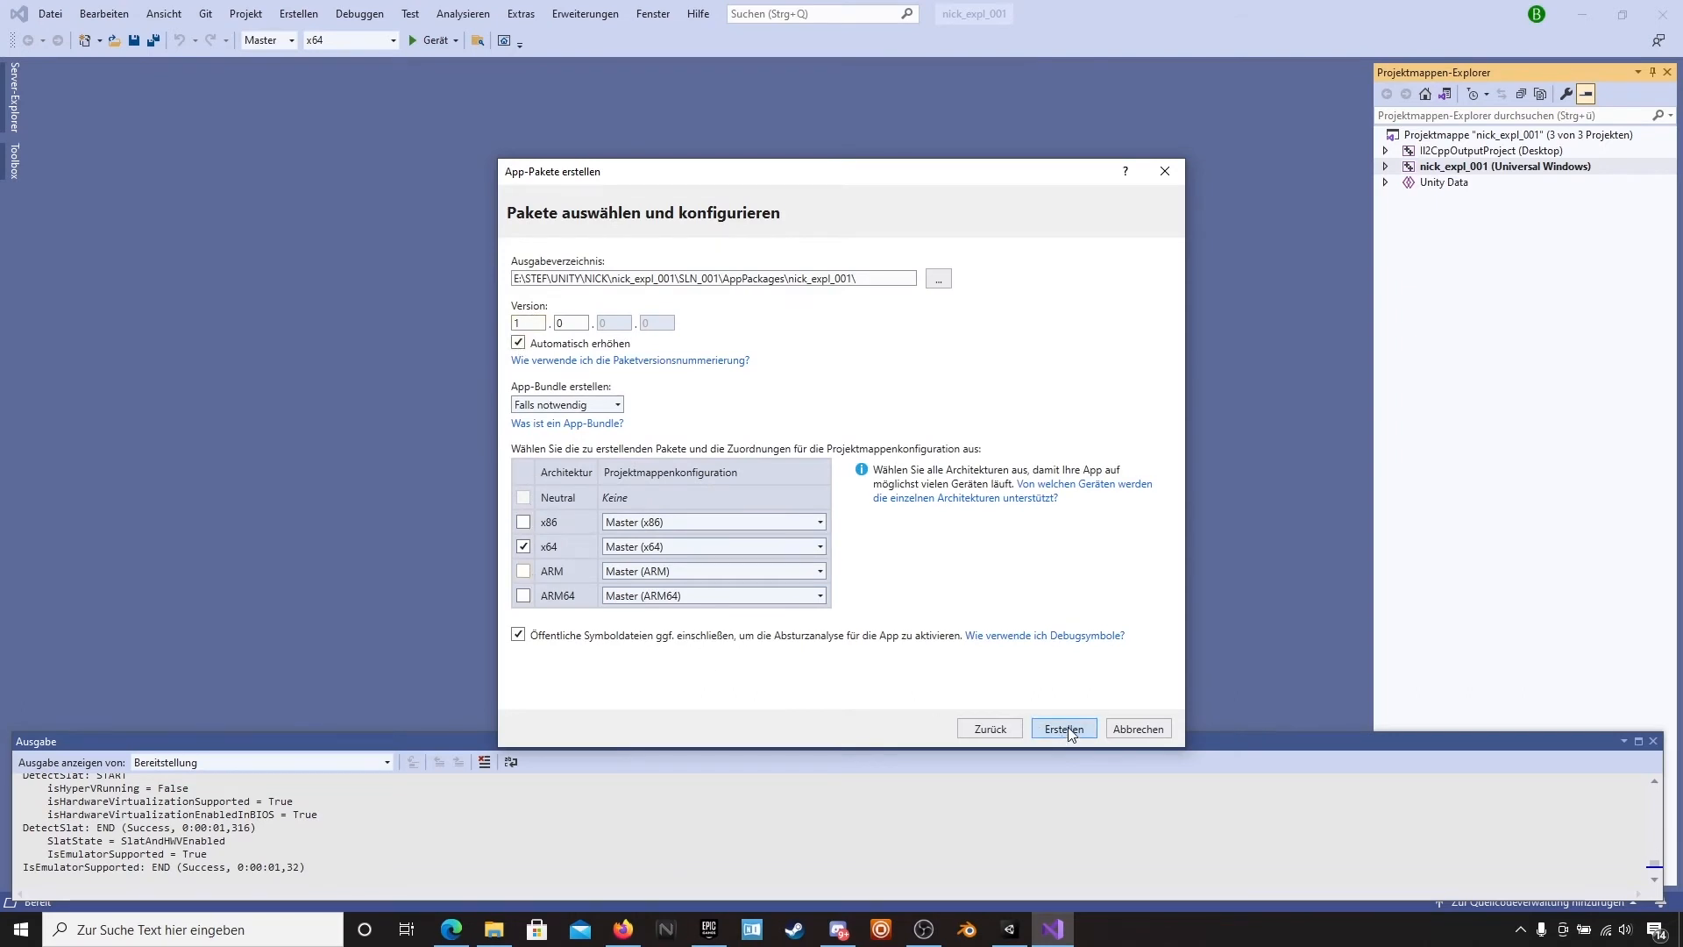
- Start the app package build (Erstellen) and bring up the SLN_001 folder window
click(1062, 727)
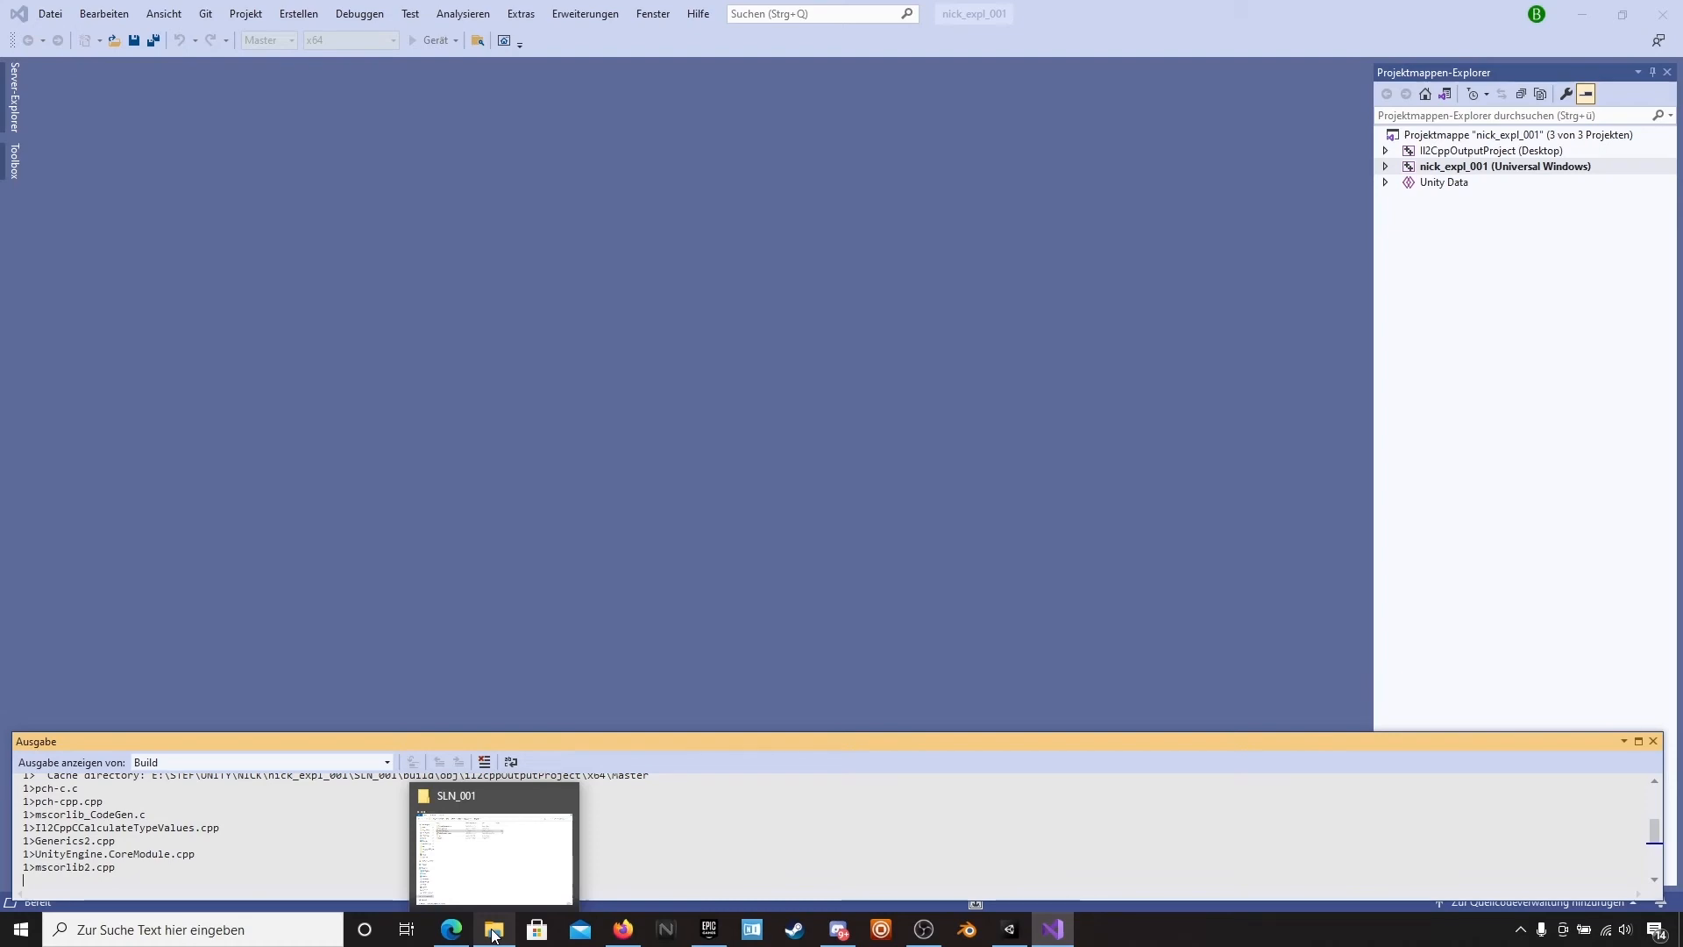
click(920, 929)
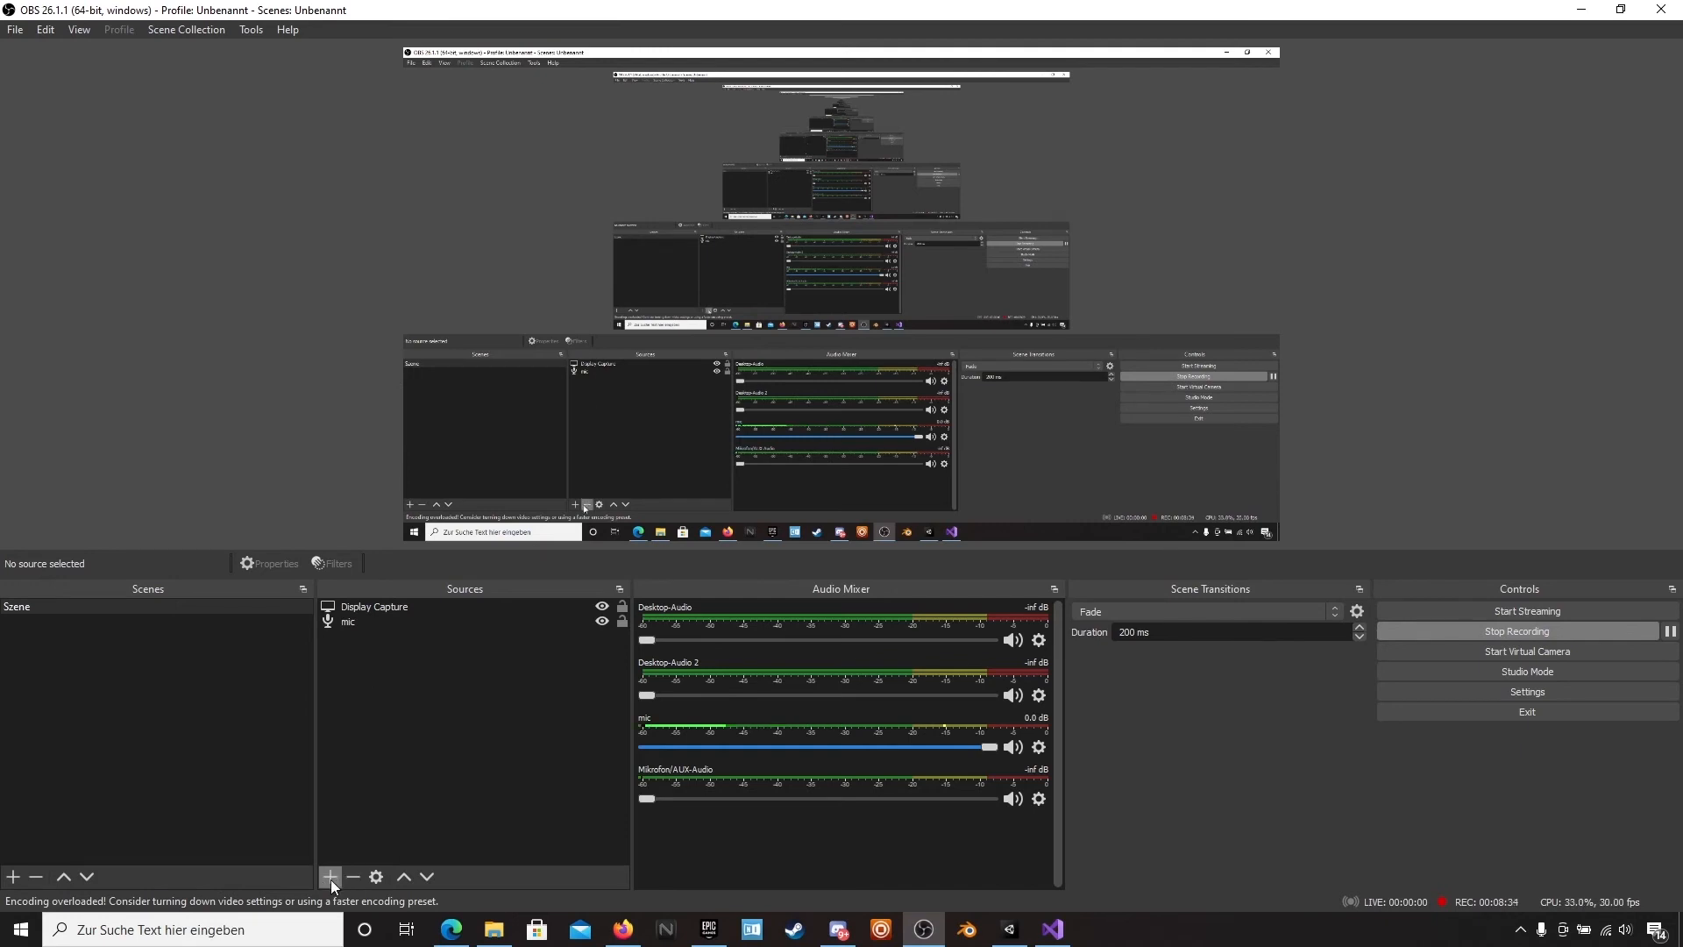
- Add a video capture source named 'xbox in' showing the Xbox dashboard
click(330, 877)
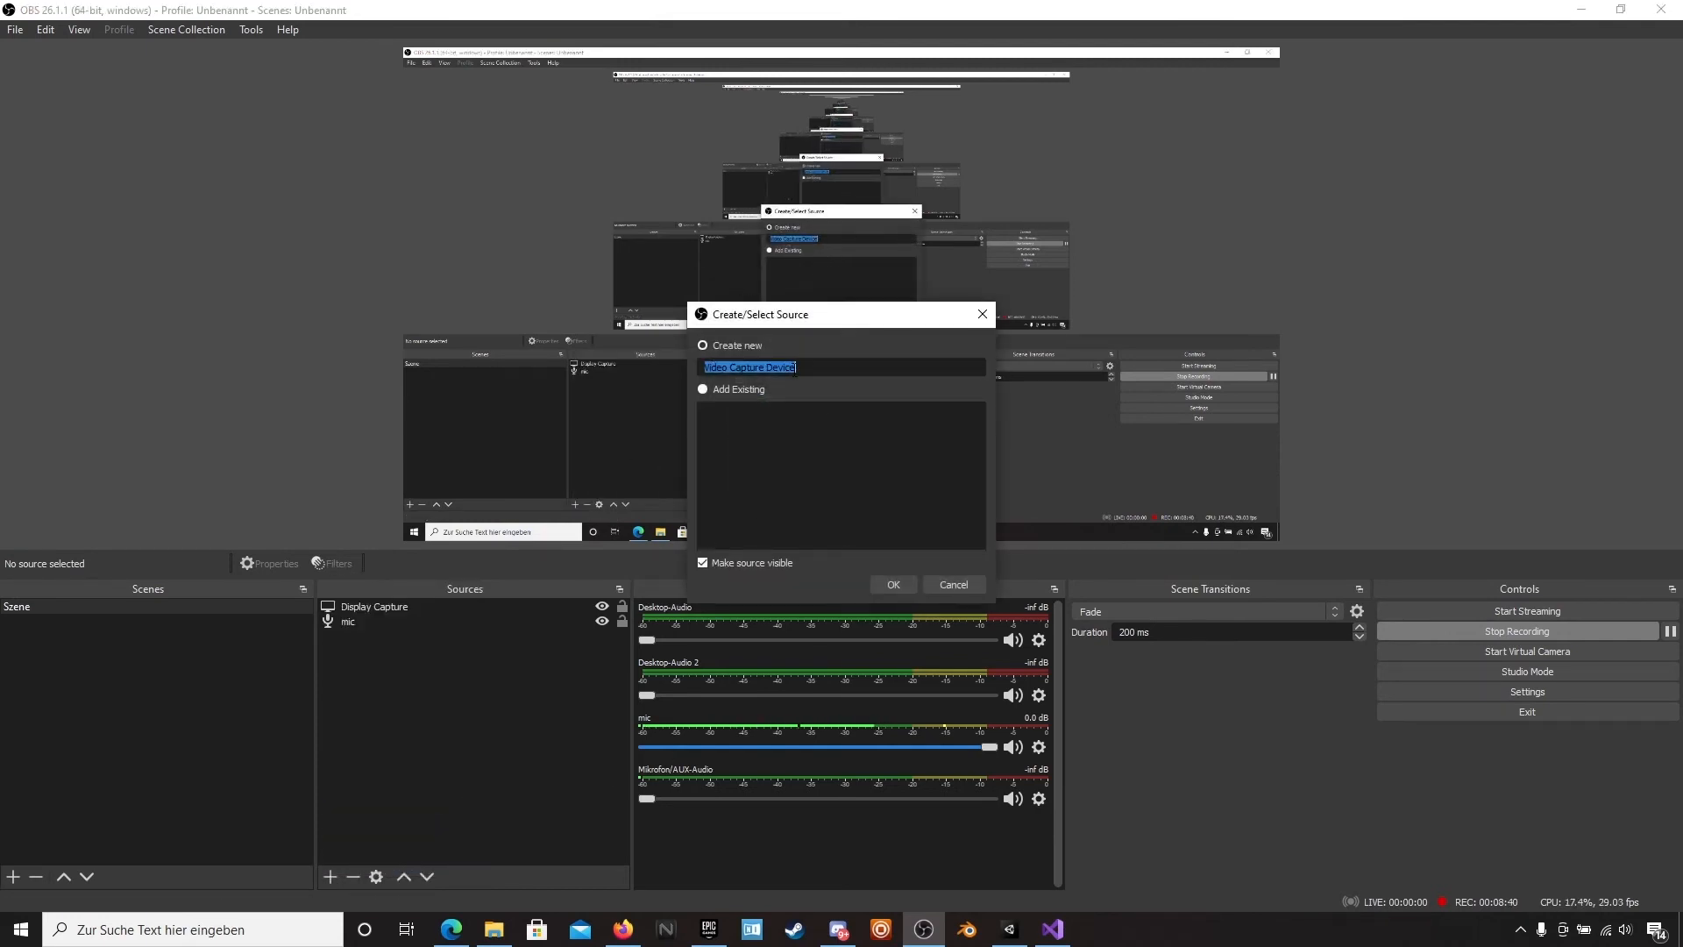
text(xbox in)
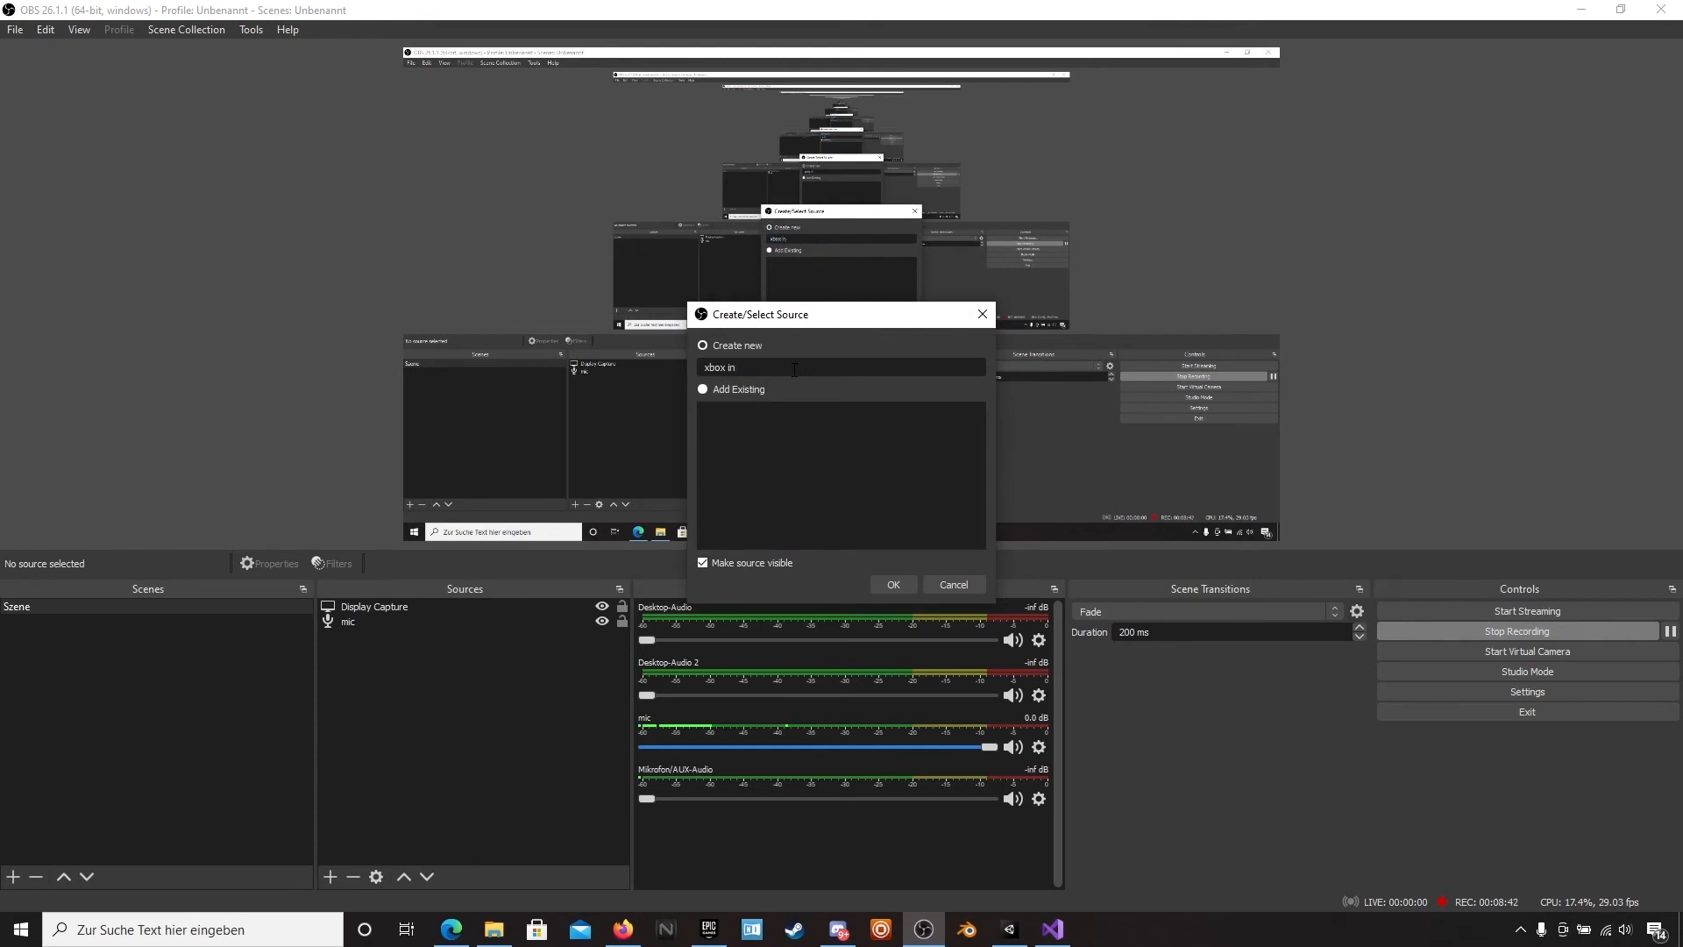
click(952, 584)
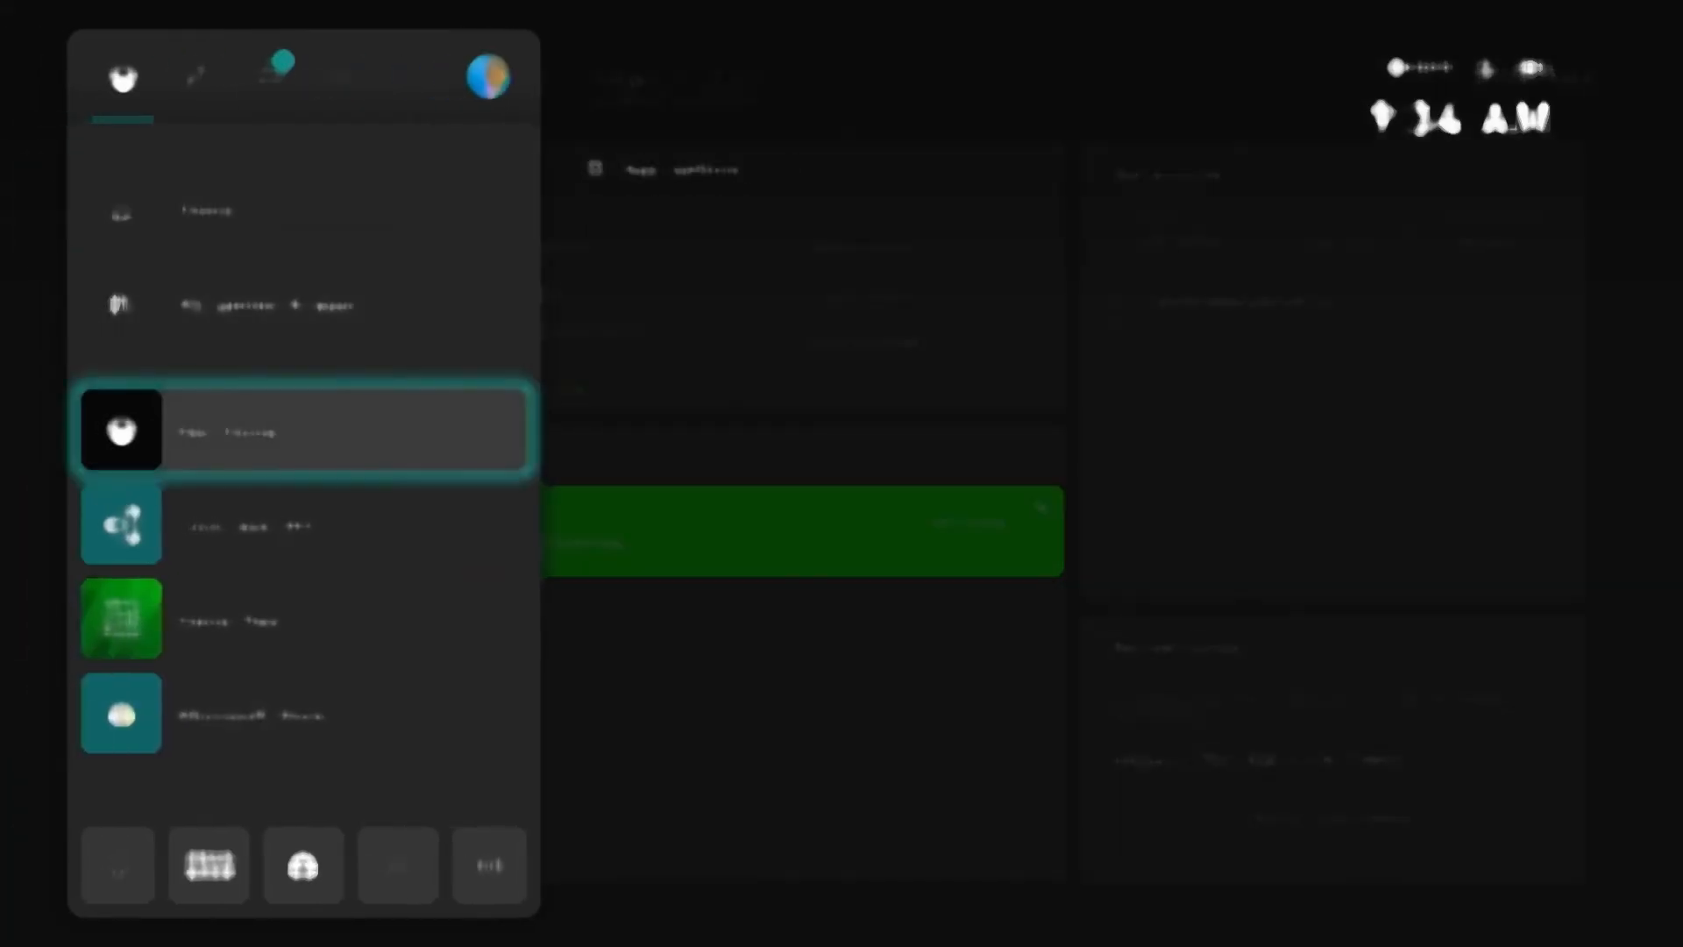
- Navigate Settings > System > Console info on the Xbox dashboard
click(195, 75)
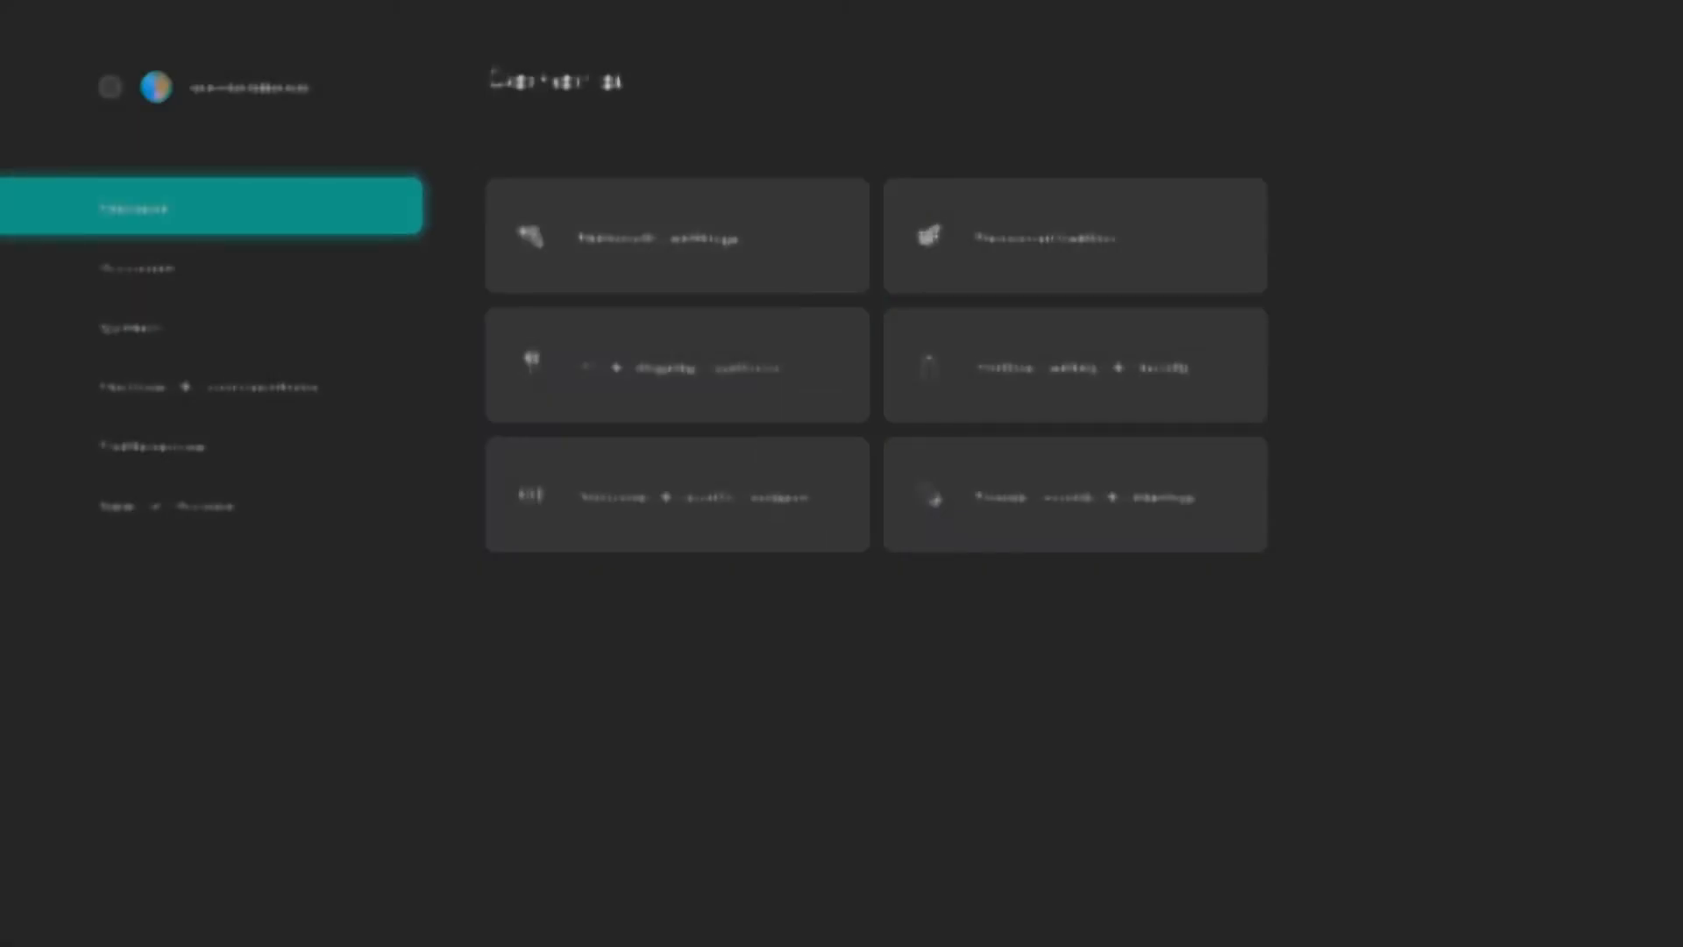
click(128, 328)
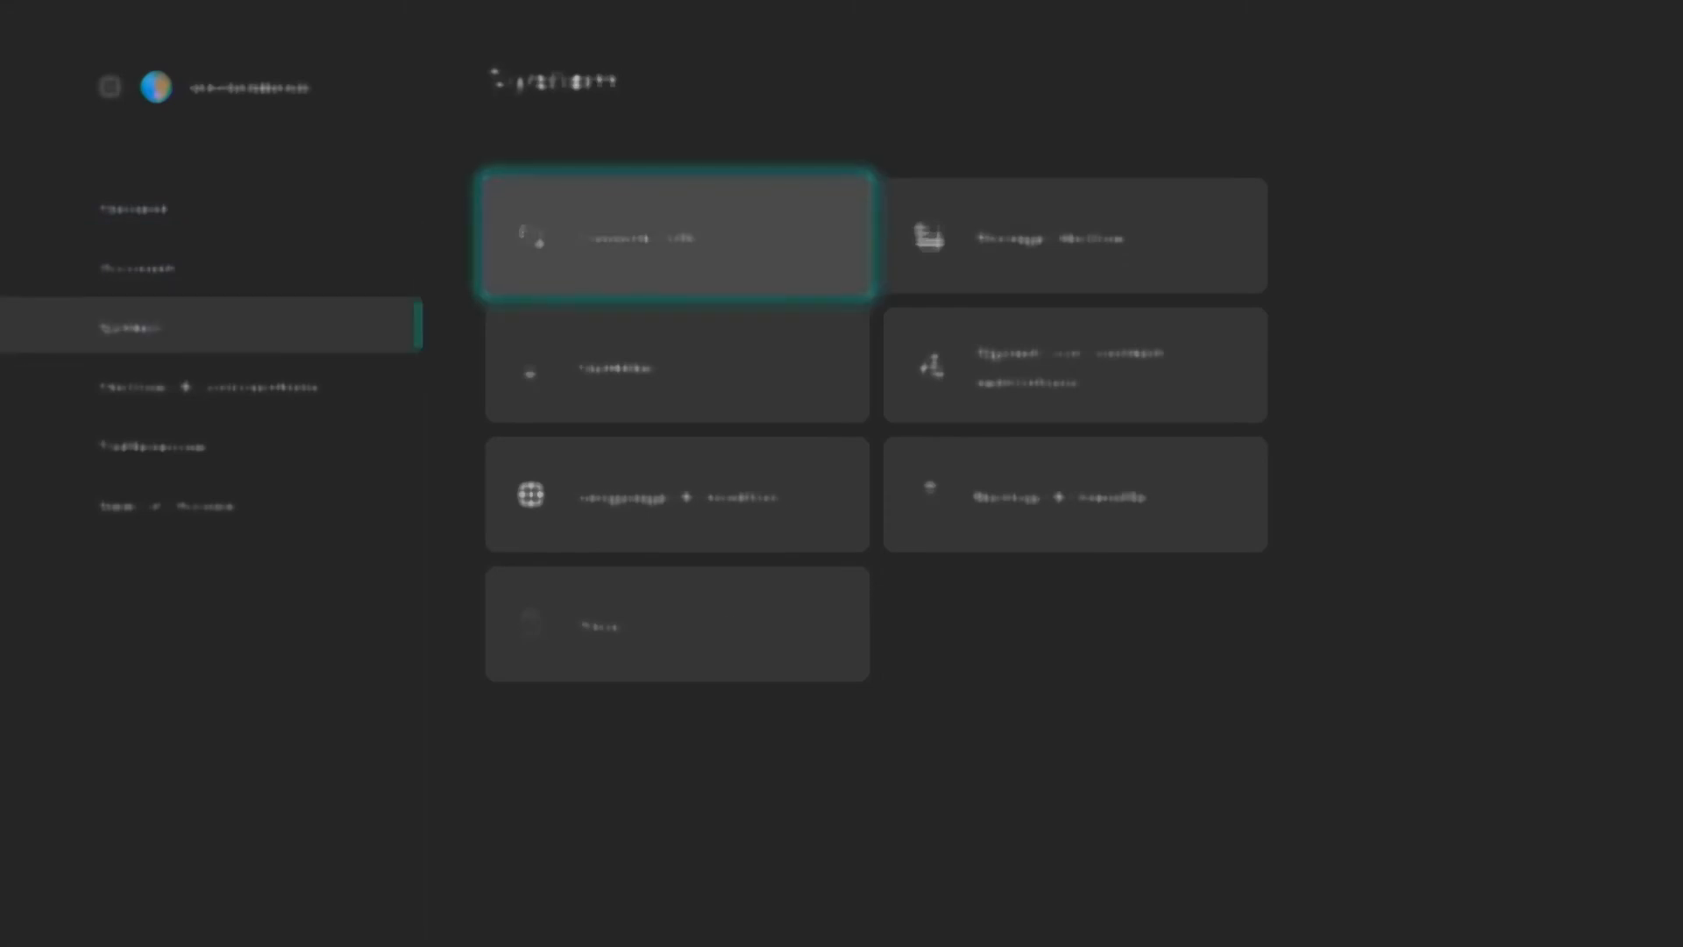
click(677, 235)
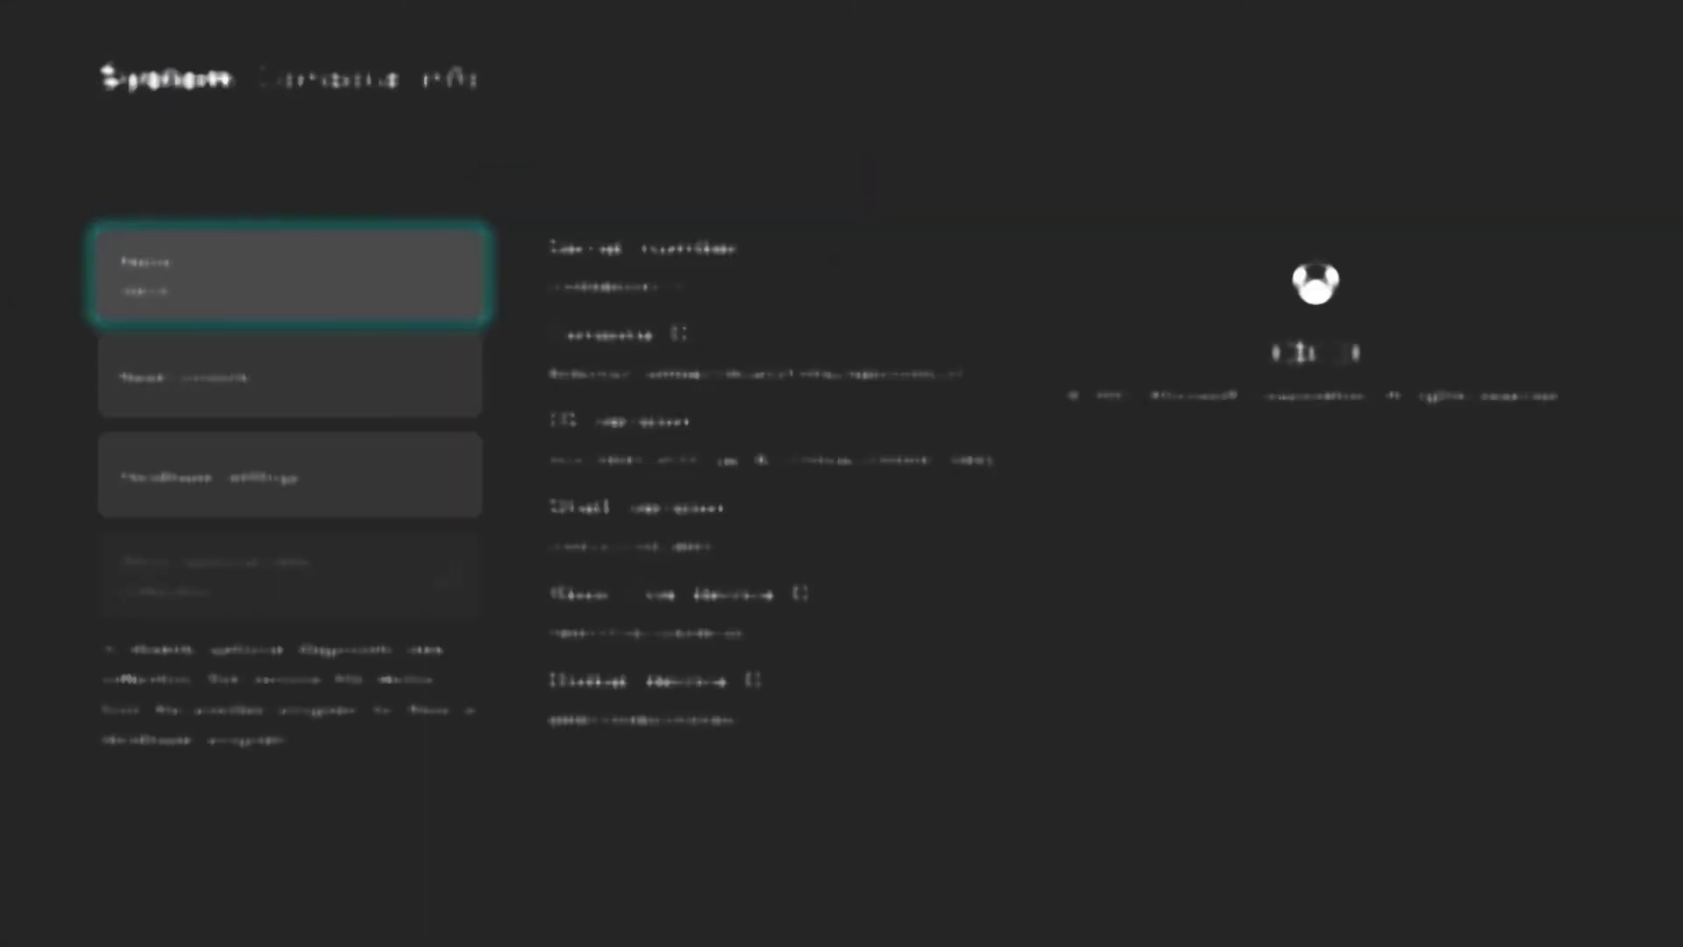
click(289, 475)
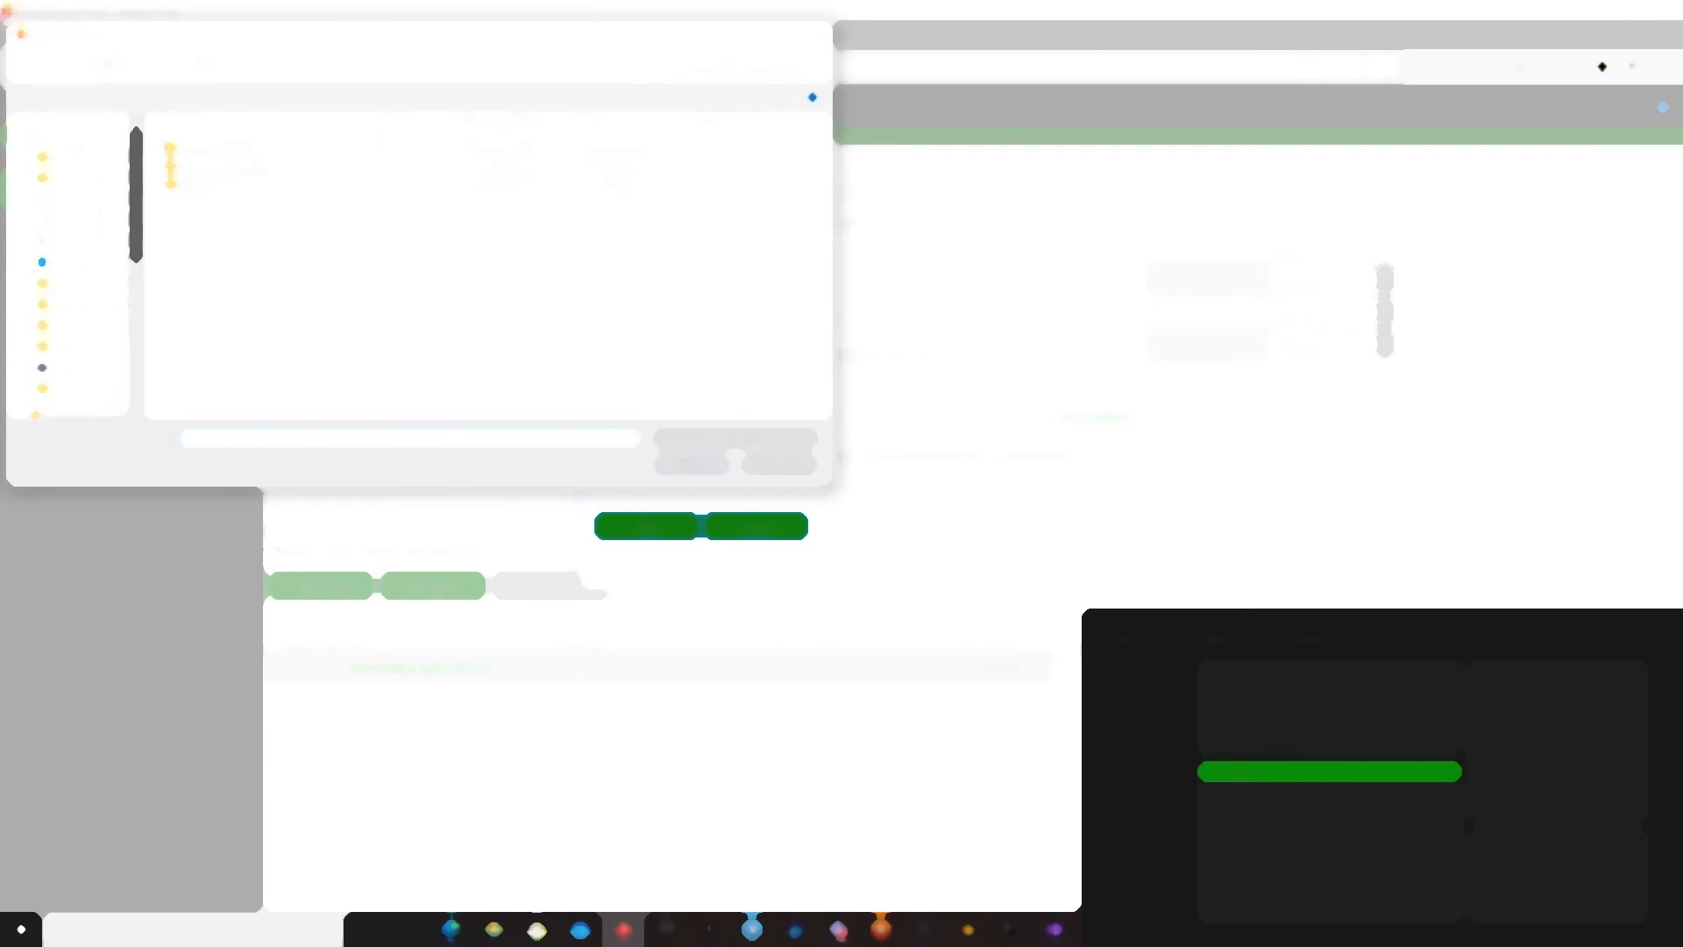
- Pick an entry in the browser's open-file dialog on the PC
click(70, 158)
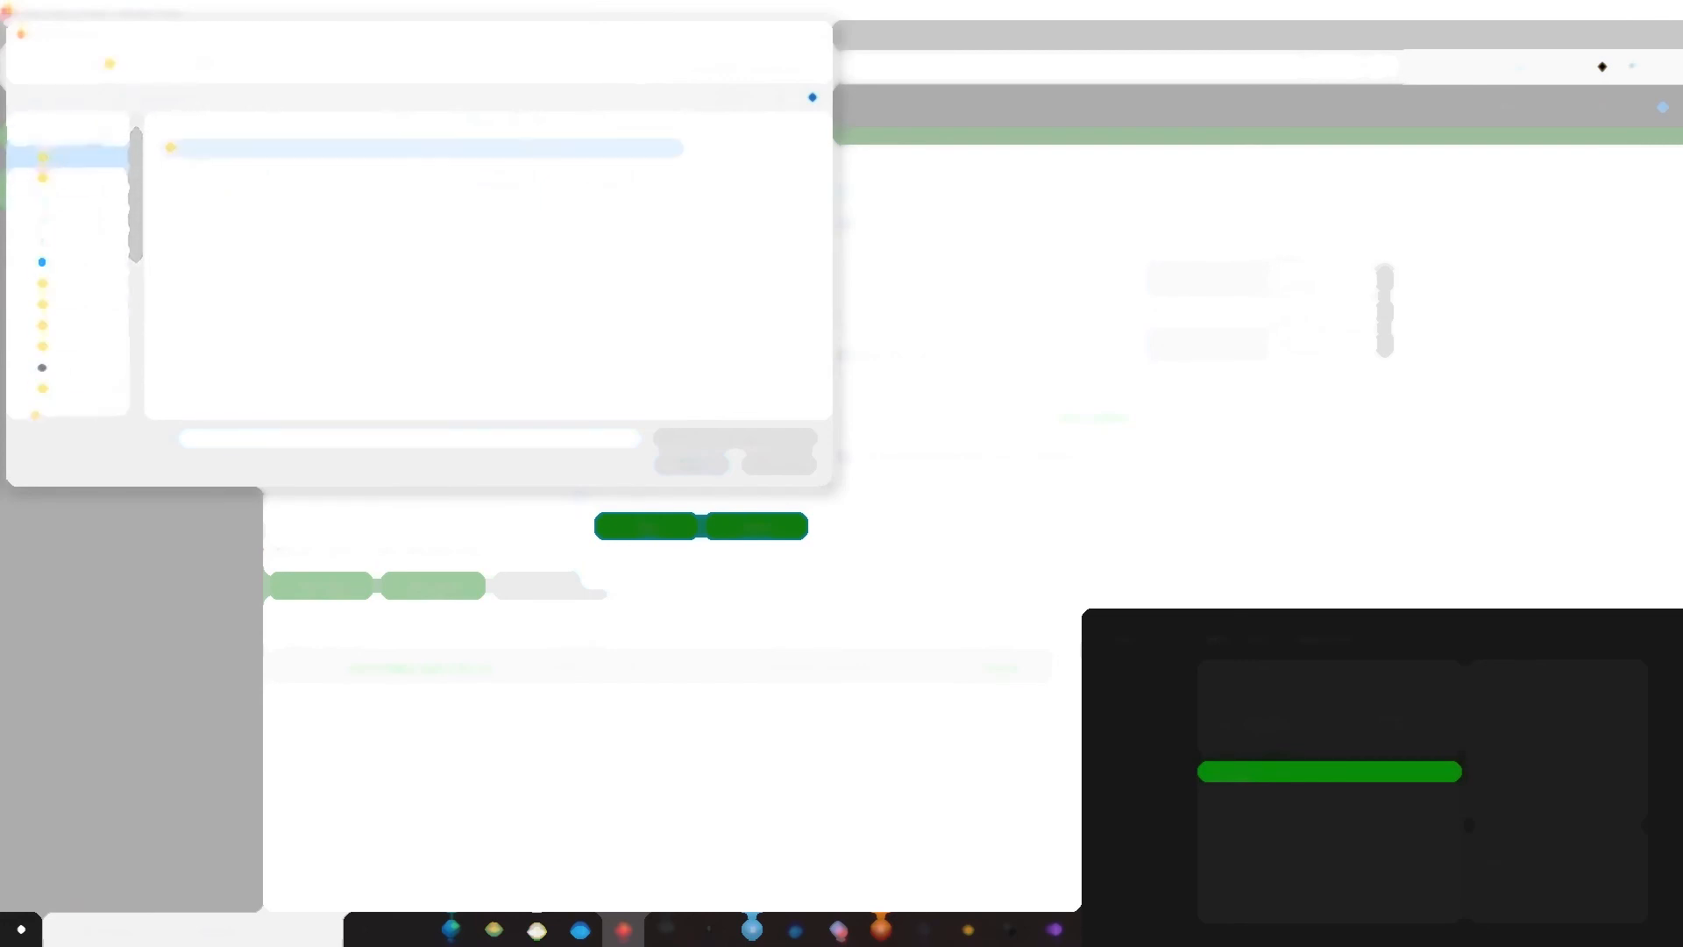